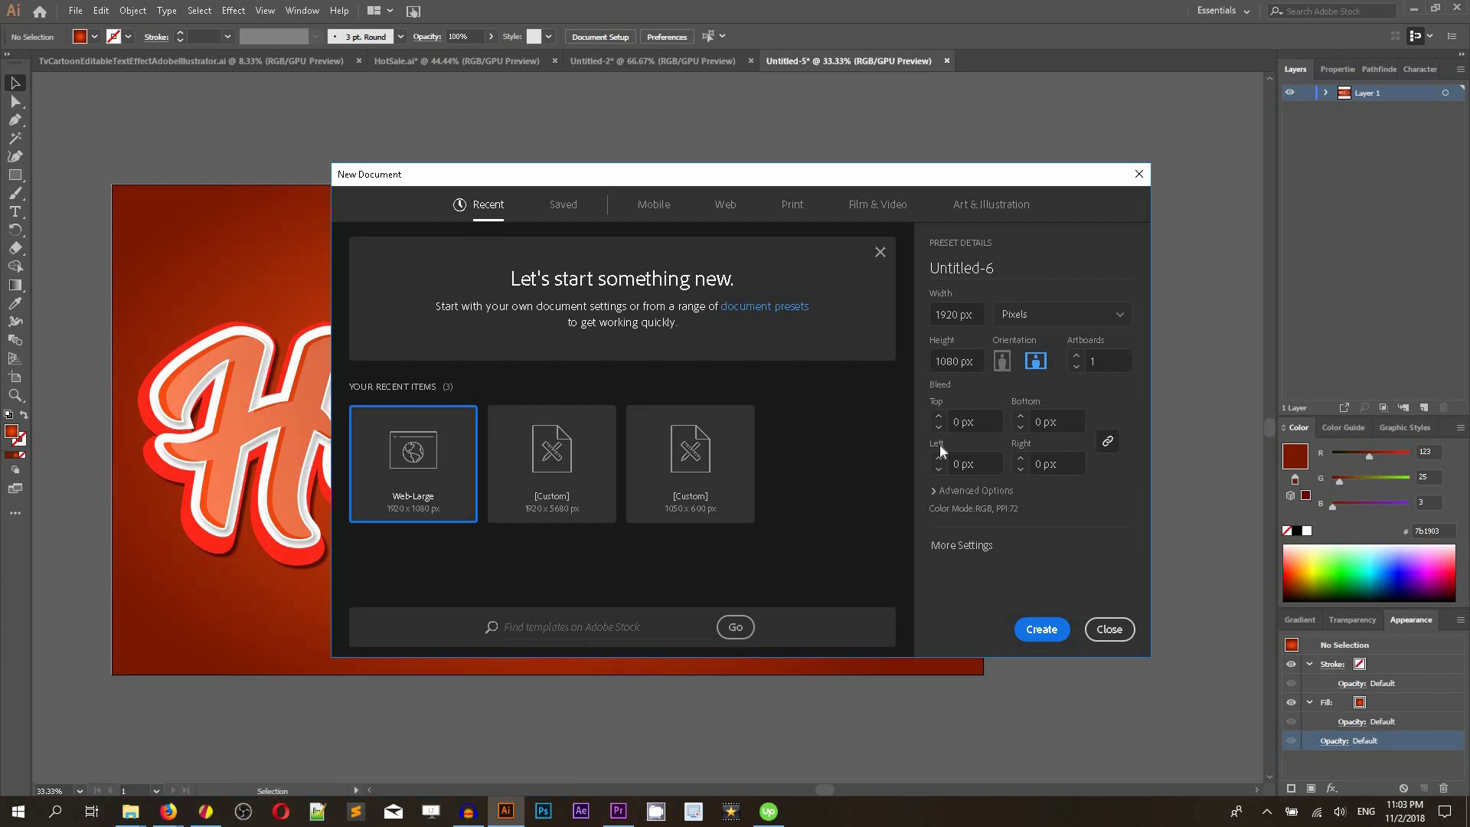
Step: Create the new 1920×1080 document and show the Appearance panel from the Window menu
left_click(1040, 630)
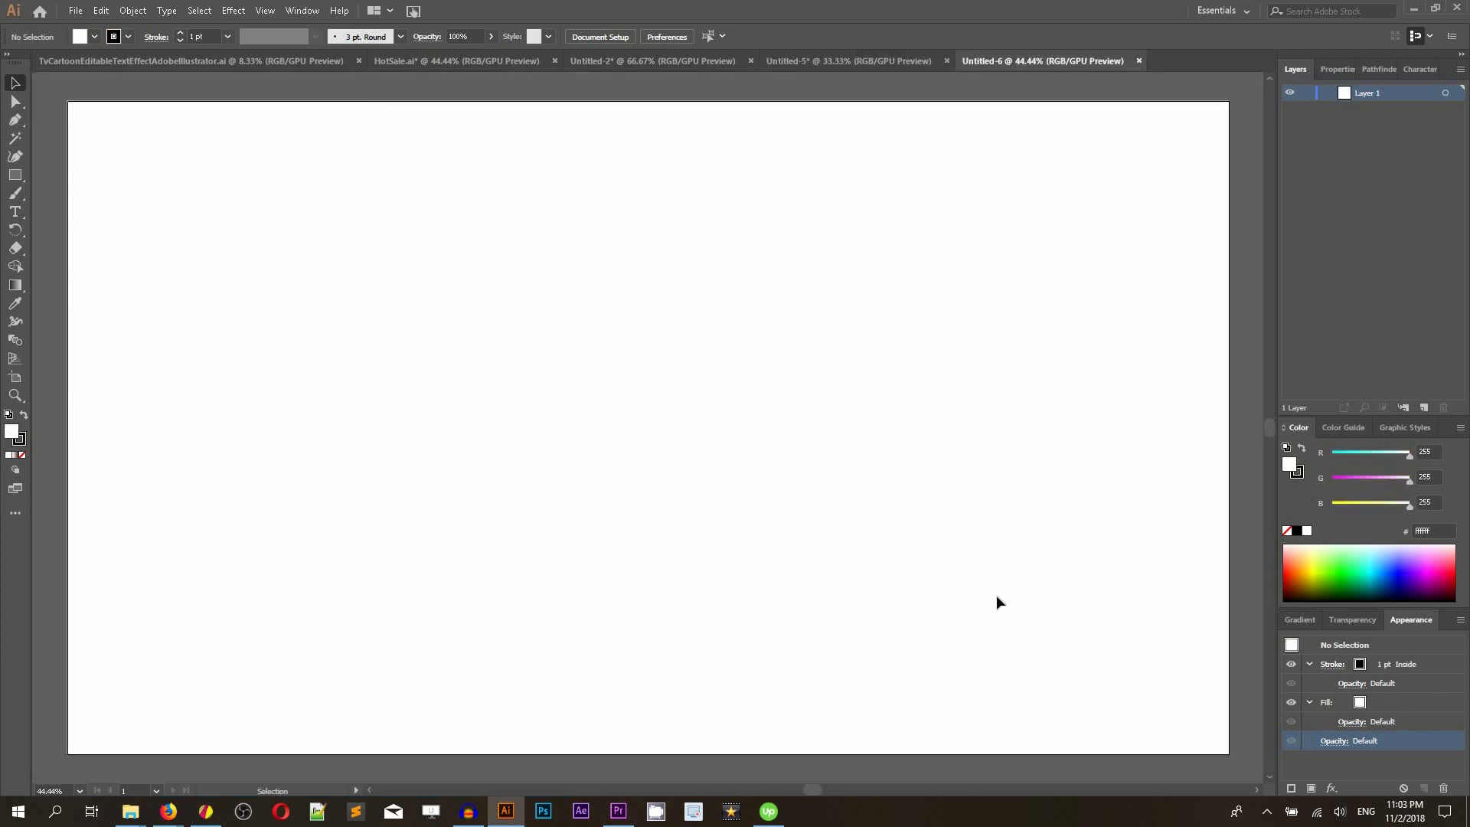
left_click(301, 11)
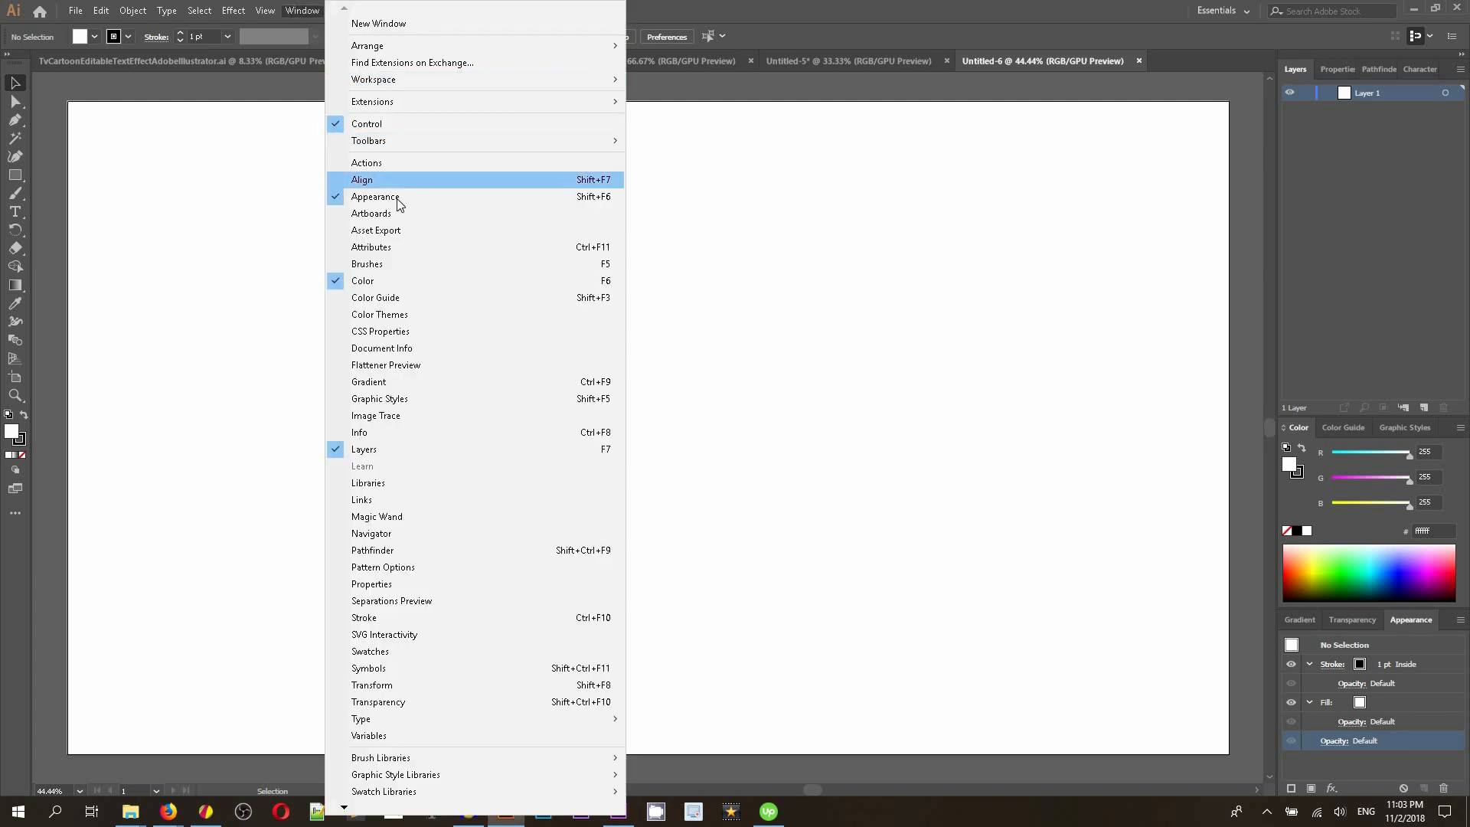
mouse_move(394, 199)
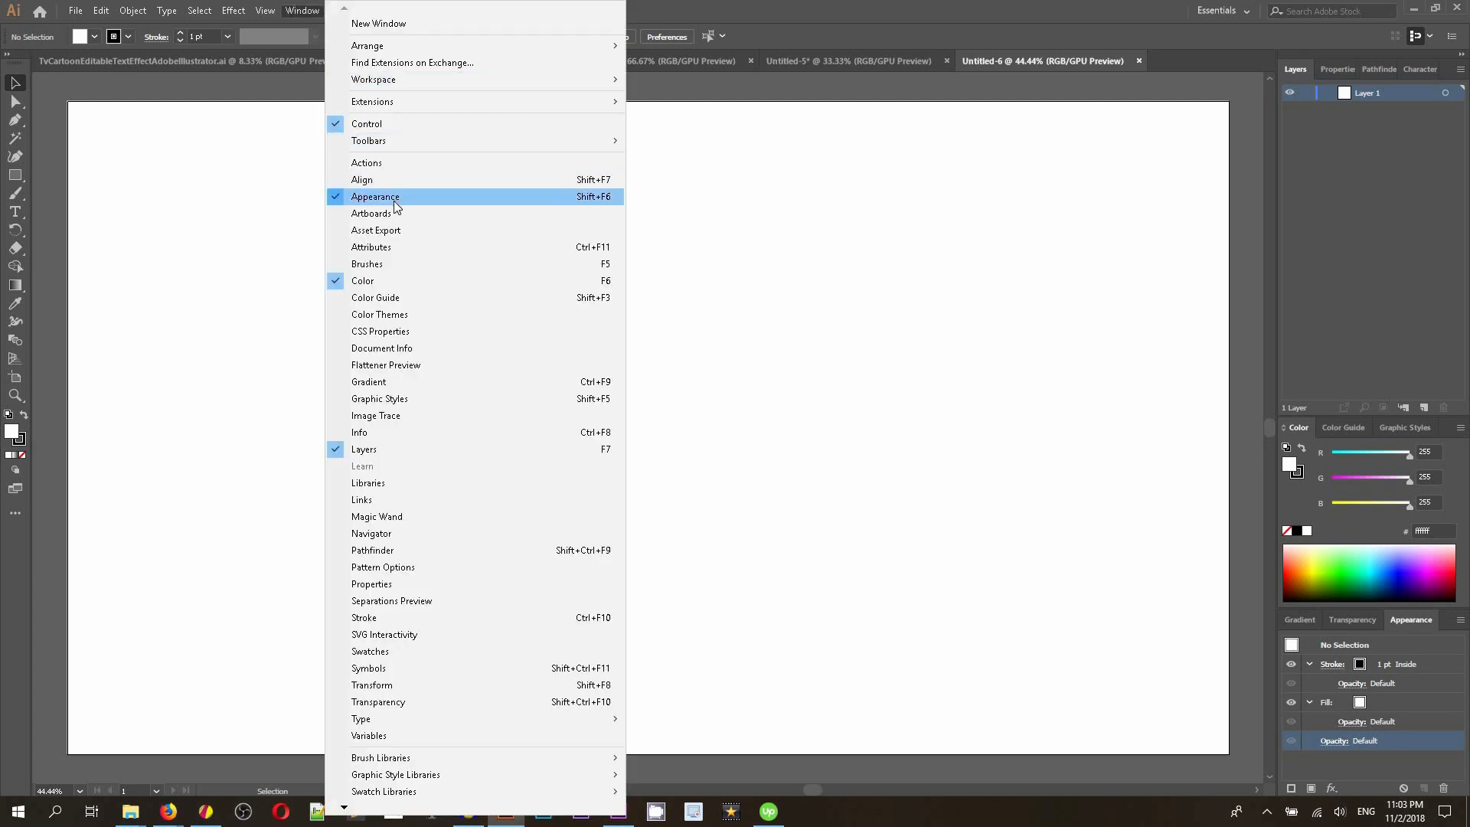
left_click(374, 196)
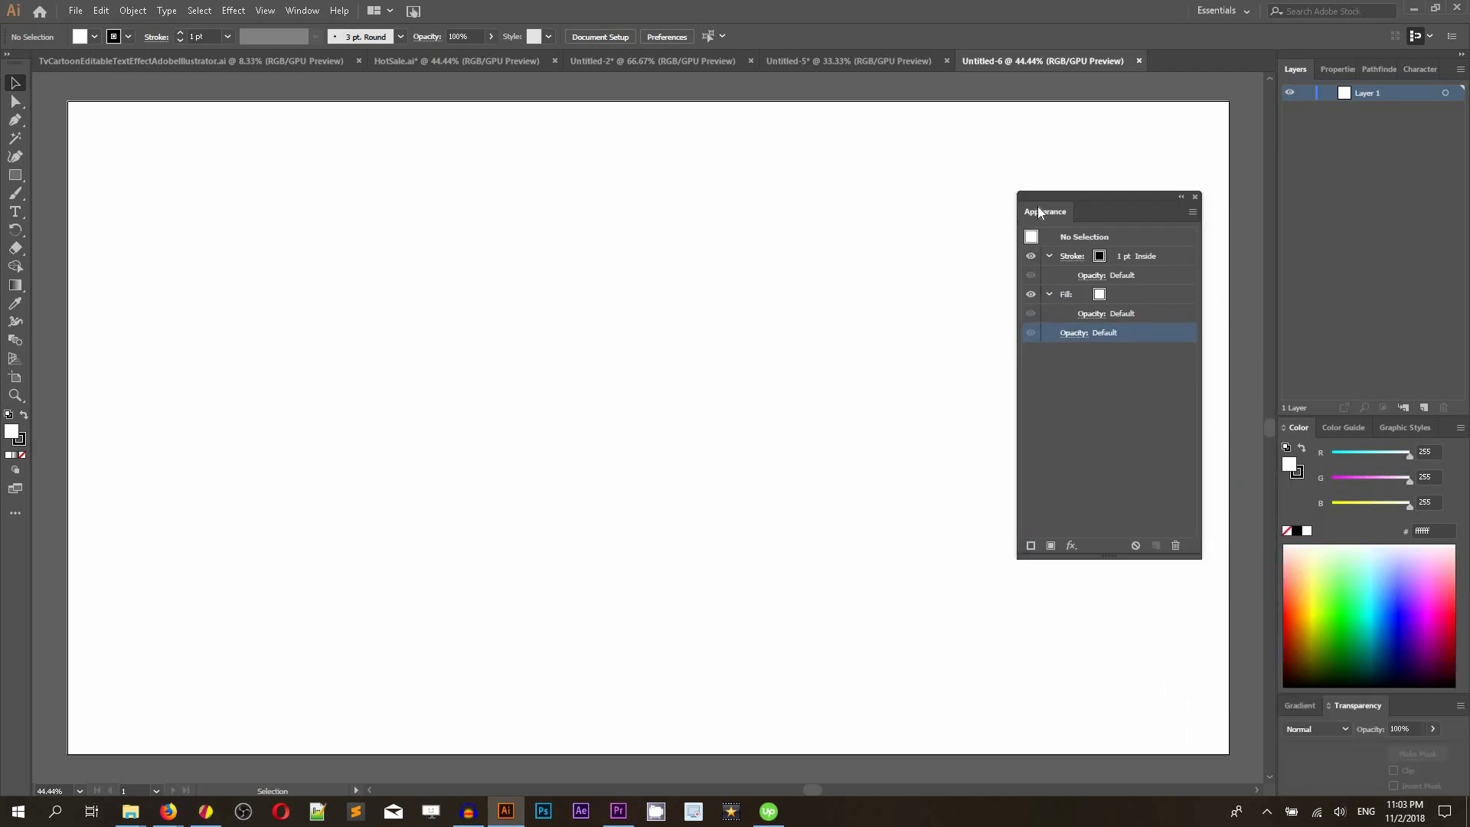
mouse_move(153, 204)
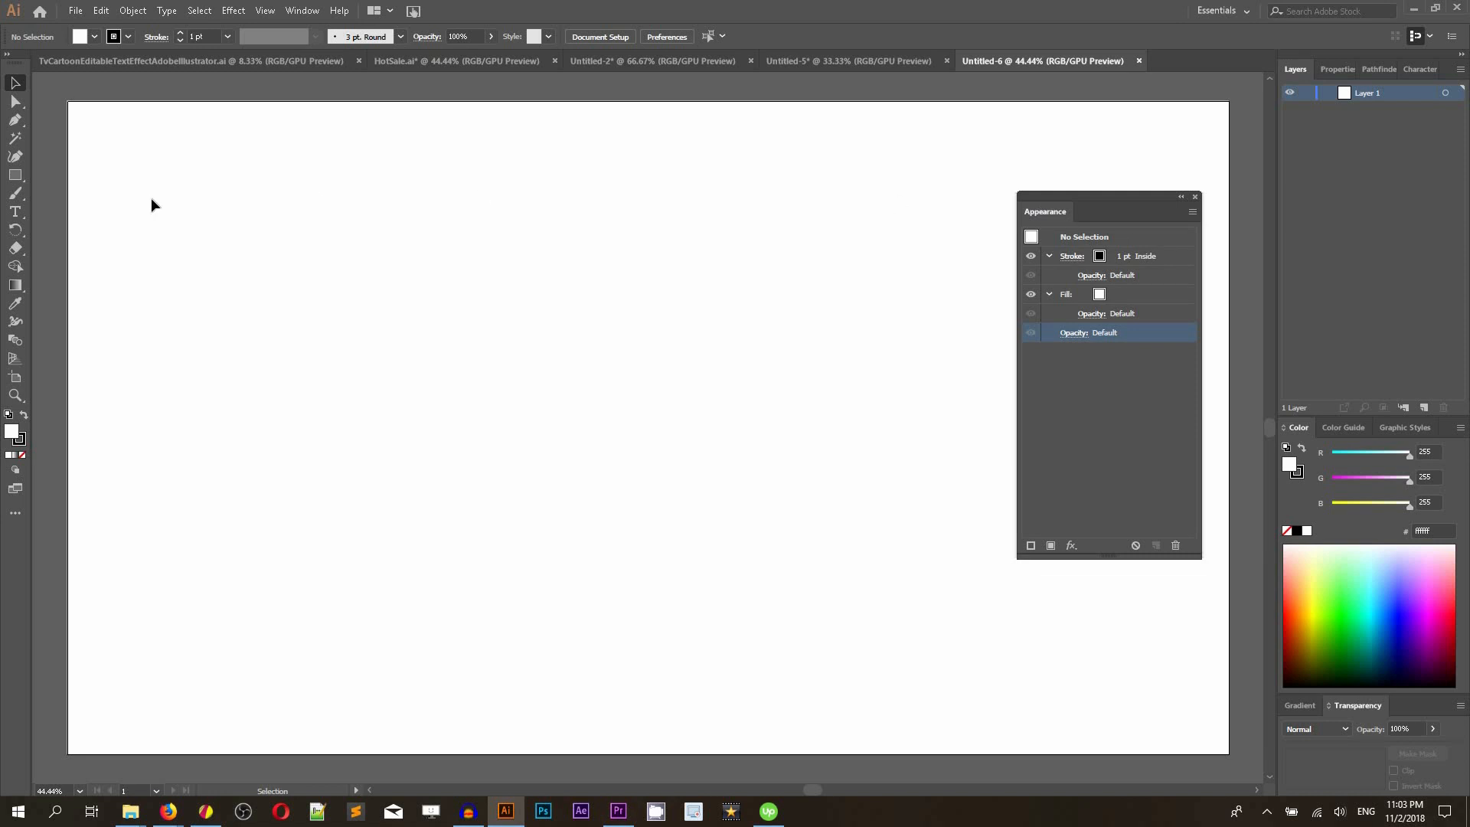
Step: Add a text object reading 'Hot Sale' on the artboard and set it in Andora Demo
left_click(15, 212)
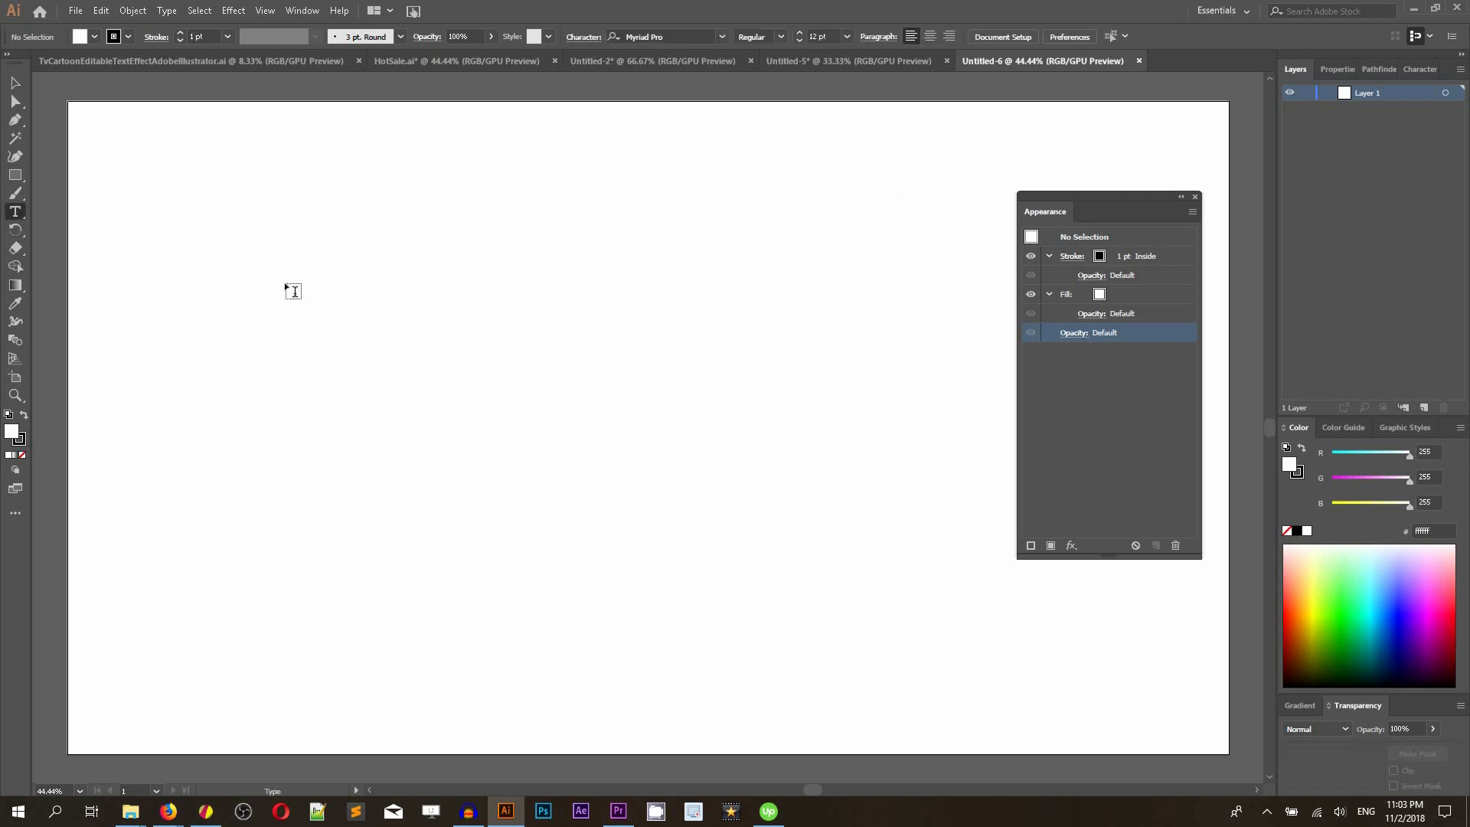
mouse_move(298, 302)
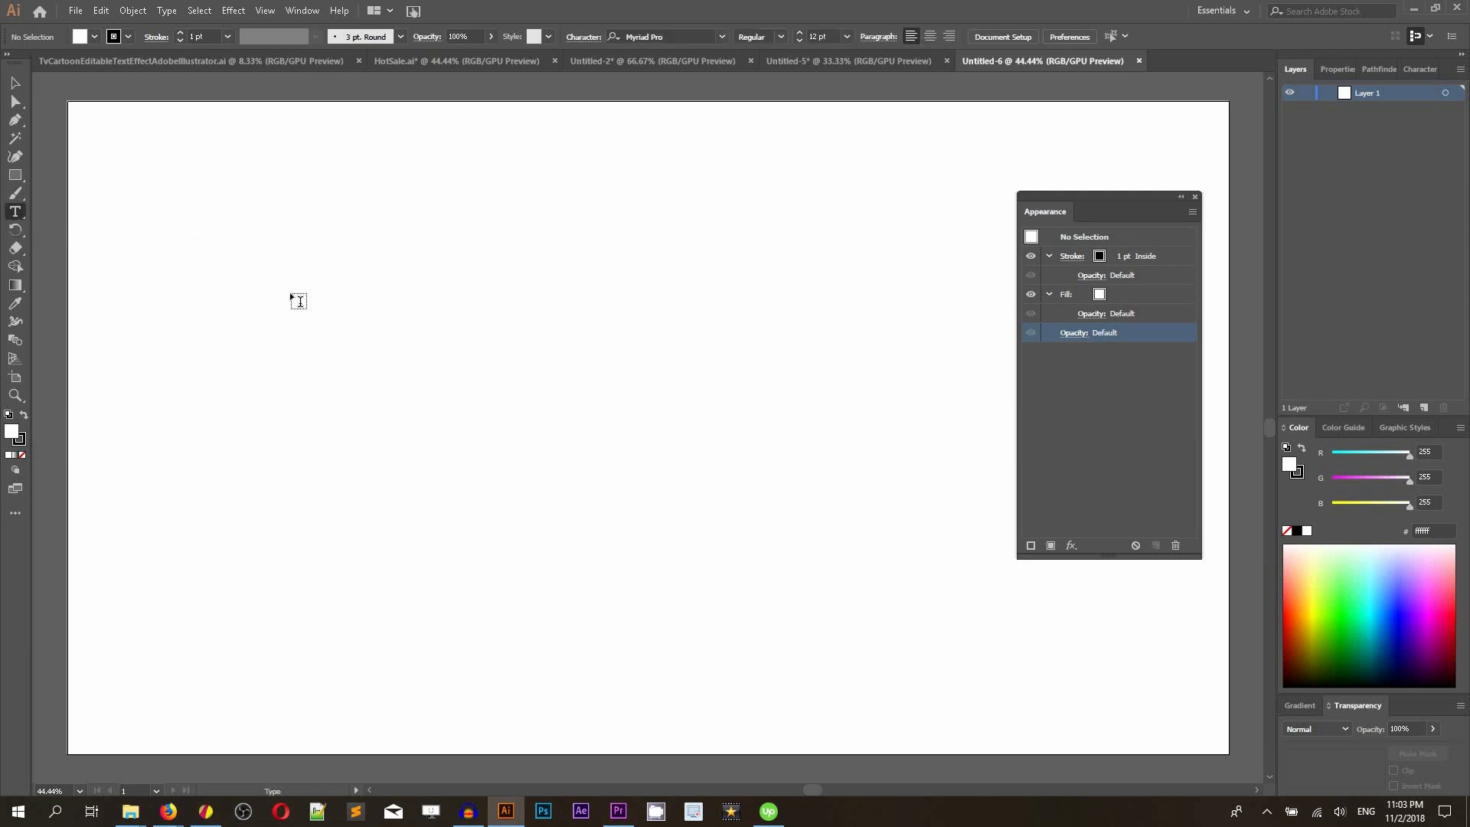
left_click(326, 295)
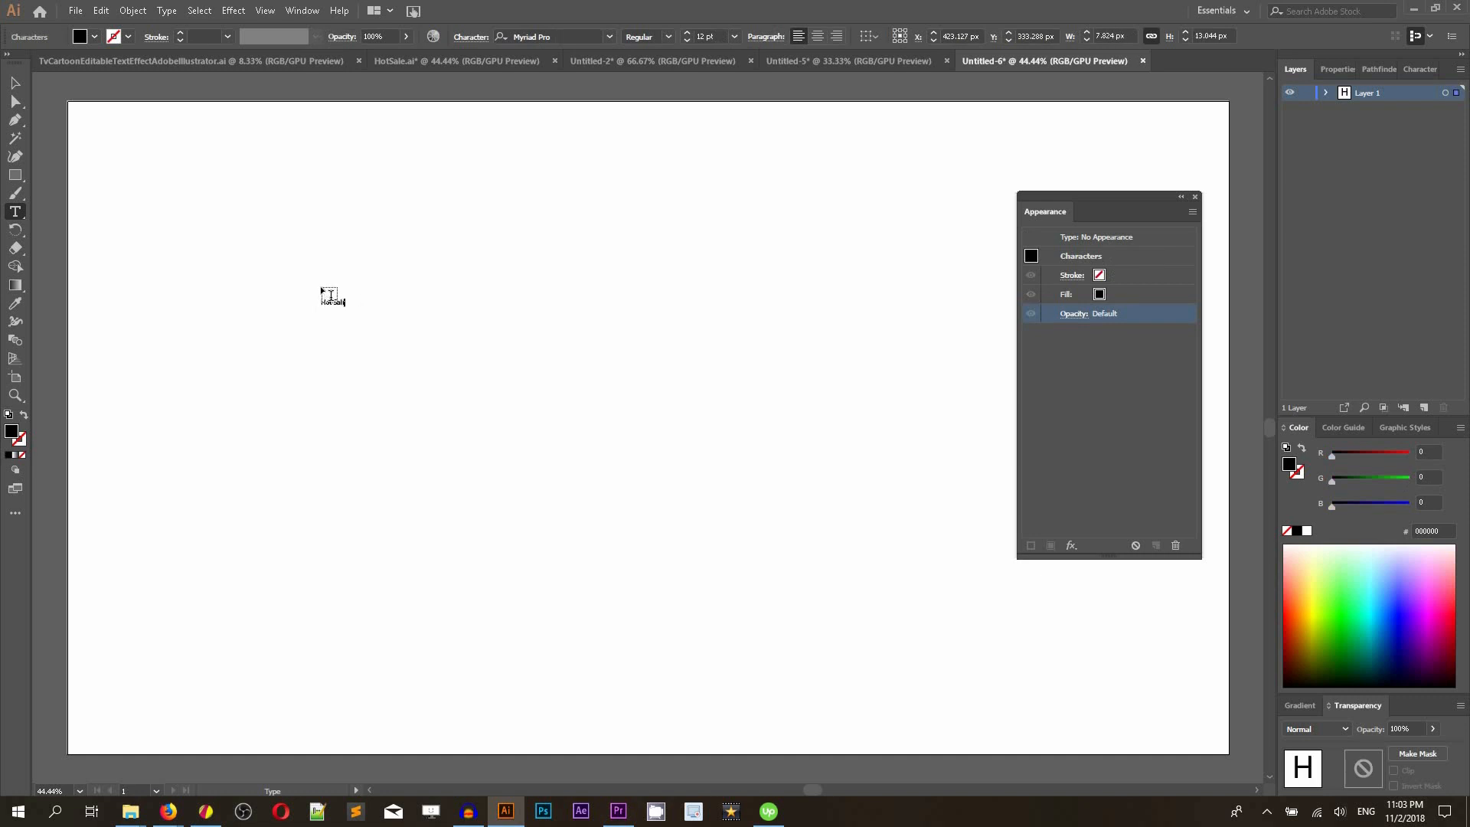
type("Hot Sale")
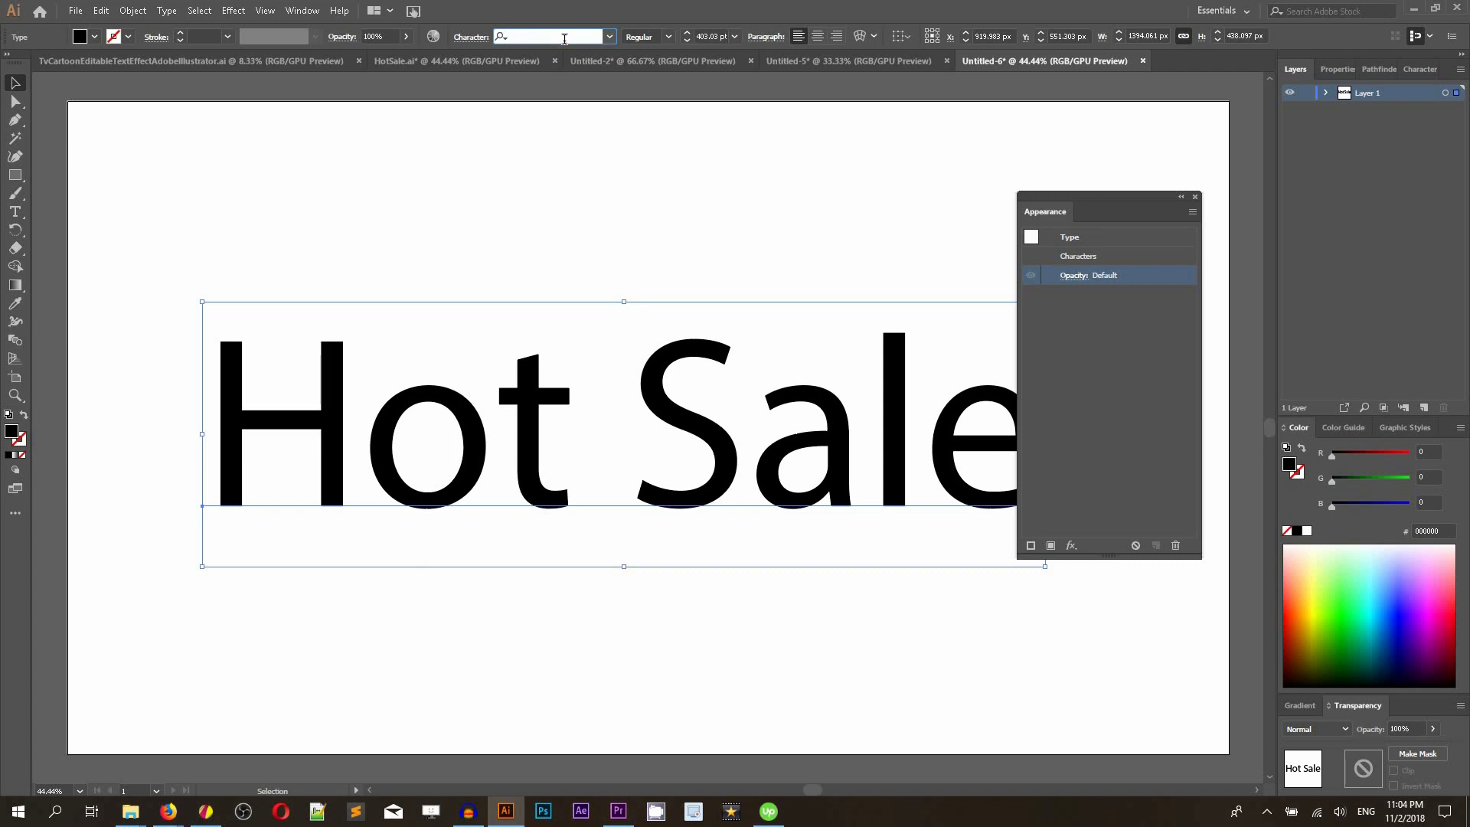
type("and")
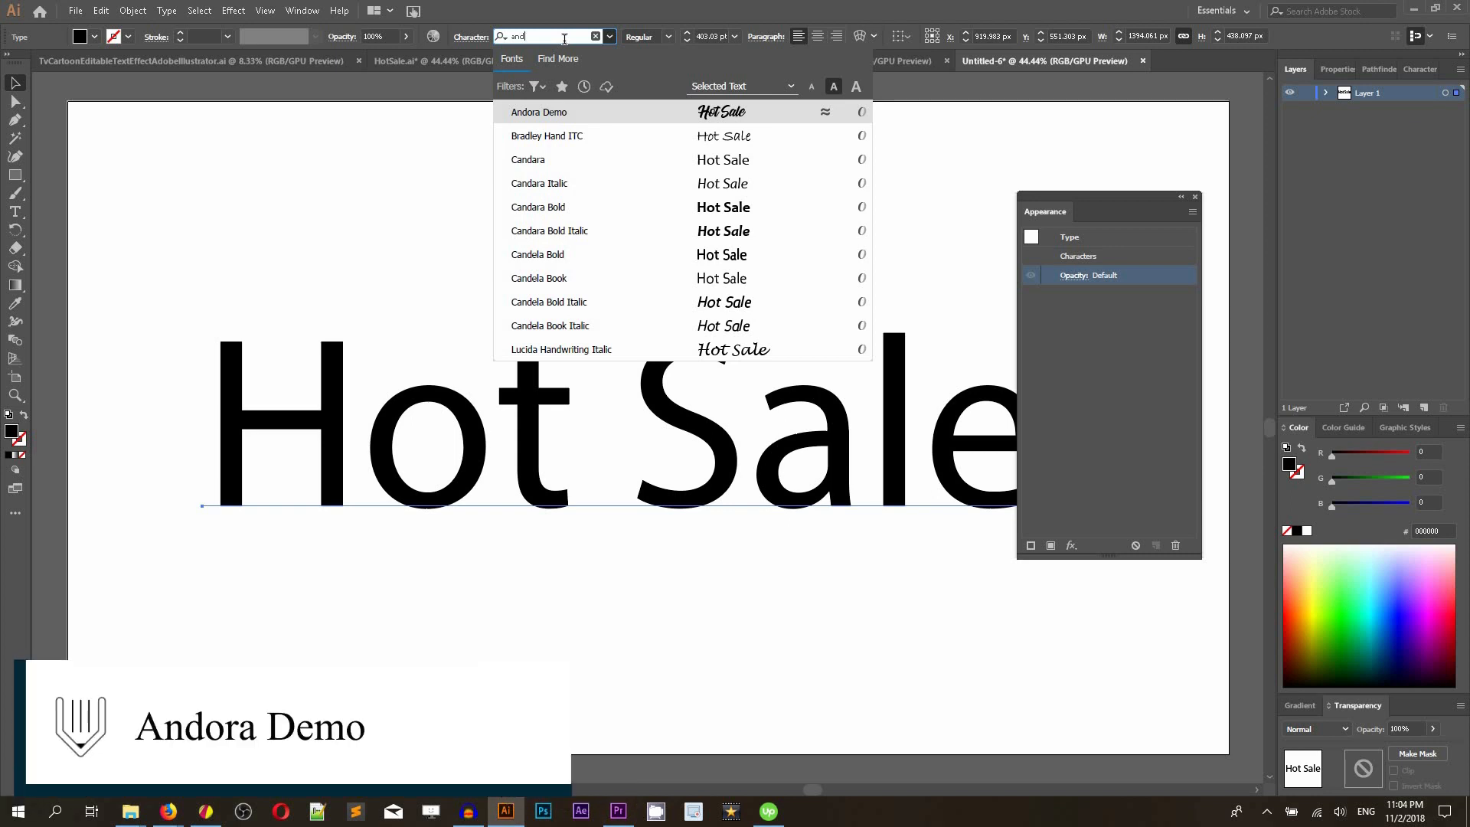
left_click(539, 111)
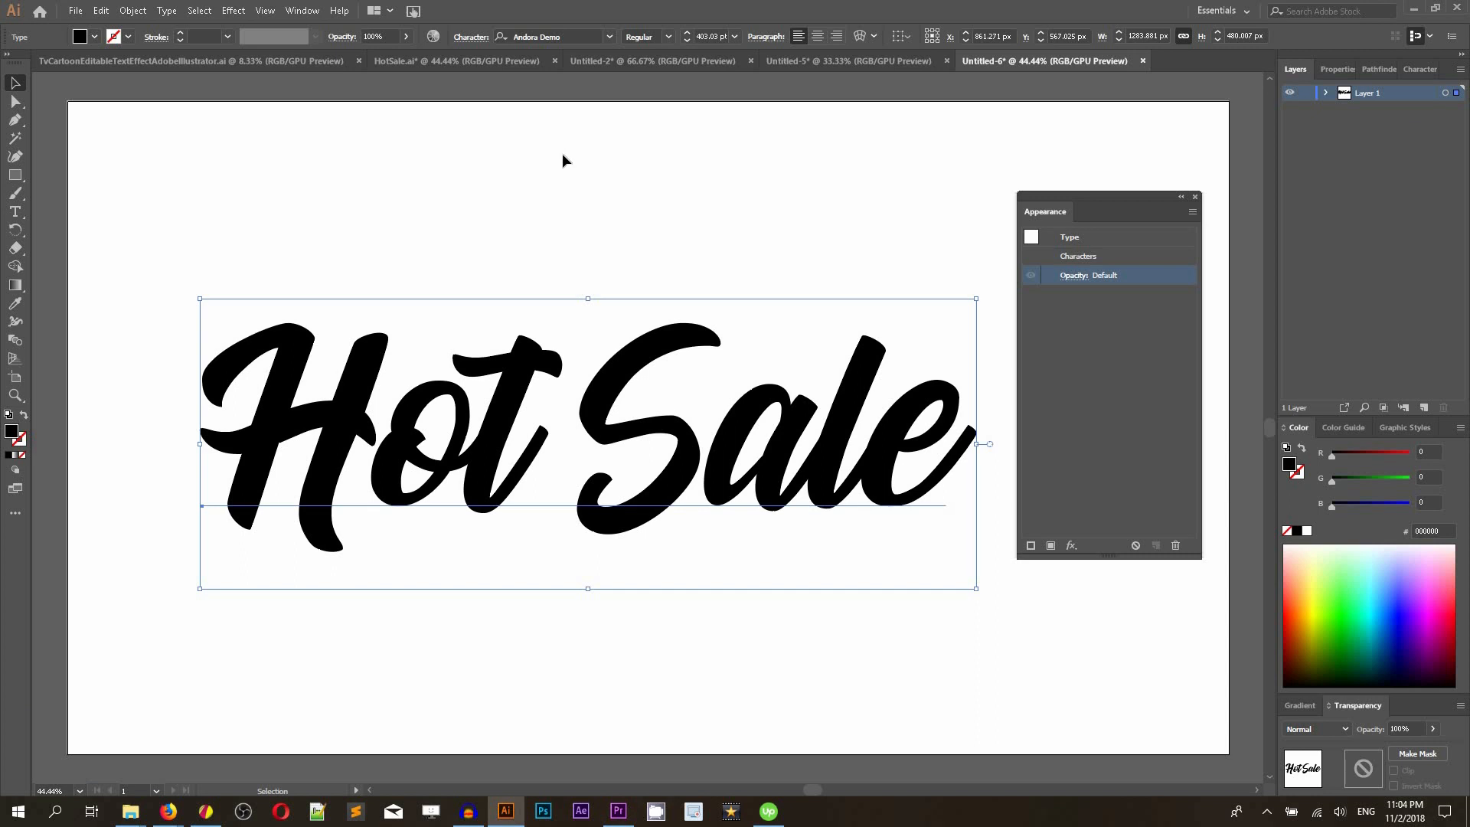
mouse_move(979, 300)
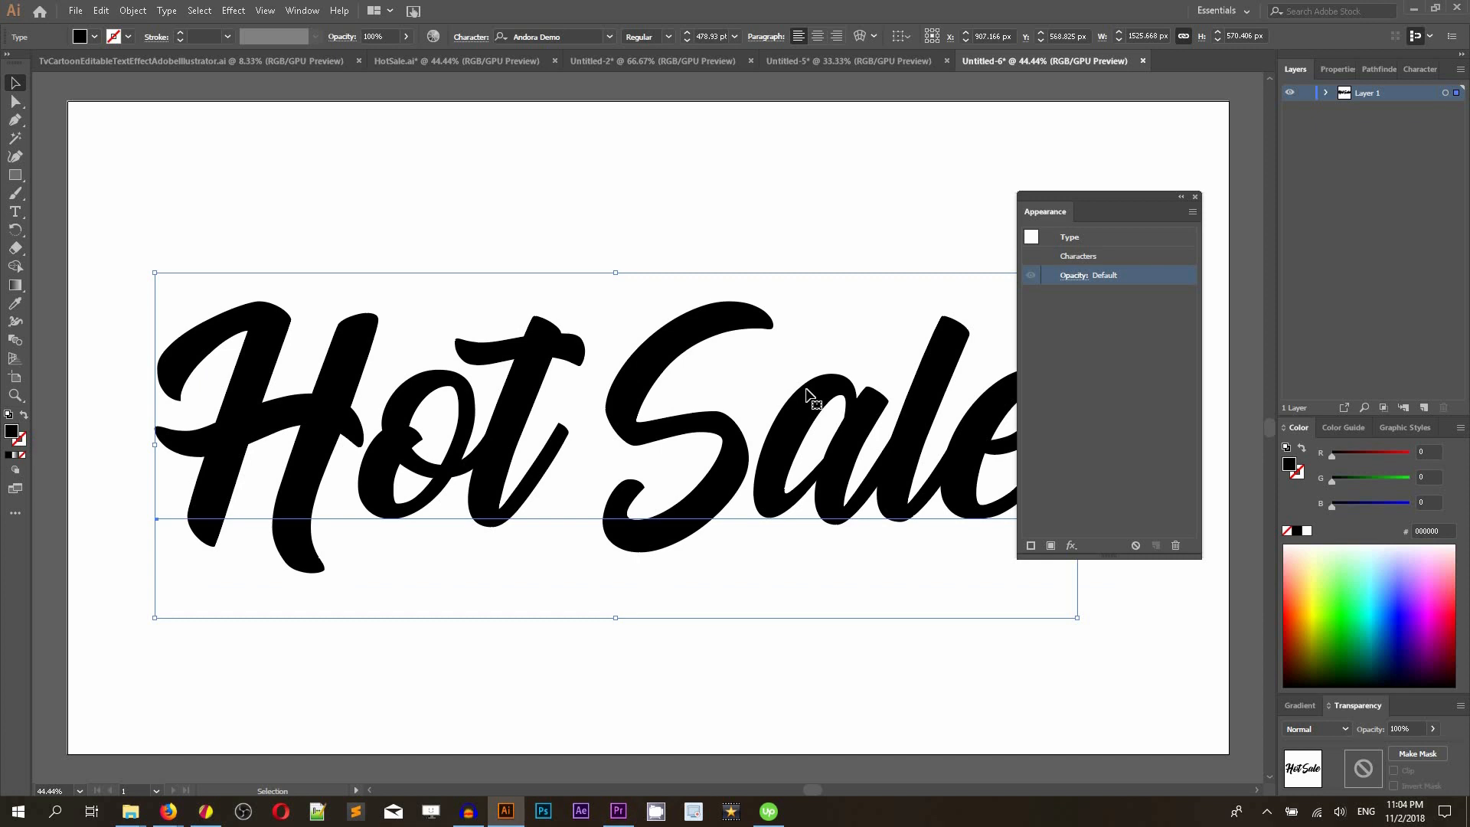
mouse_move(517, 124)
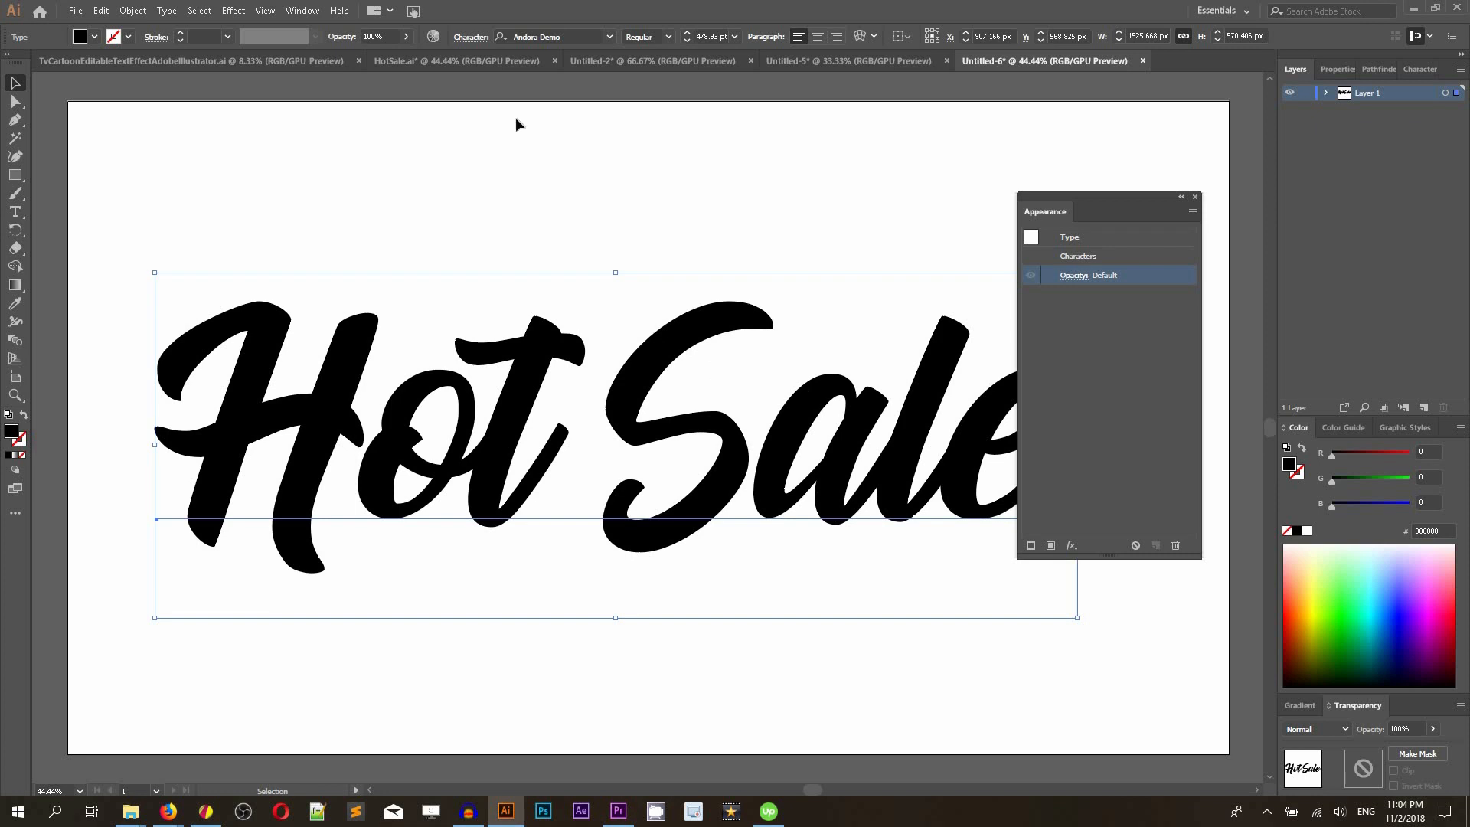
mouse_move(1080, 600)
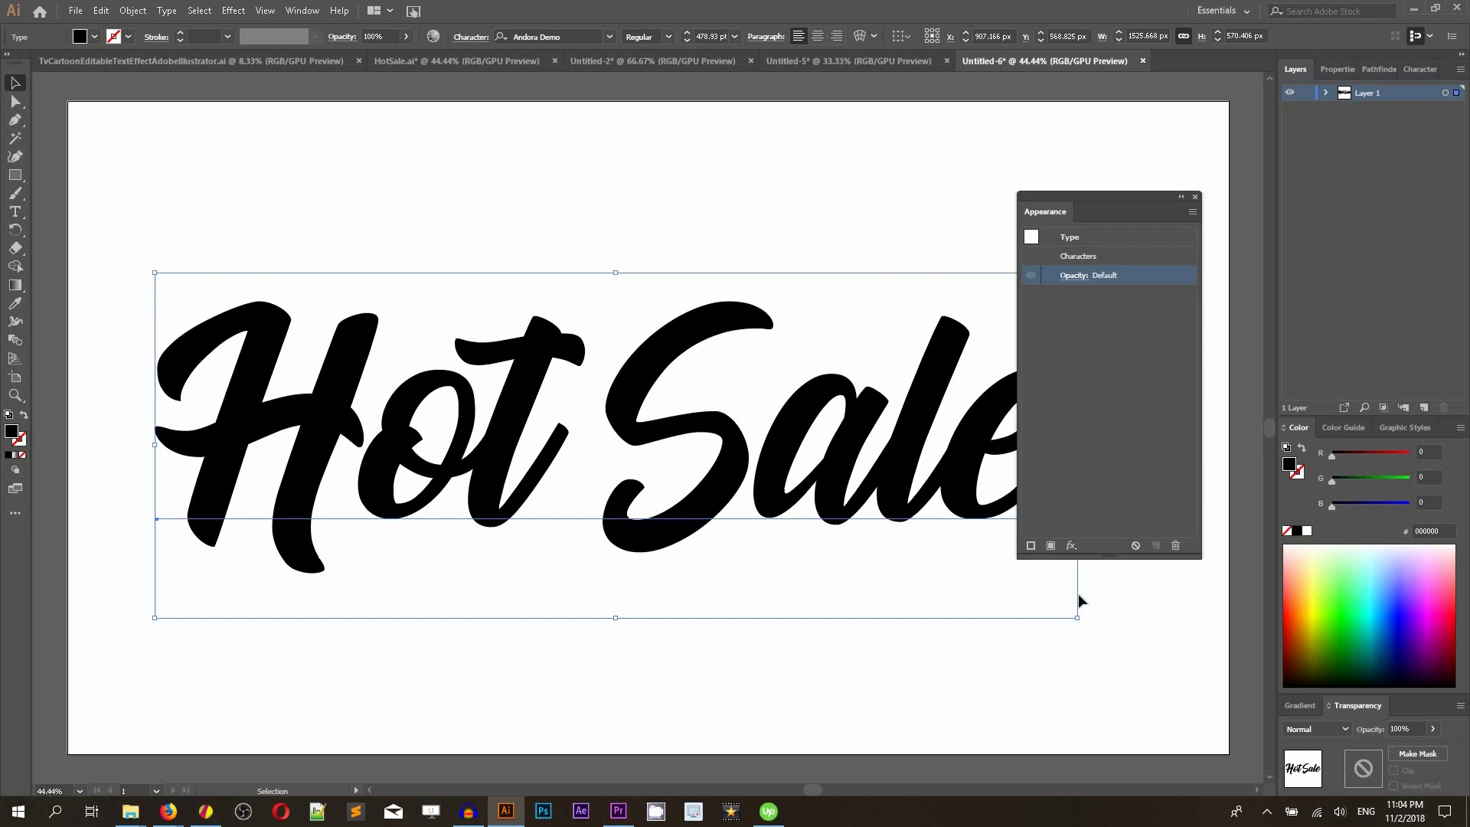
mouse_move(1050, 545)
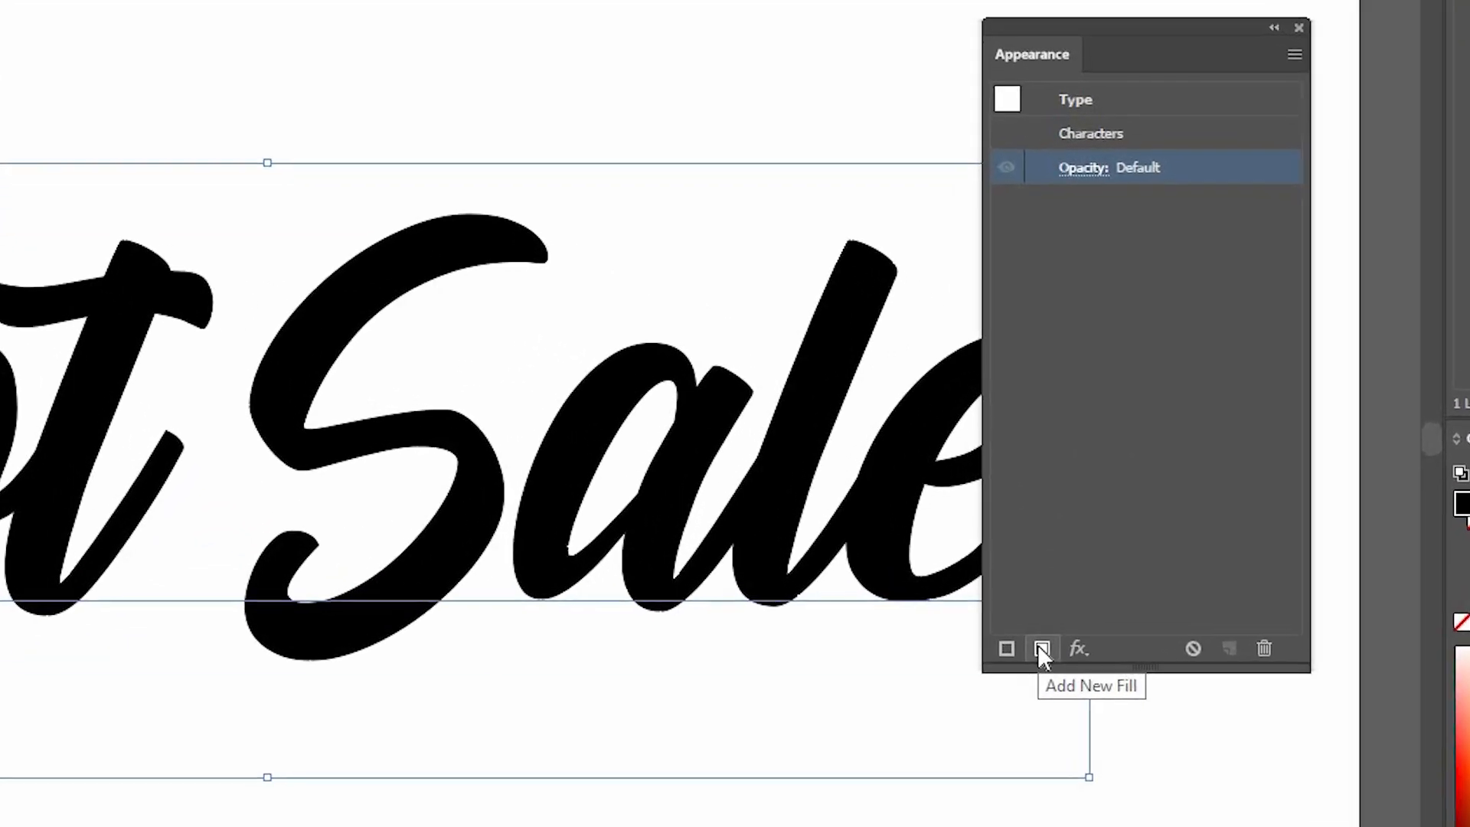
Step: Add a new fill to the lettering and give it the white-to-black gradient swatch
left_click(1042, 647)
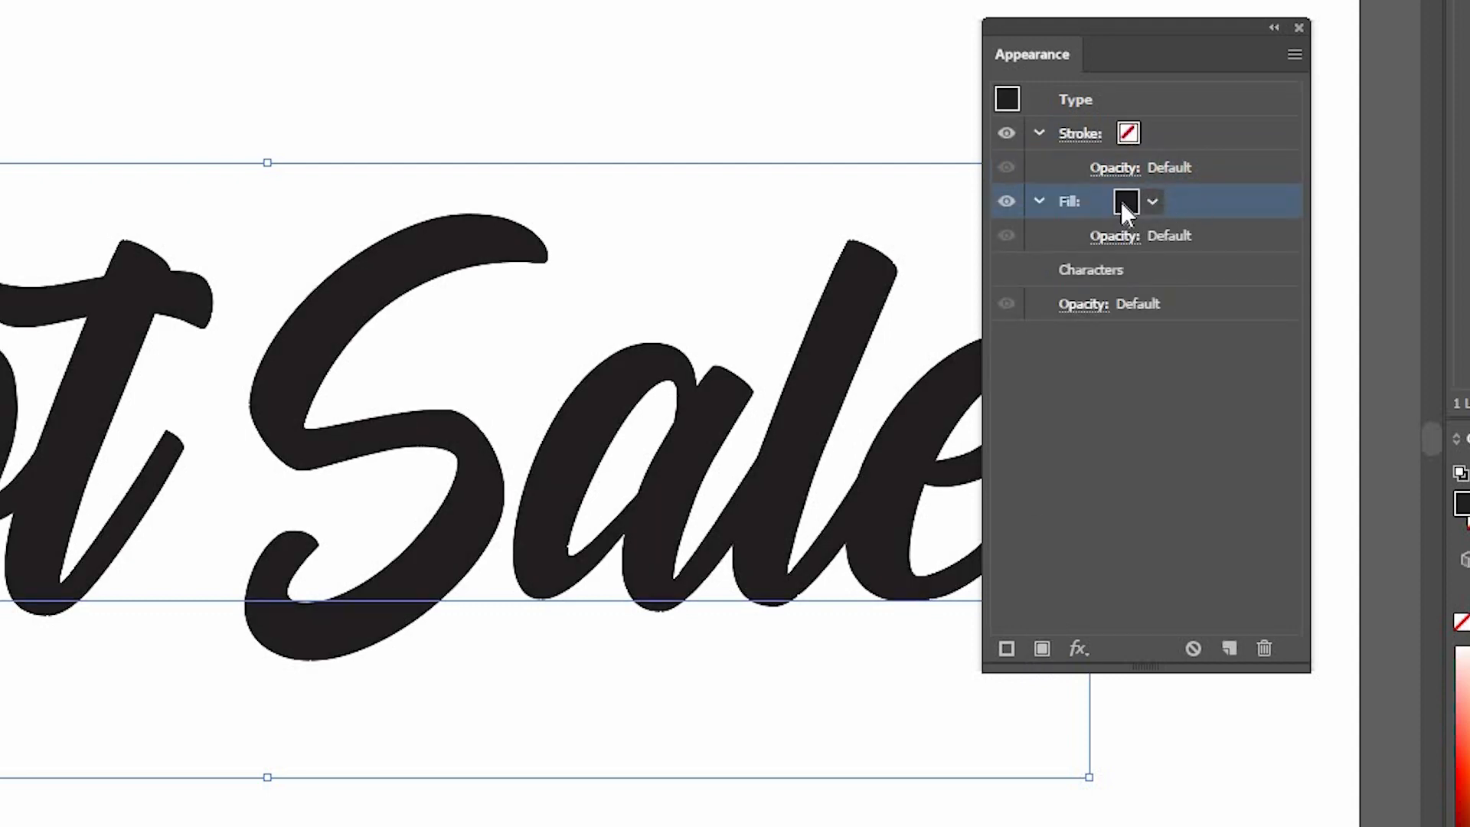
mouse_move(1127, 202)
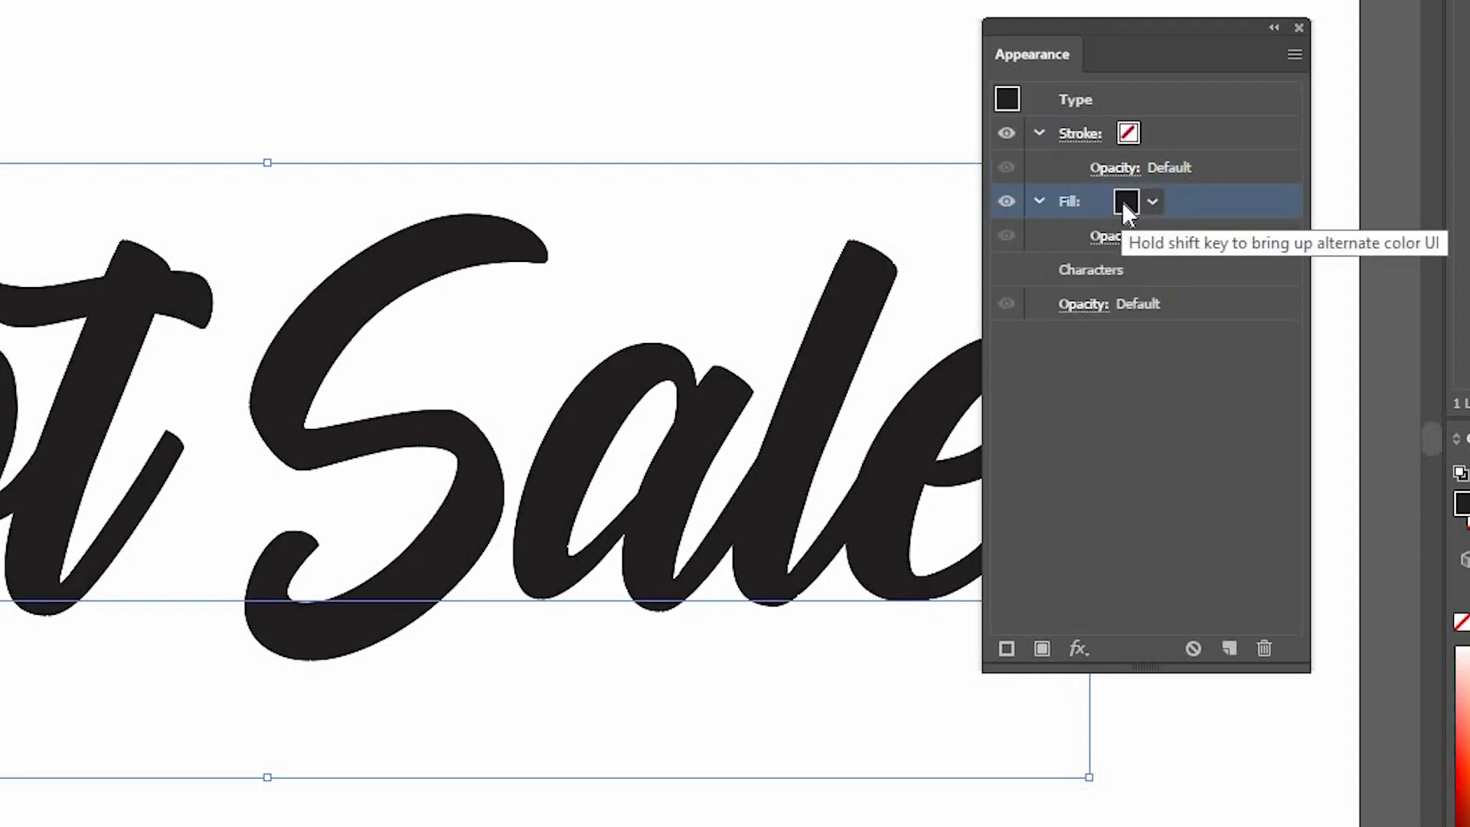
left_click(1152, 202)
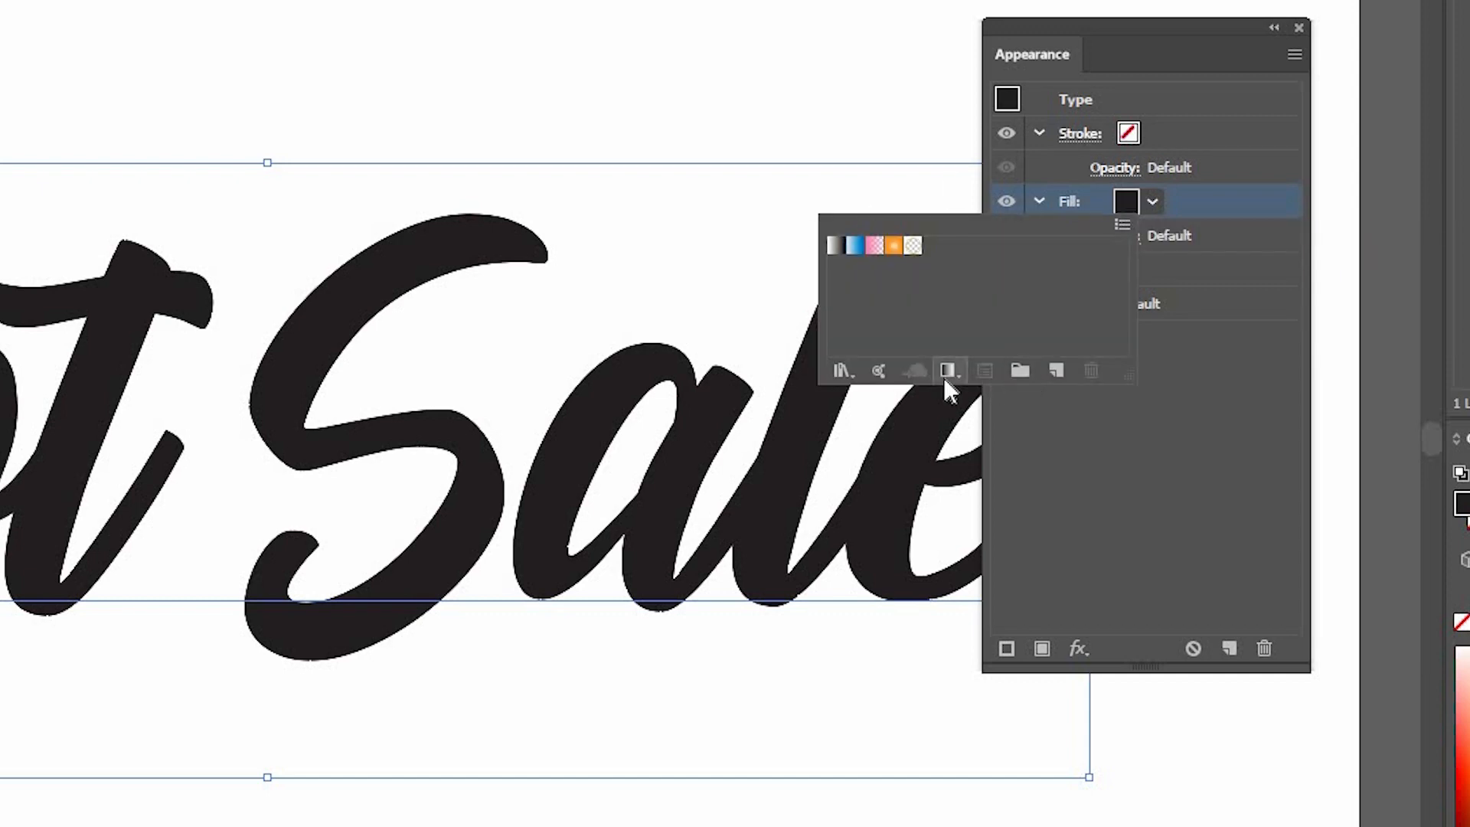
left_click(950, 371)
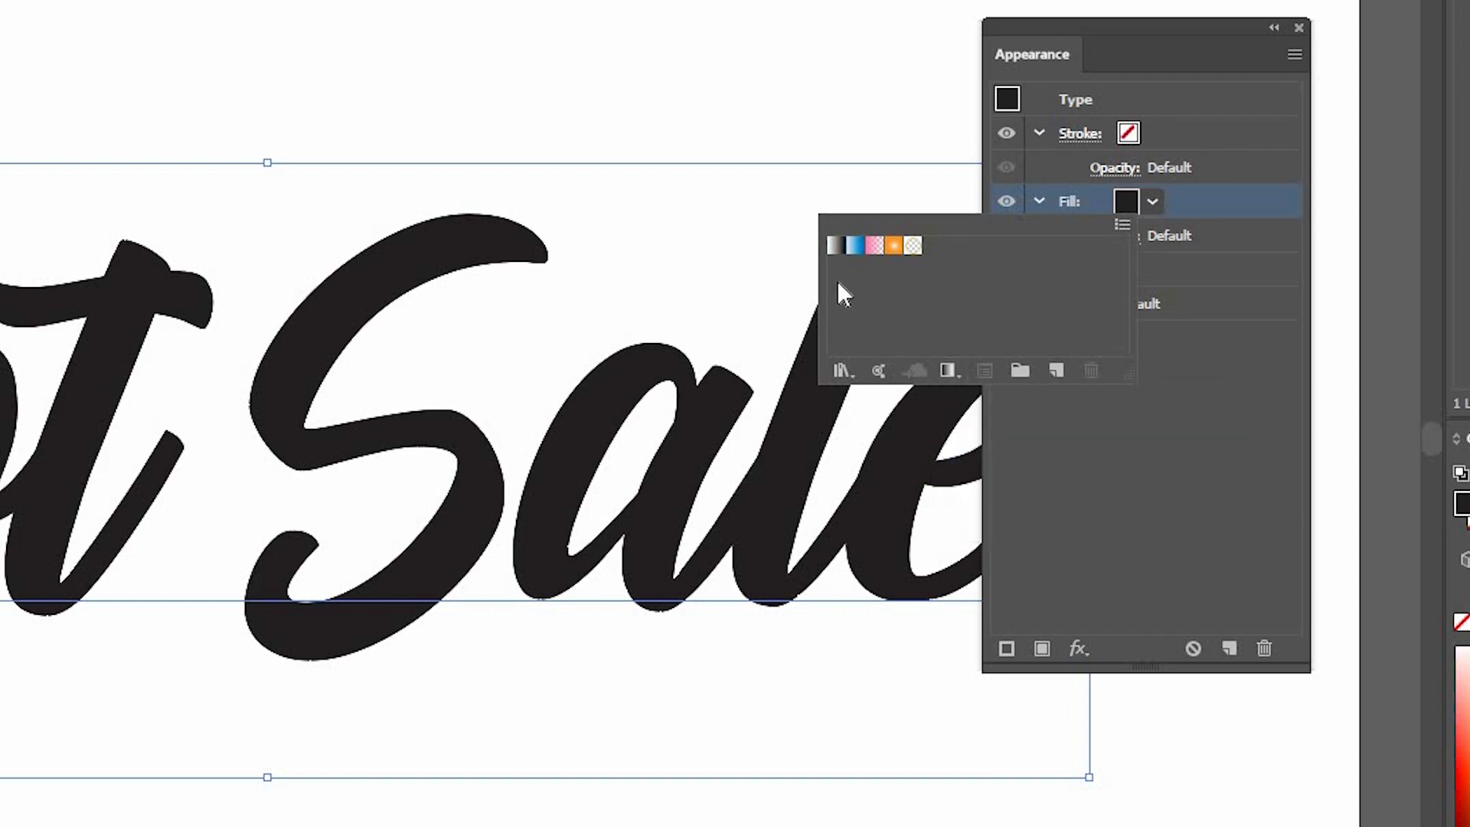
mouse_move(833, 245)
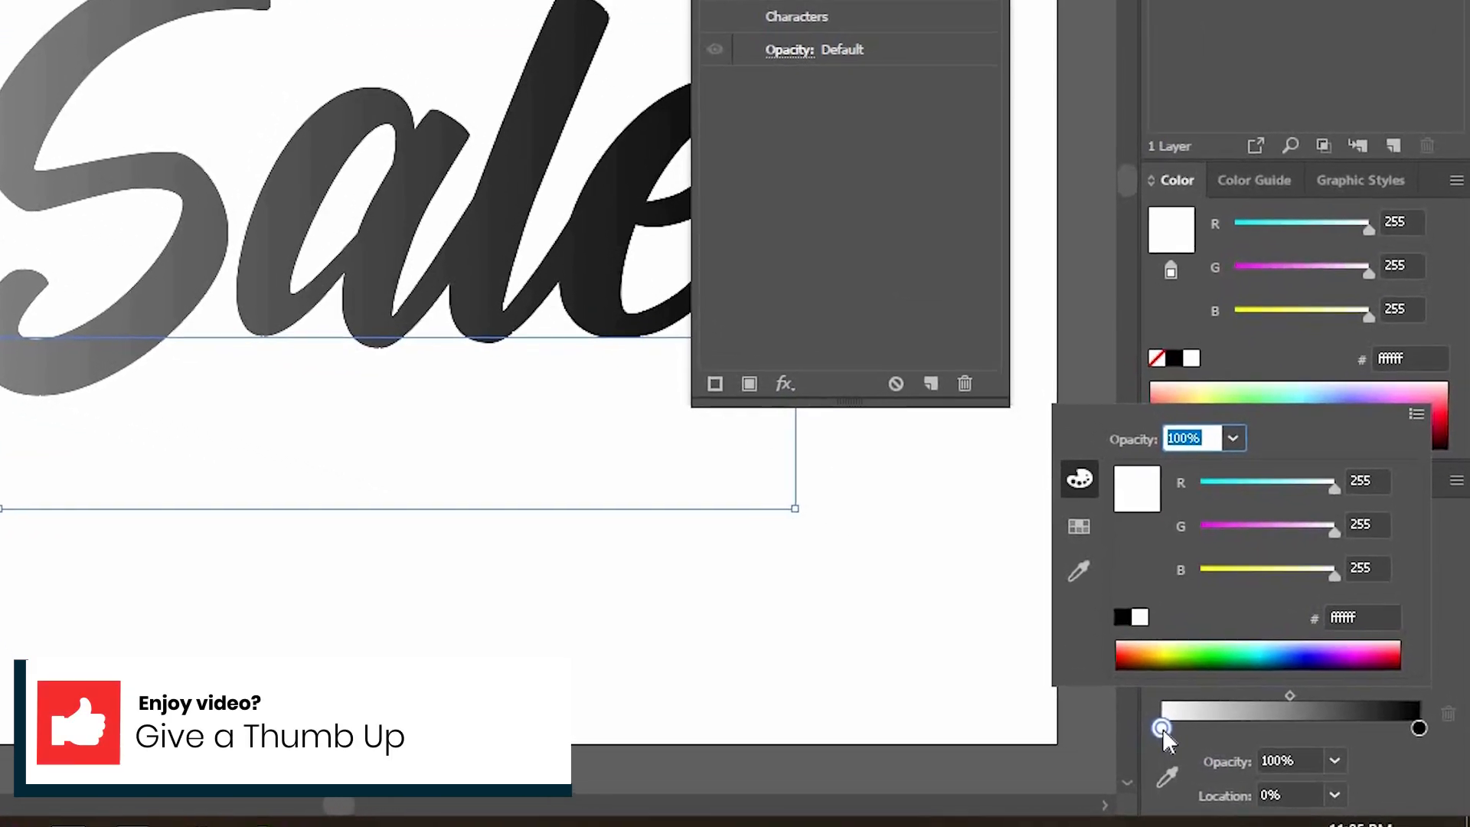
Step: Recolour the gradient stops in RGB to orange-red and dark red 7b1903
left_click(1417, 413)
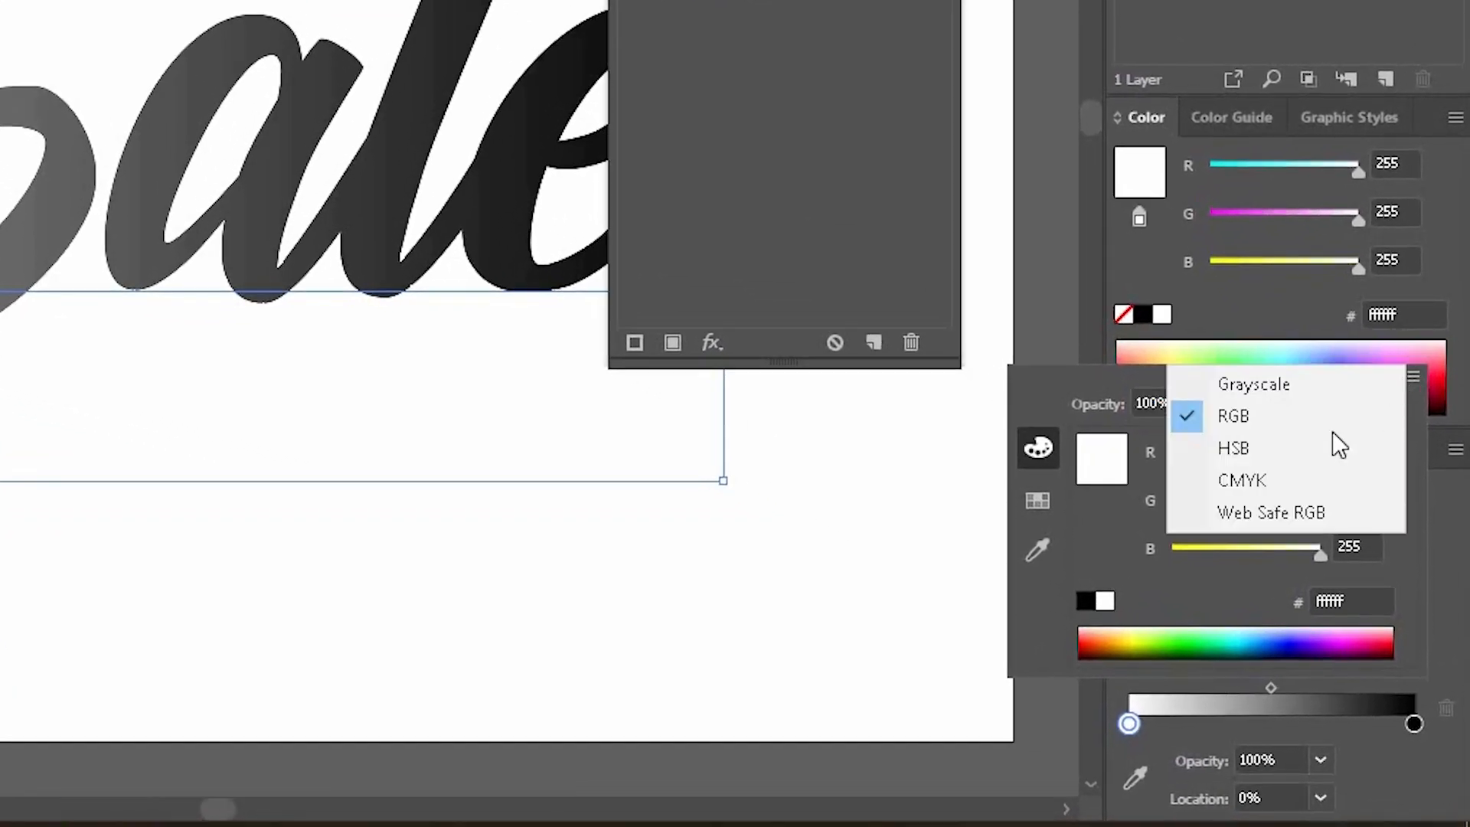
mouse_move(1308, 416)
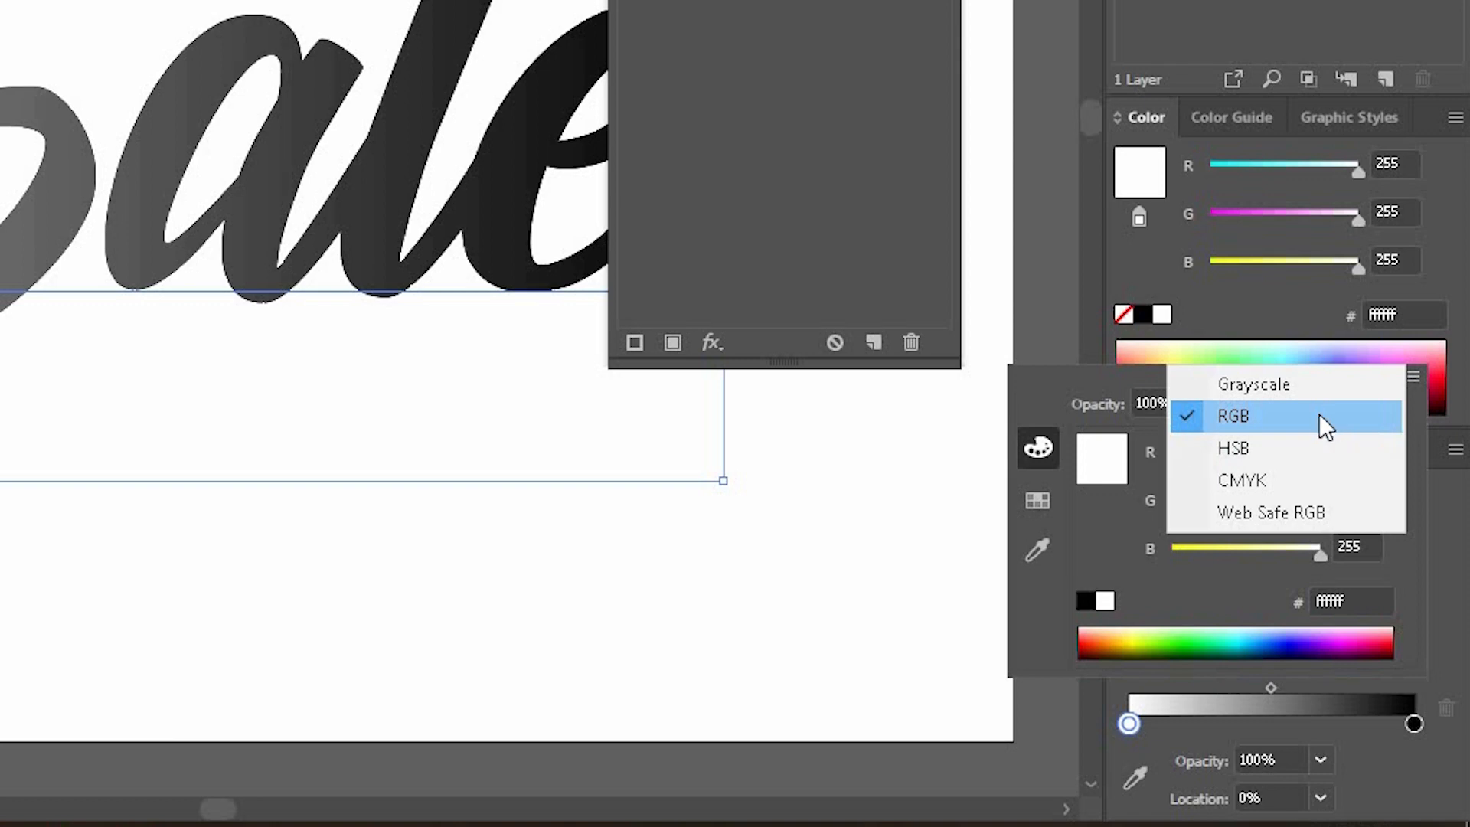
left_click(1233, 416)
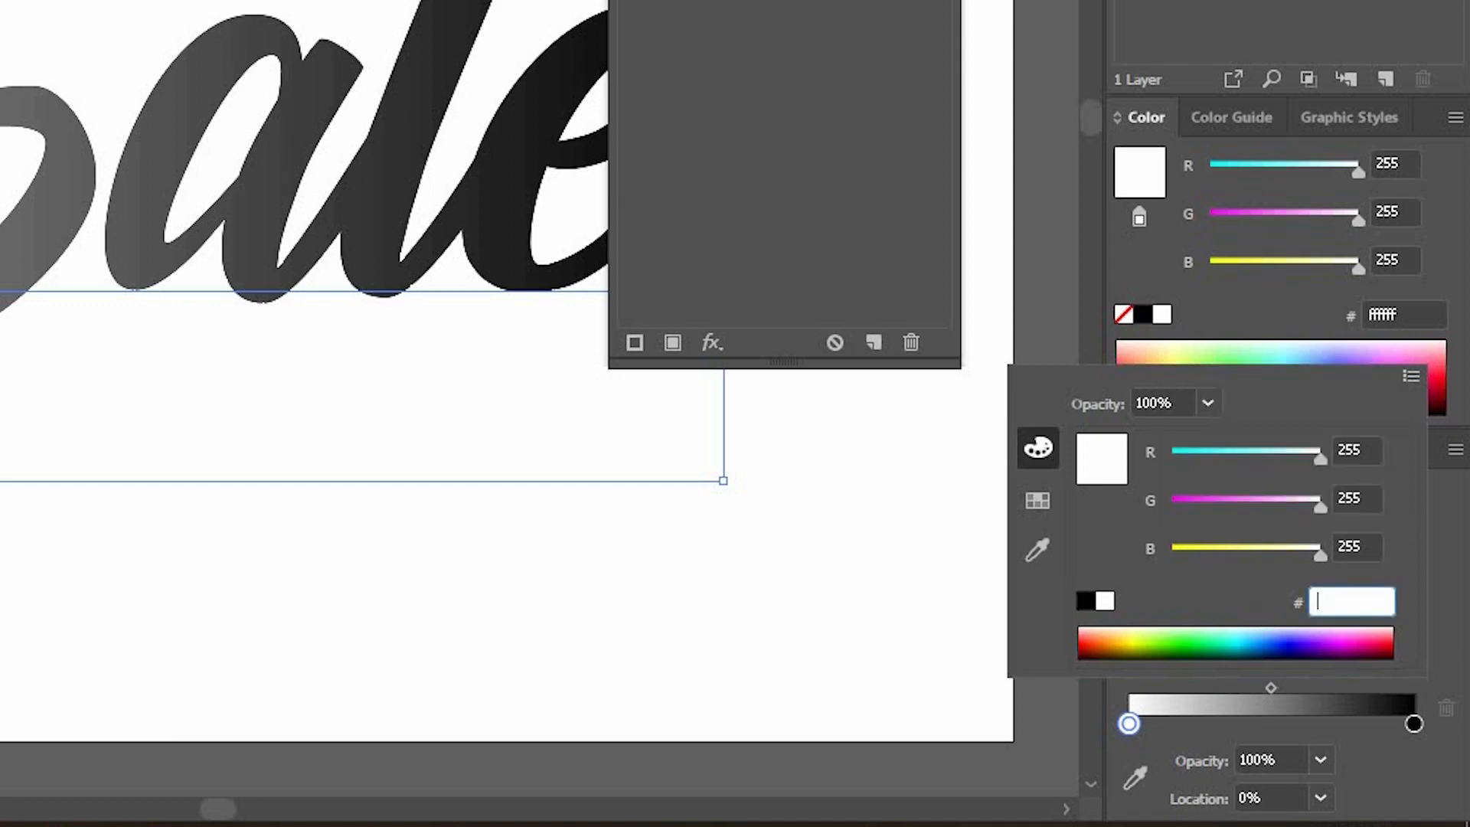
type("7b")
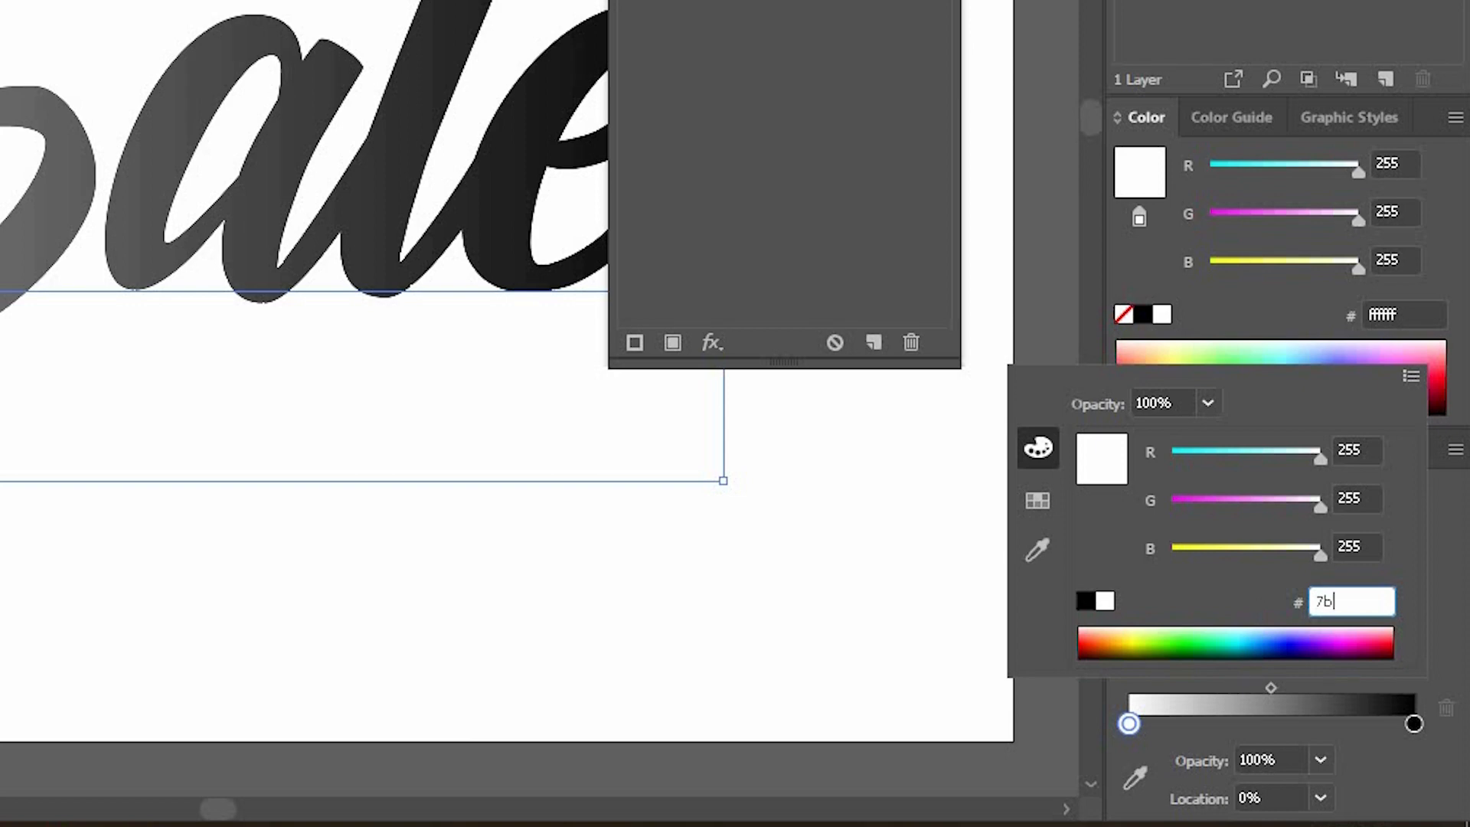
type("19")
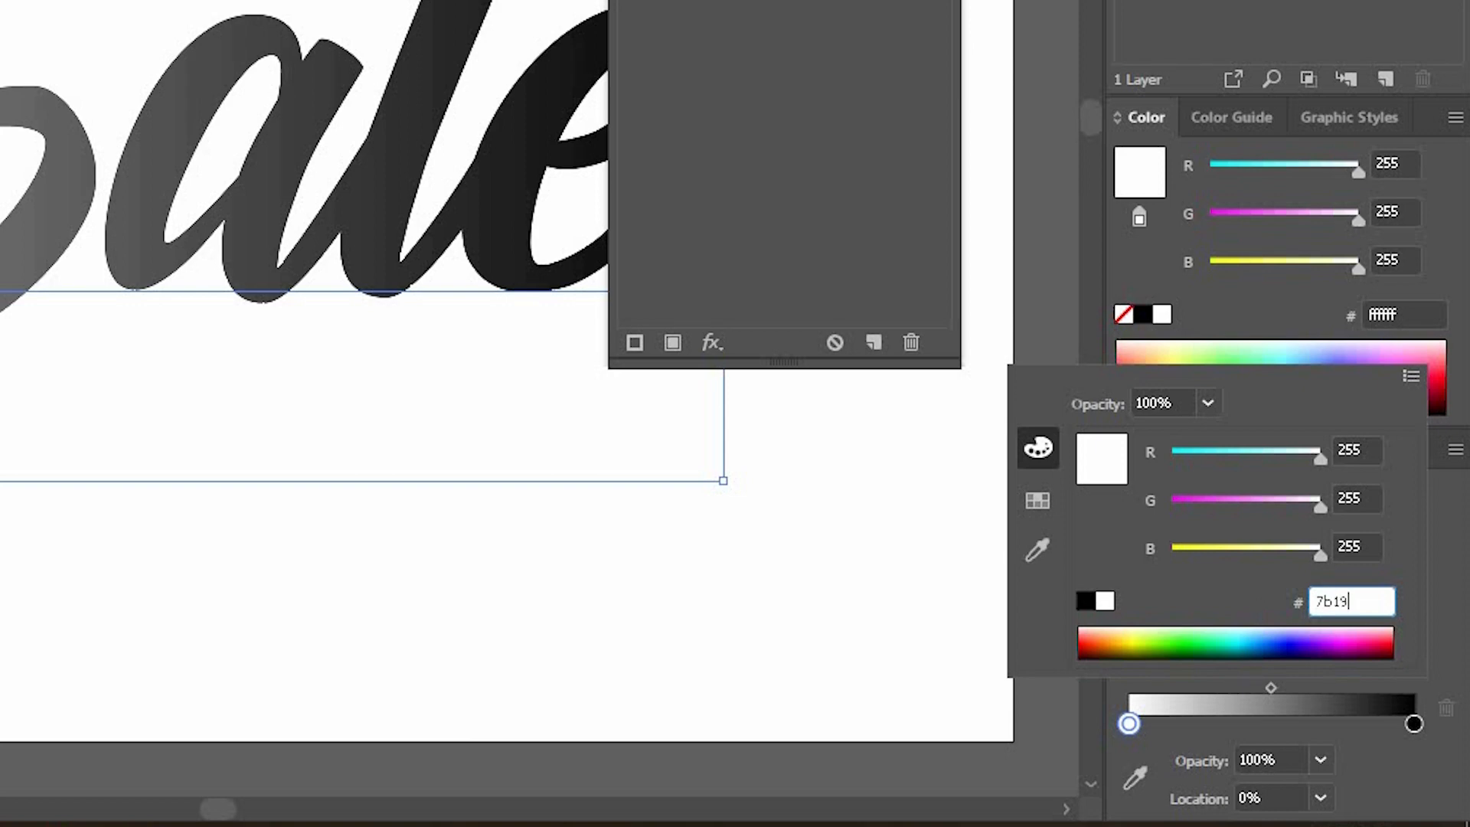
type("03")
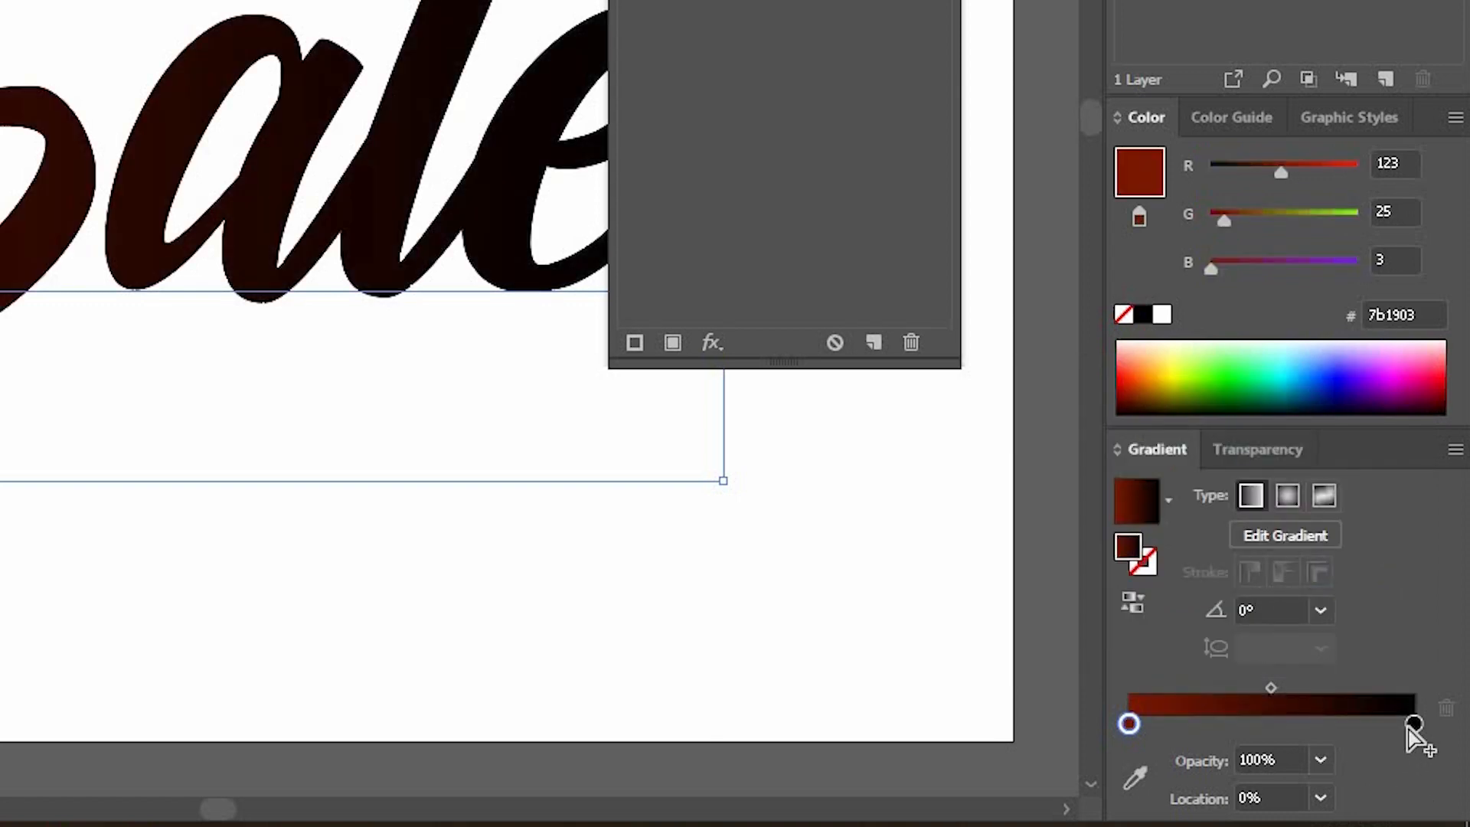
mouse_move(1416, 725)
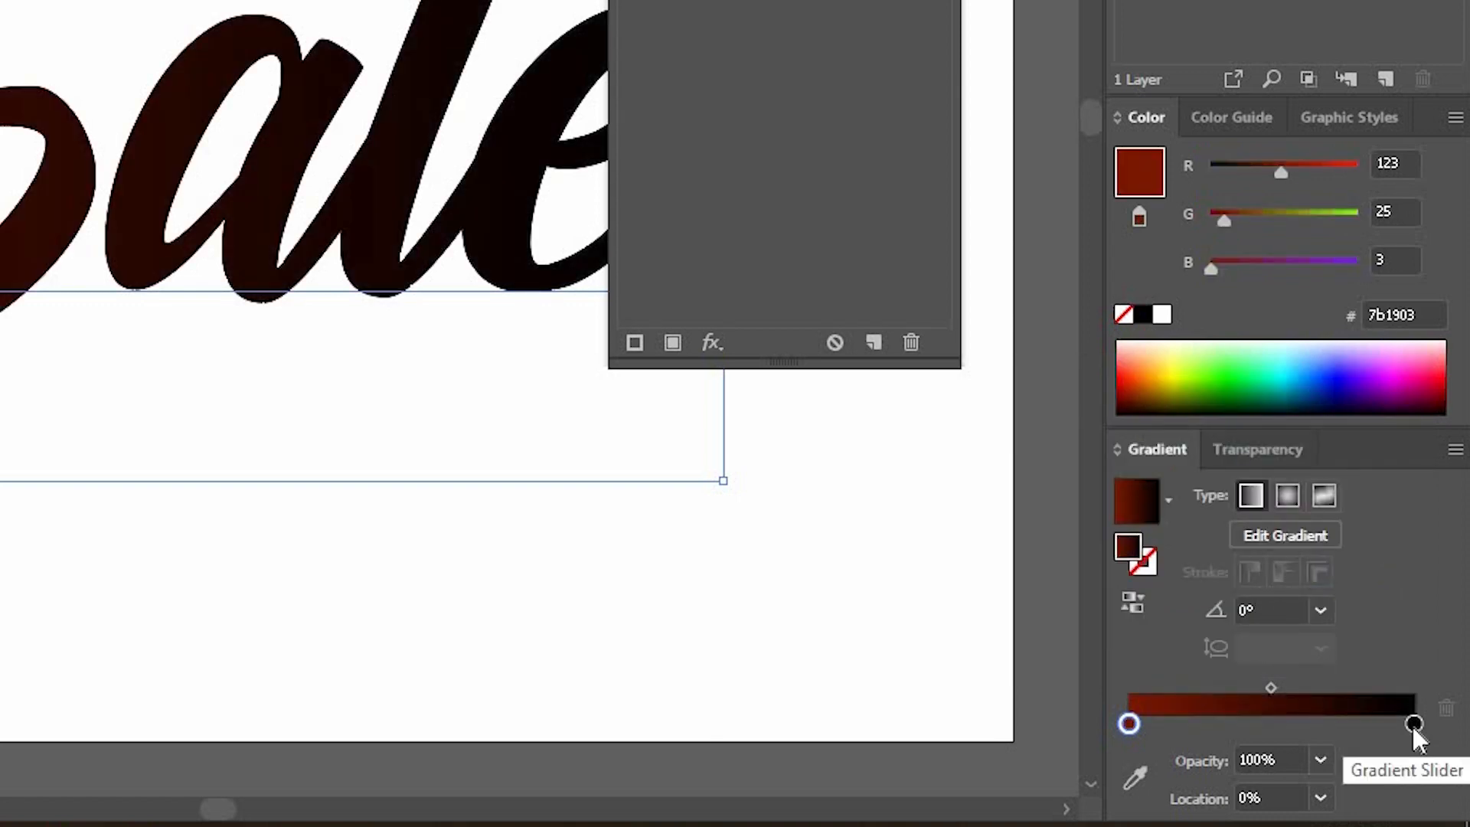
left_click(1414, 723)
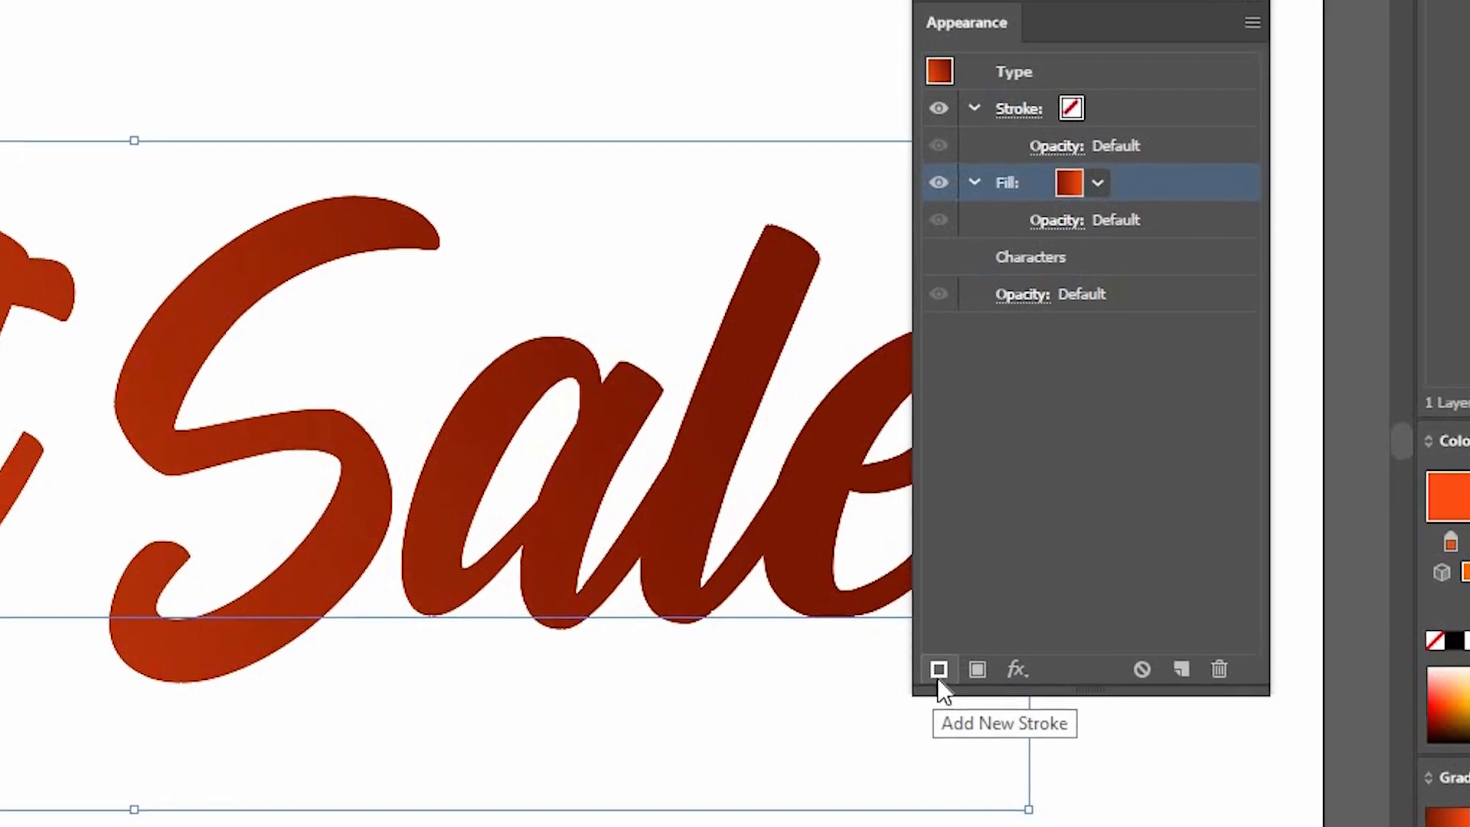
Step: Add a second stroke behind the fill, weight 8 pt, and pick its colour swatch
left_click(938, 669)
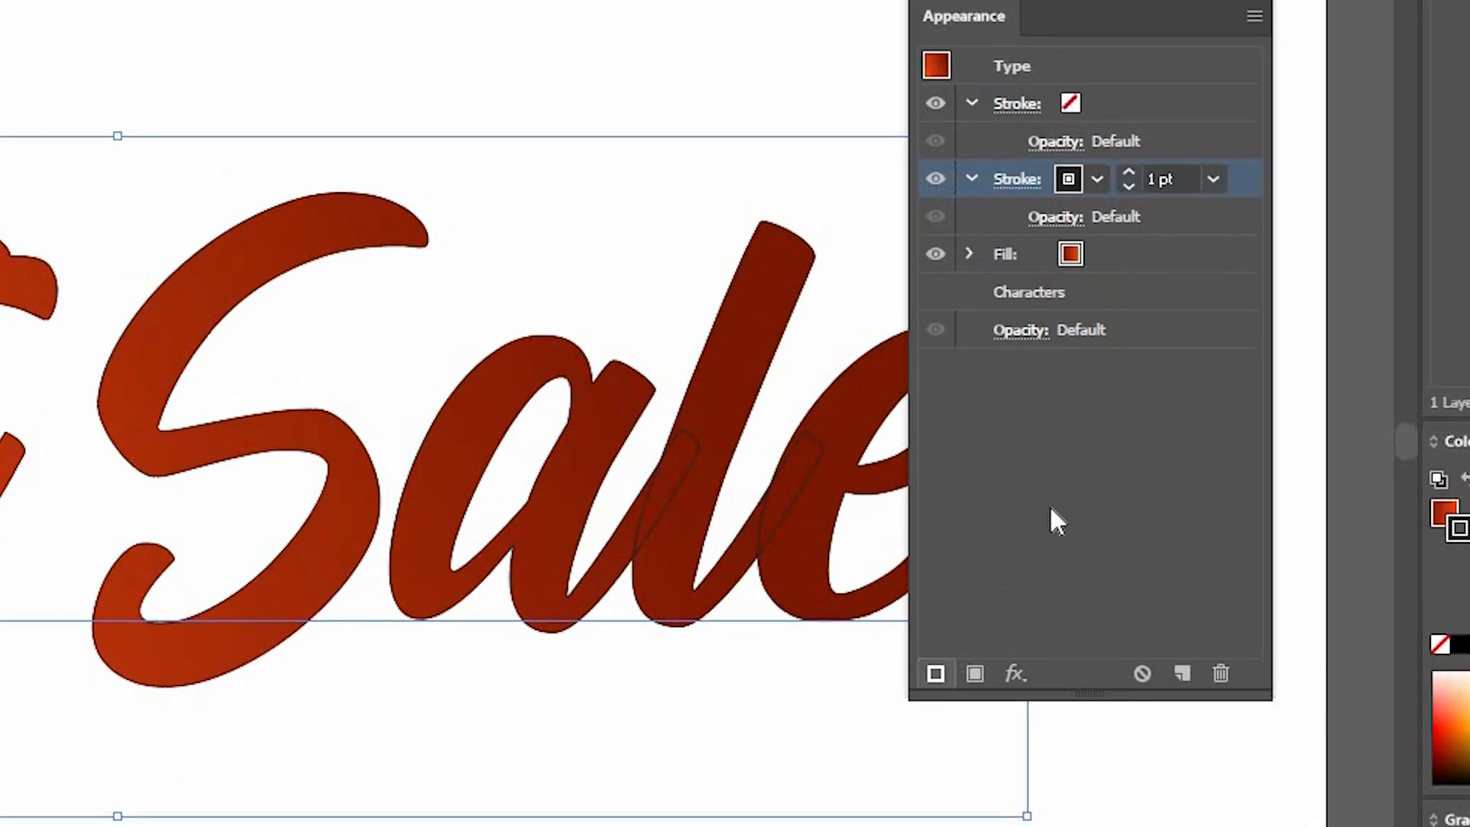
mouse_move(1242, 197)
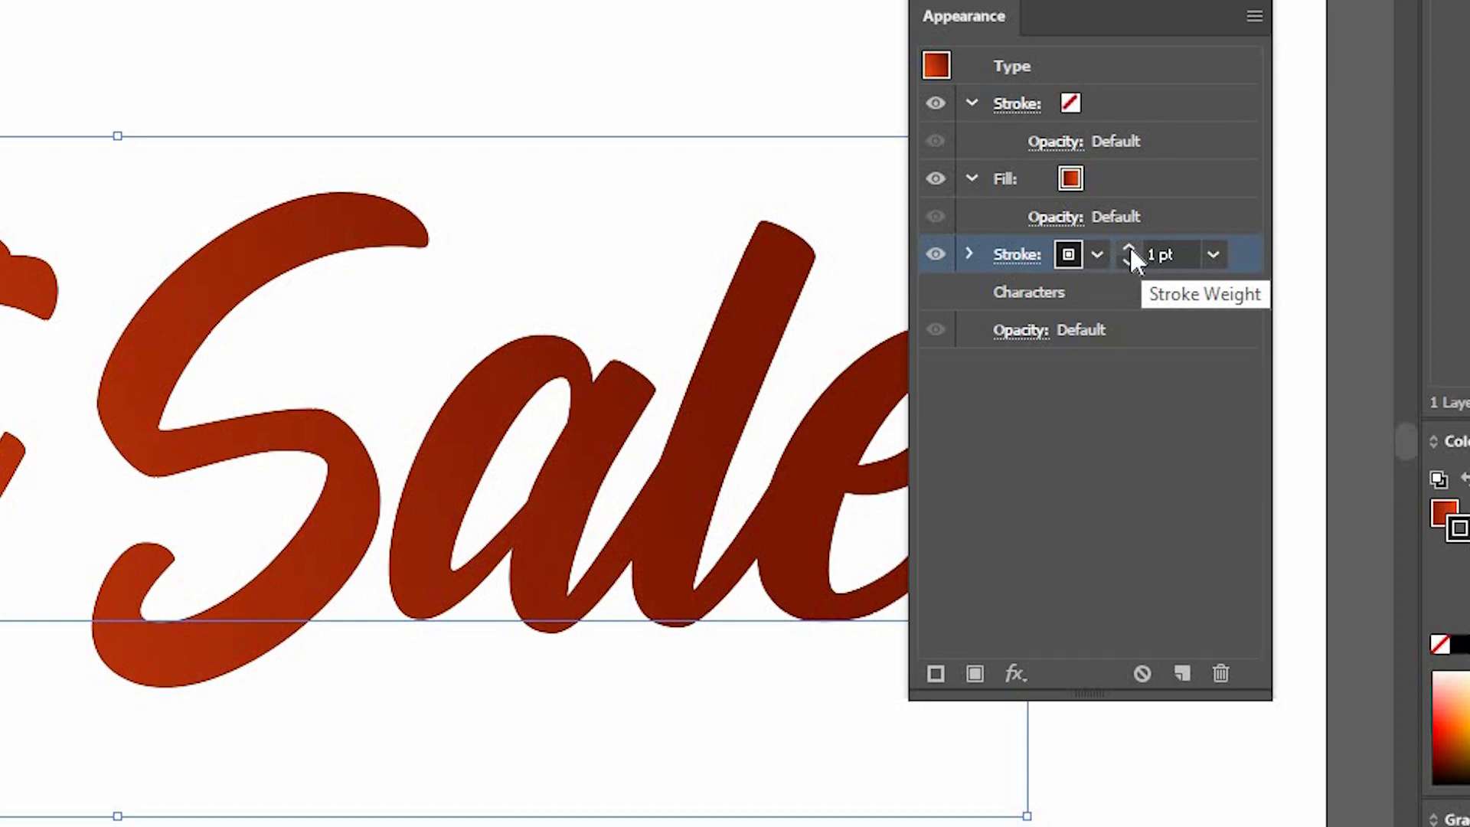
left_click(1131, 248)
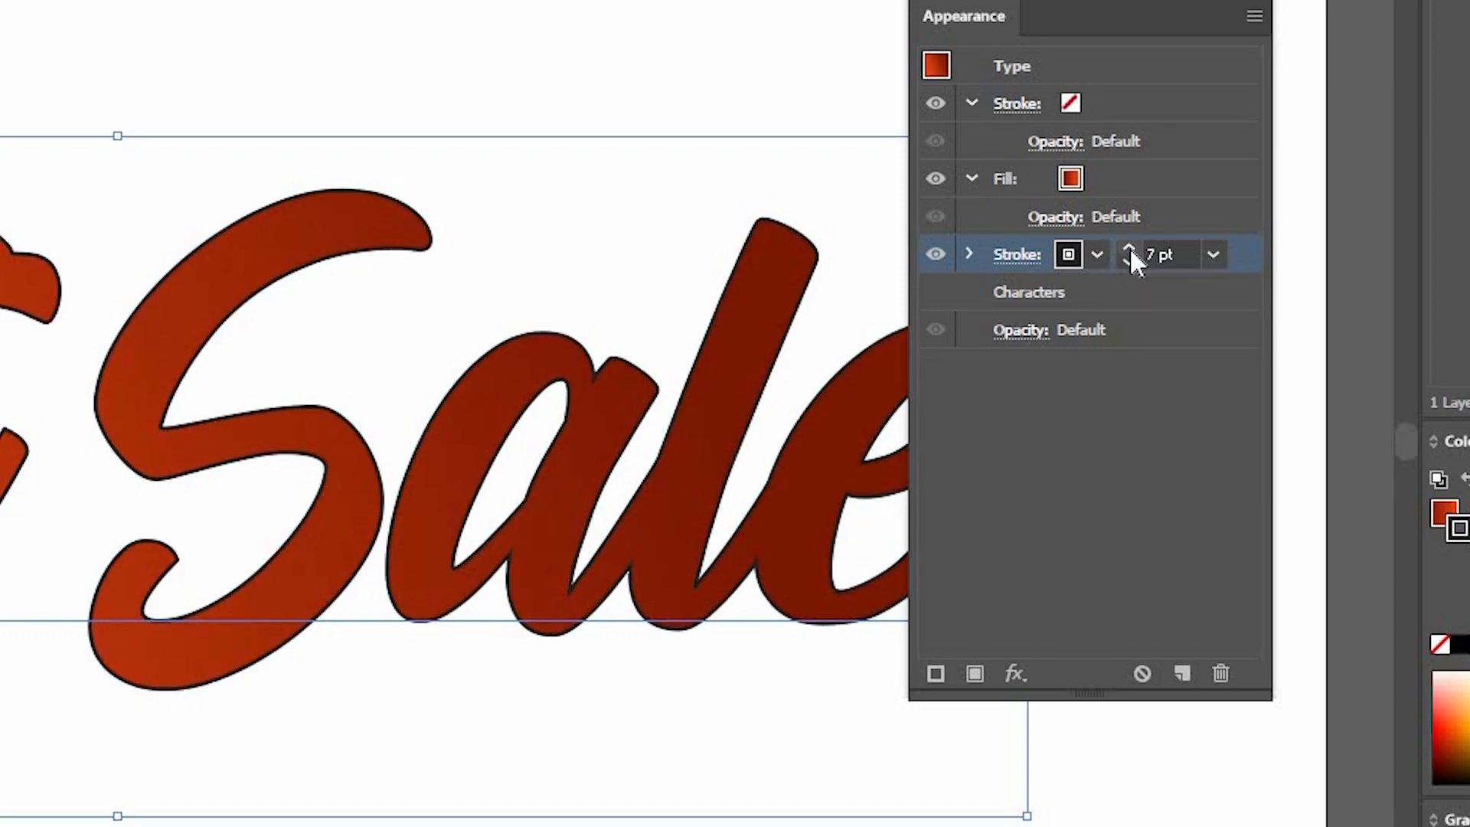
left_click(1130, 249)
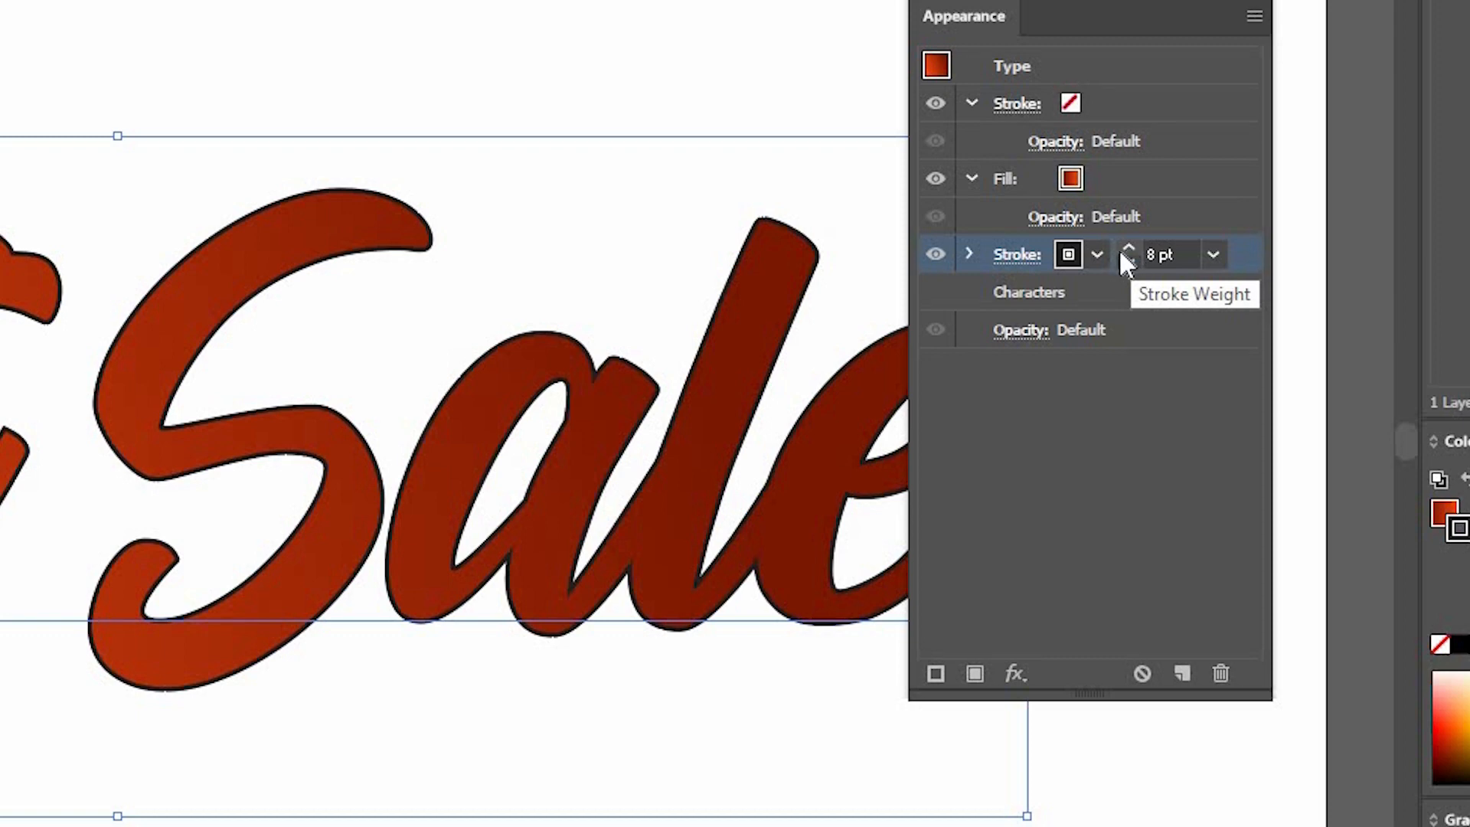
mouse_move(1070, 254)
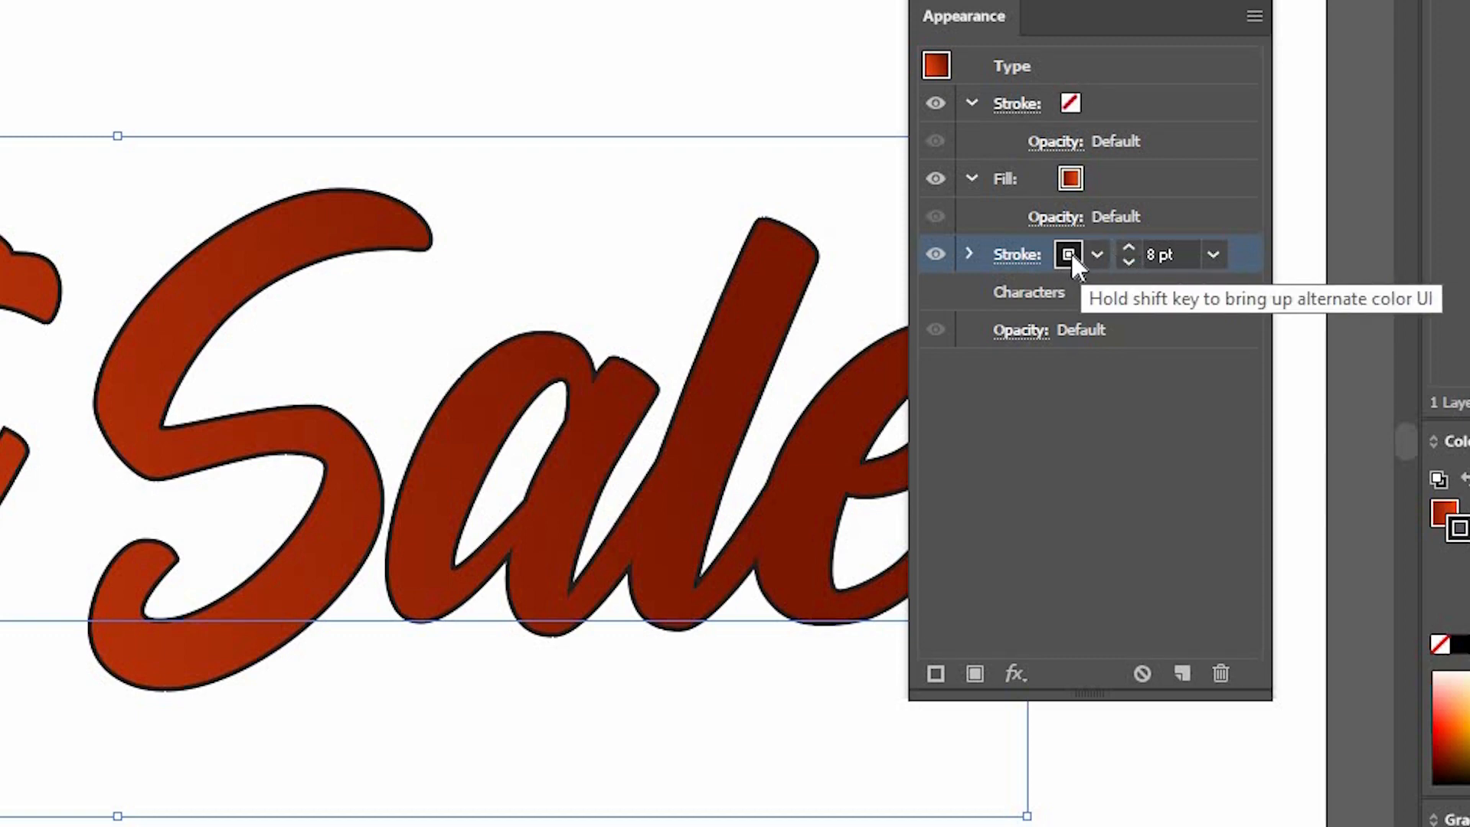
left_click(1069, 254)
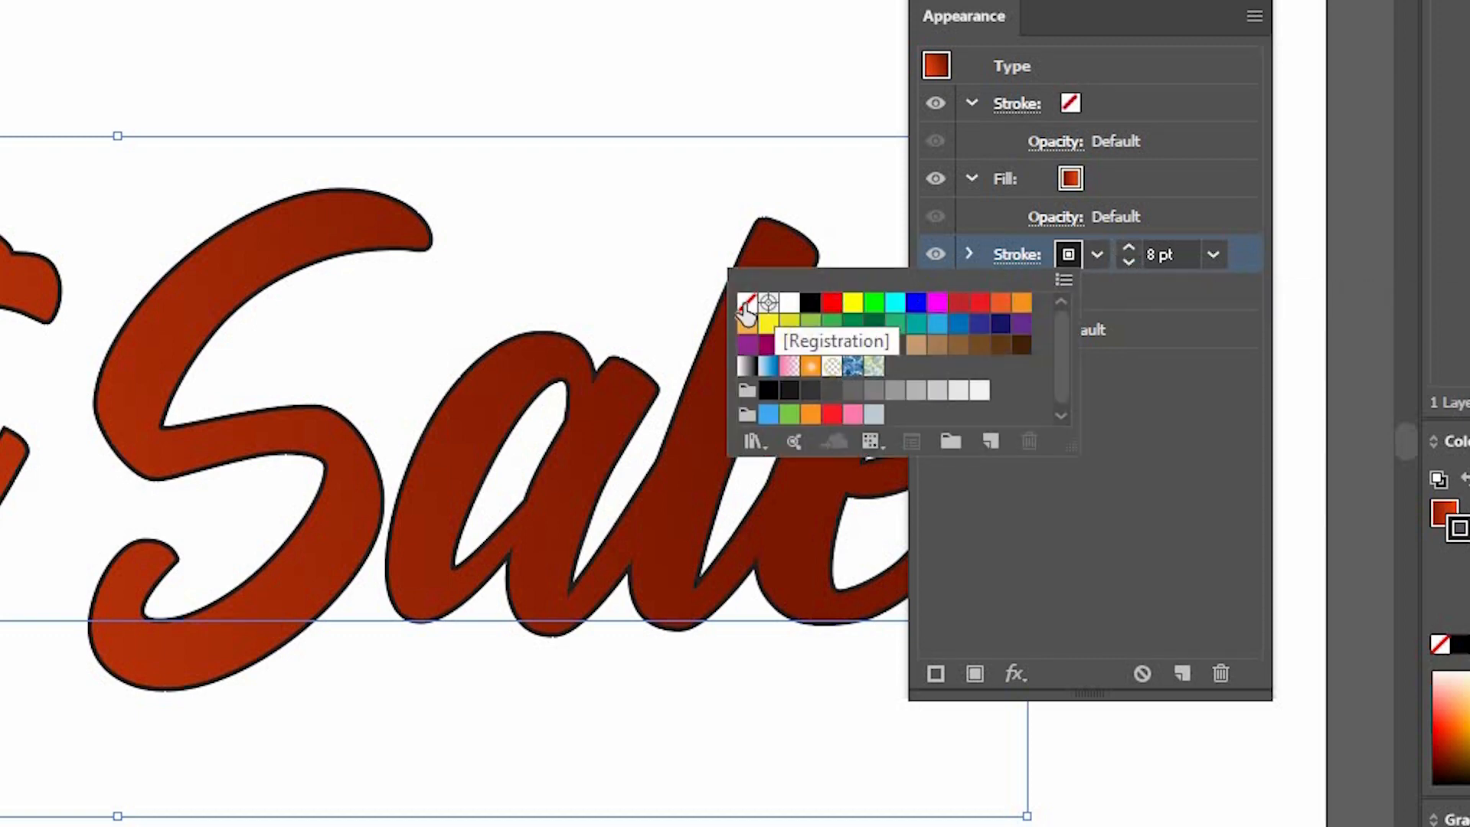
mouse_move(785, 317)
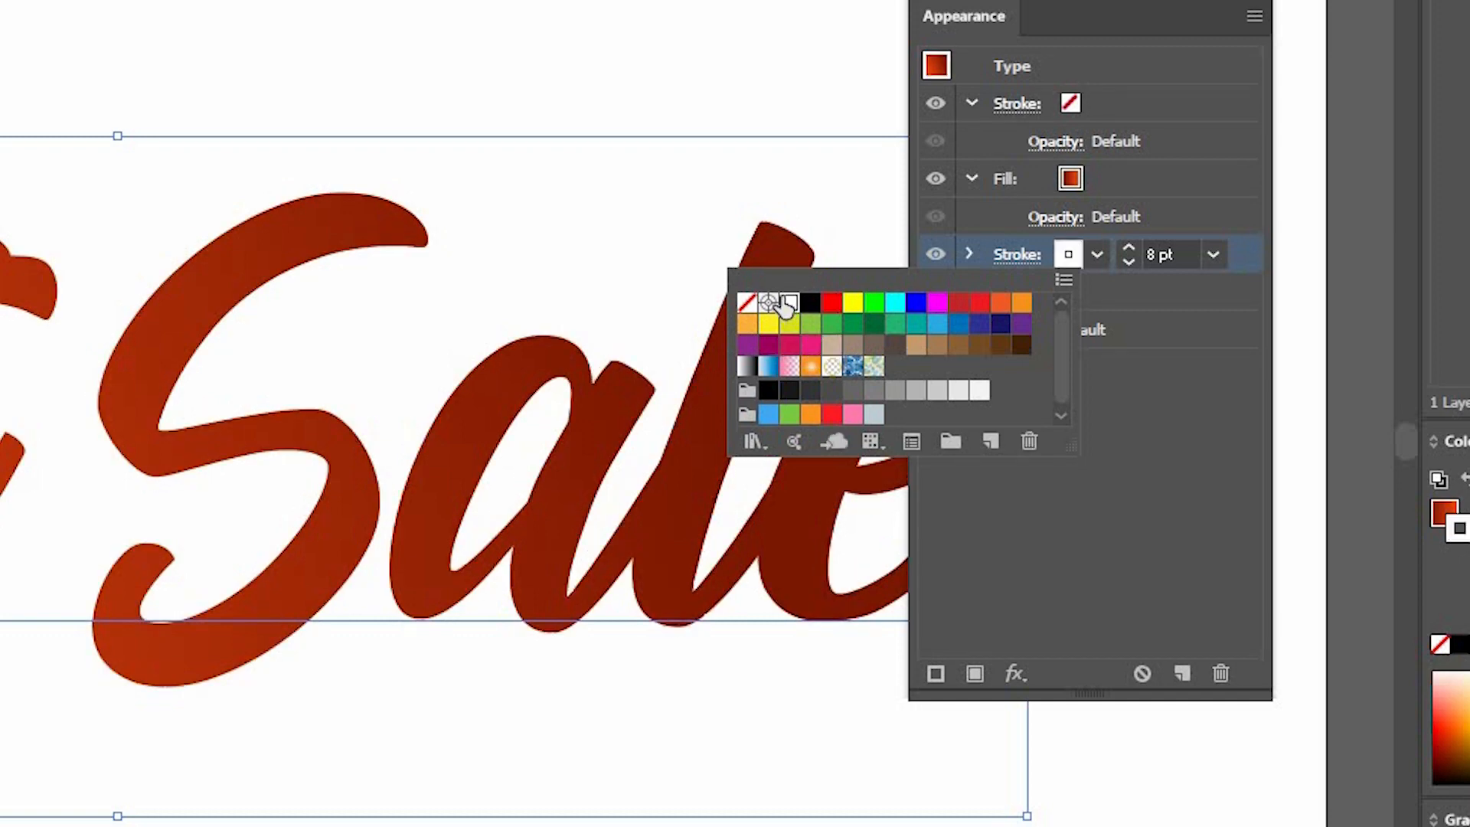
mouse_move(1254, 272)
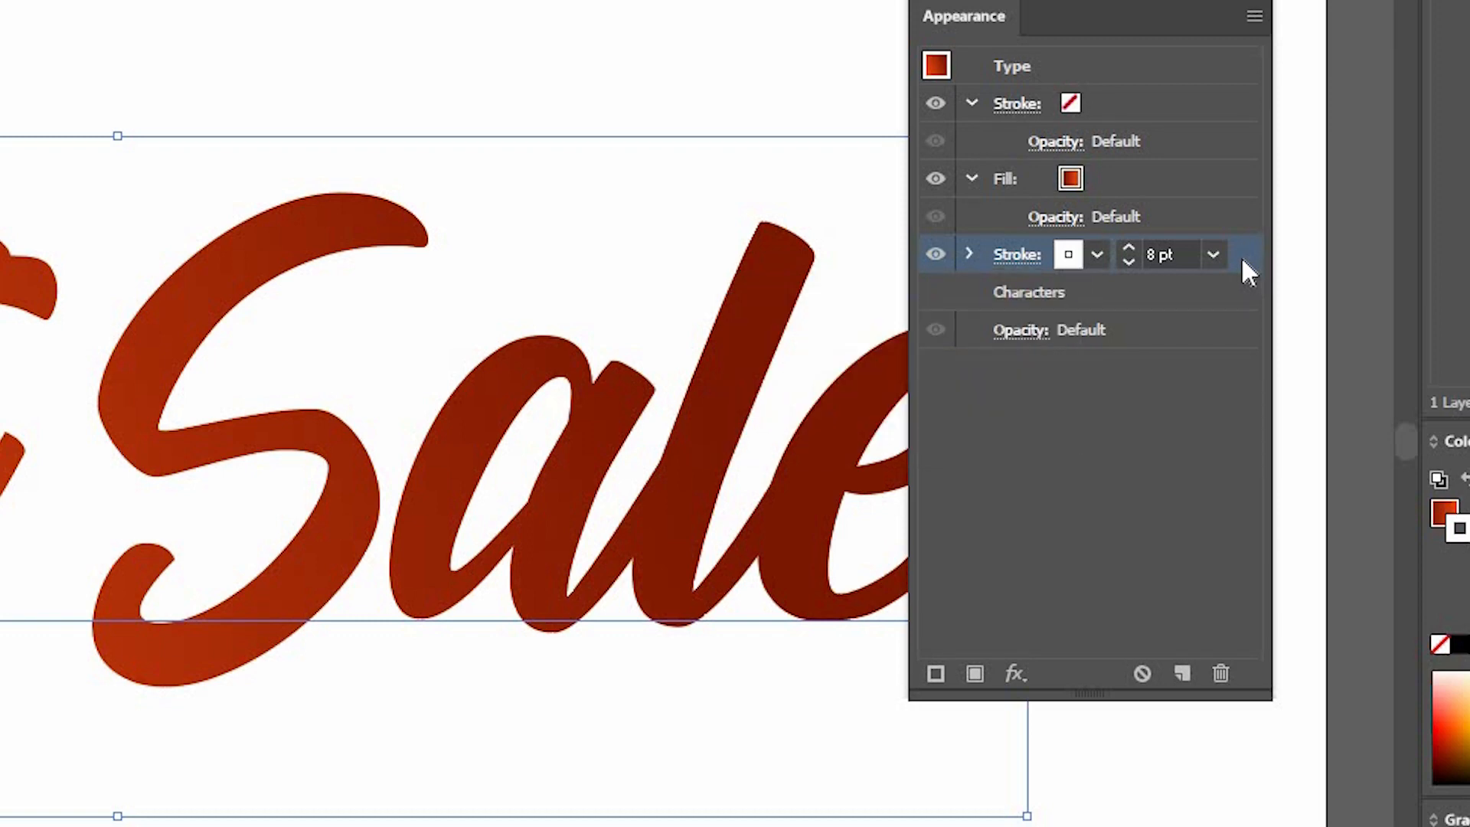
mouse_move(928, 253)
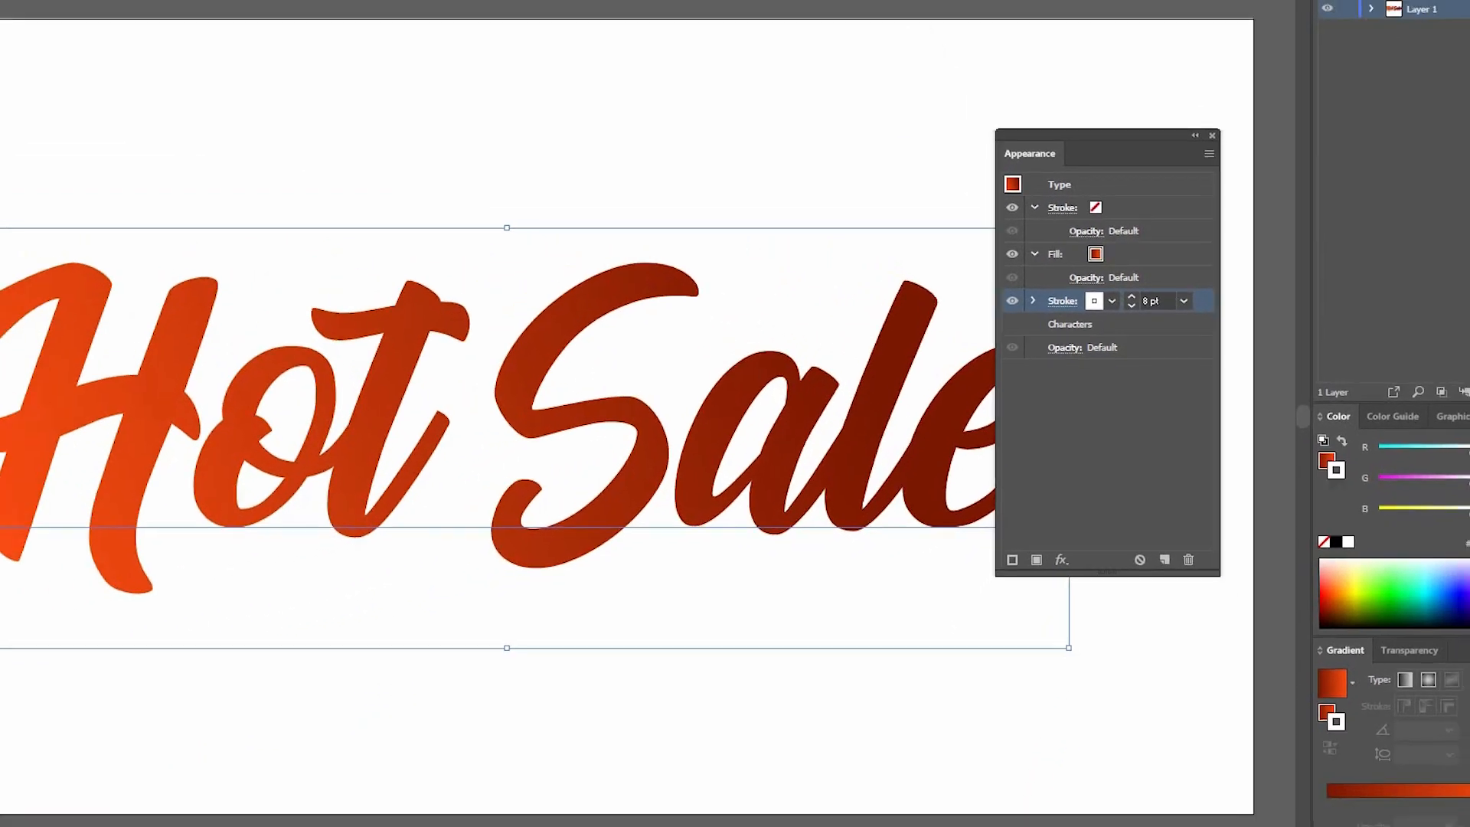
Step: Start a Drop Shadow effect with X and Y offset and blur all set to 5.34 px
left_click(283, 6)
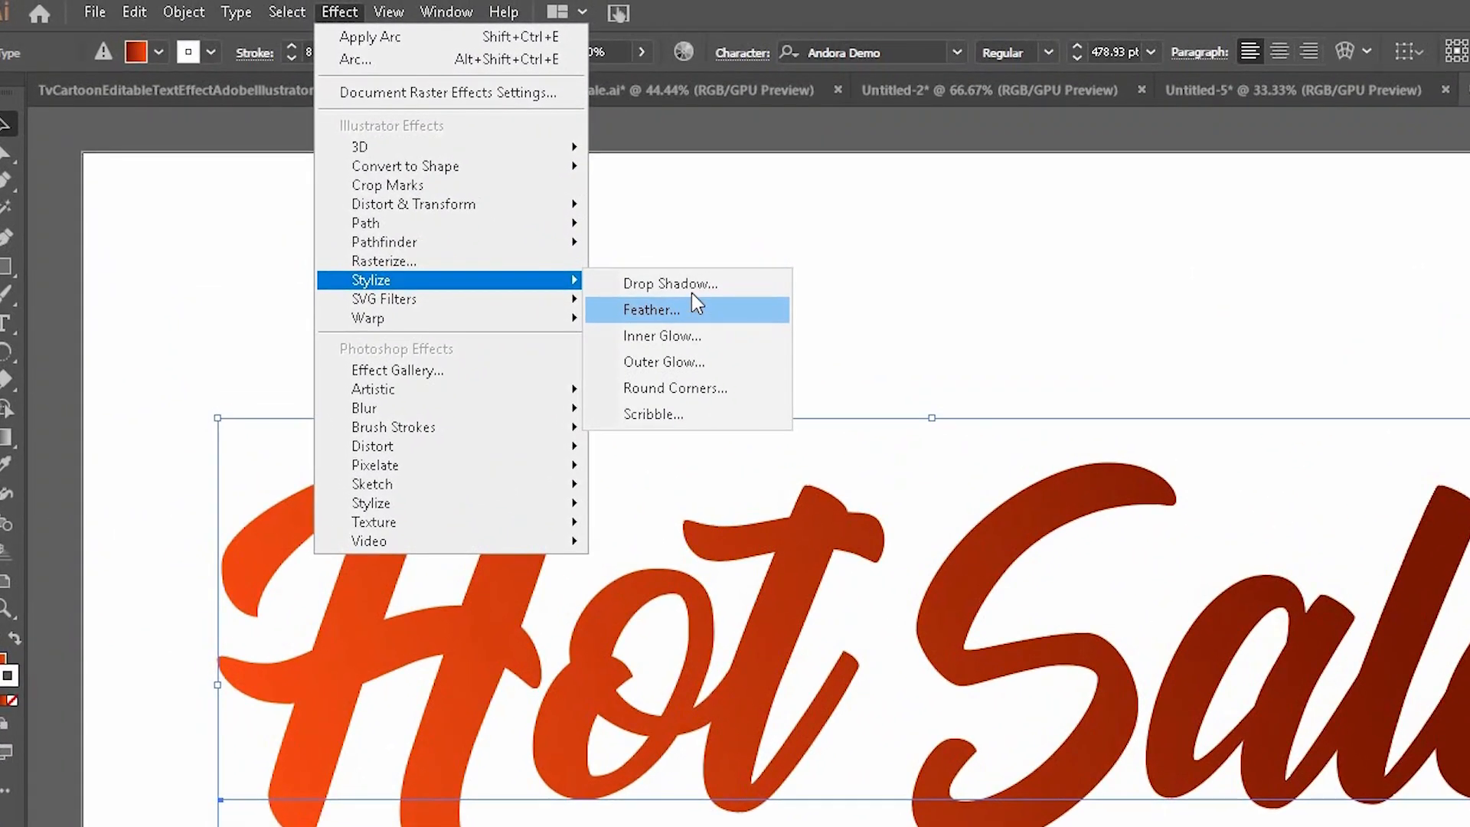
left_click(669, 283)
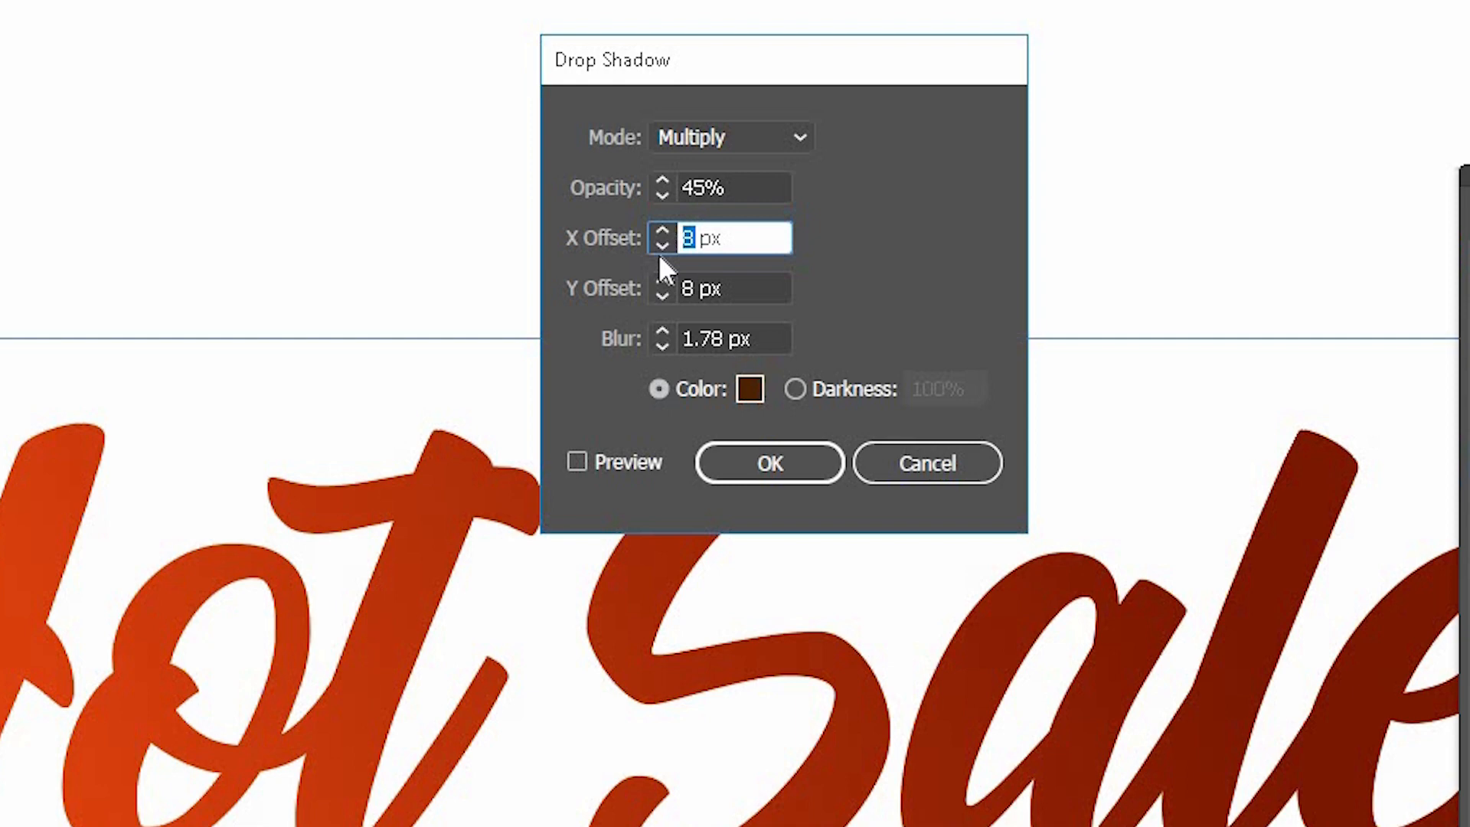
type("5,")
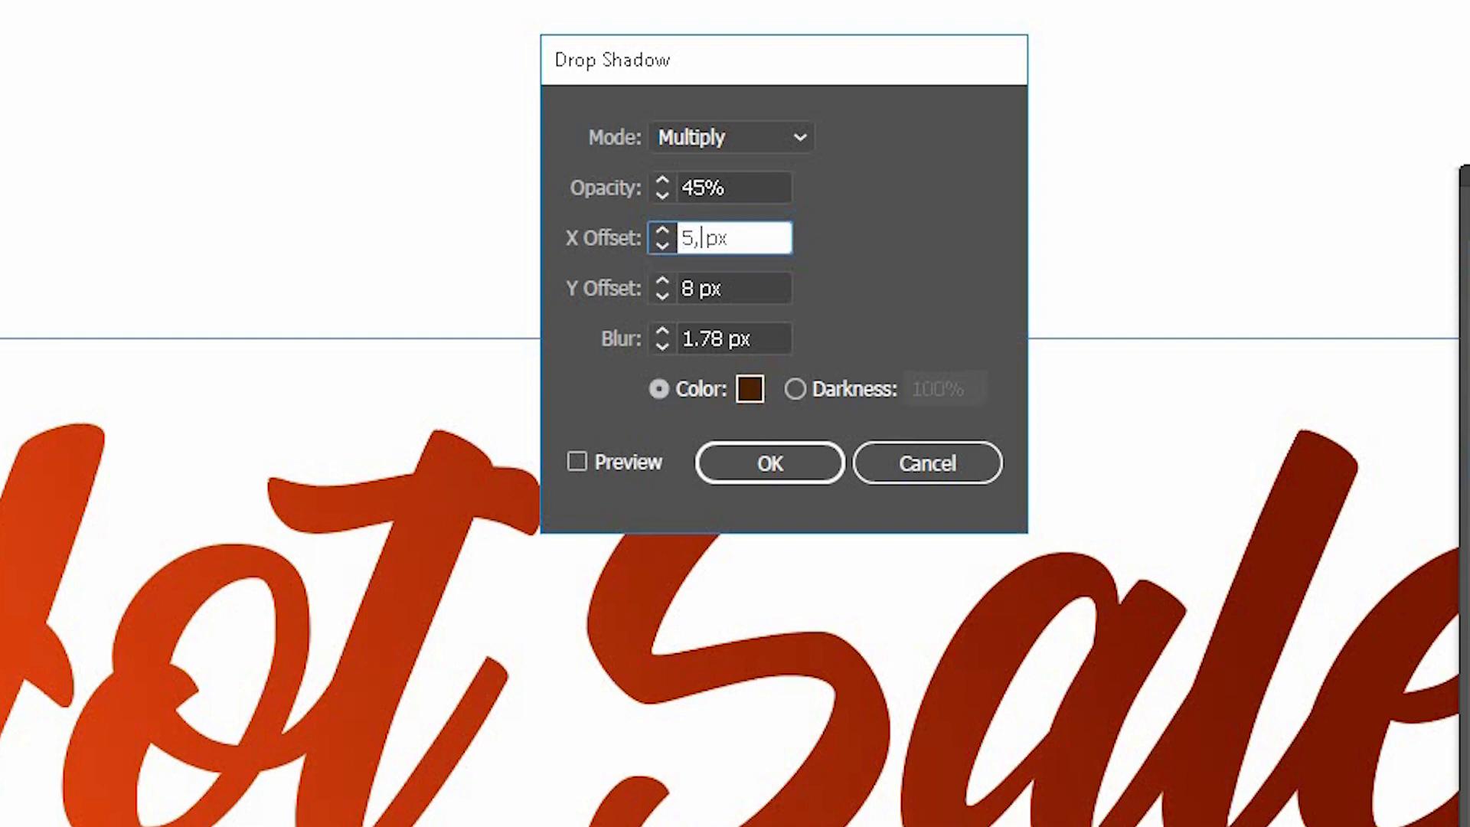
type("33")
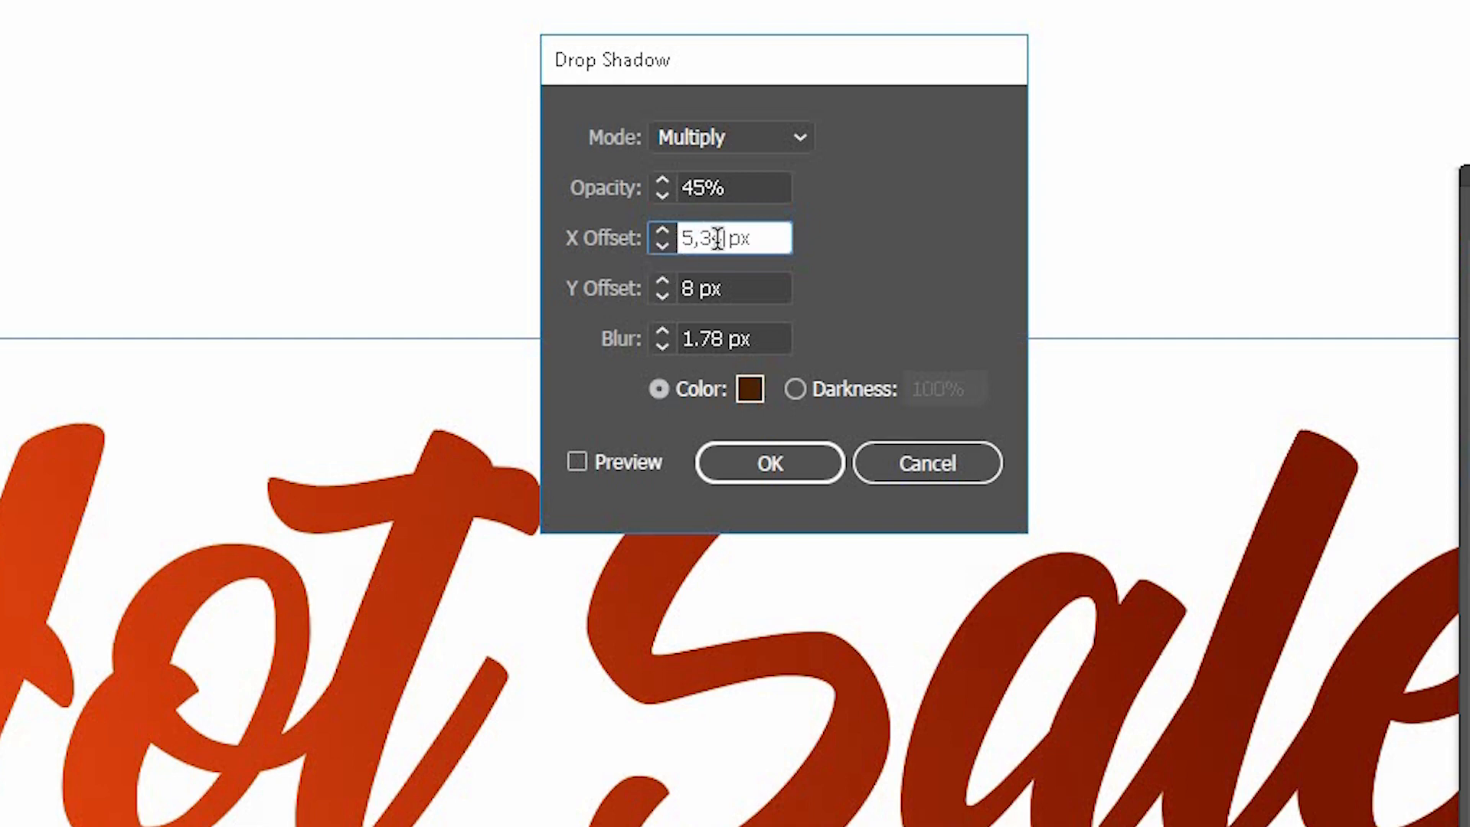
triple_click(717, 239)
type("534")
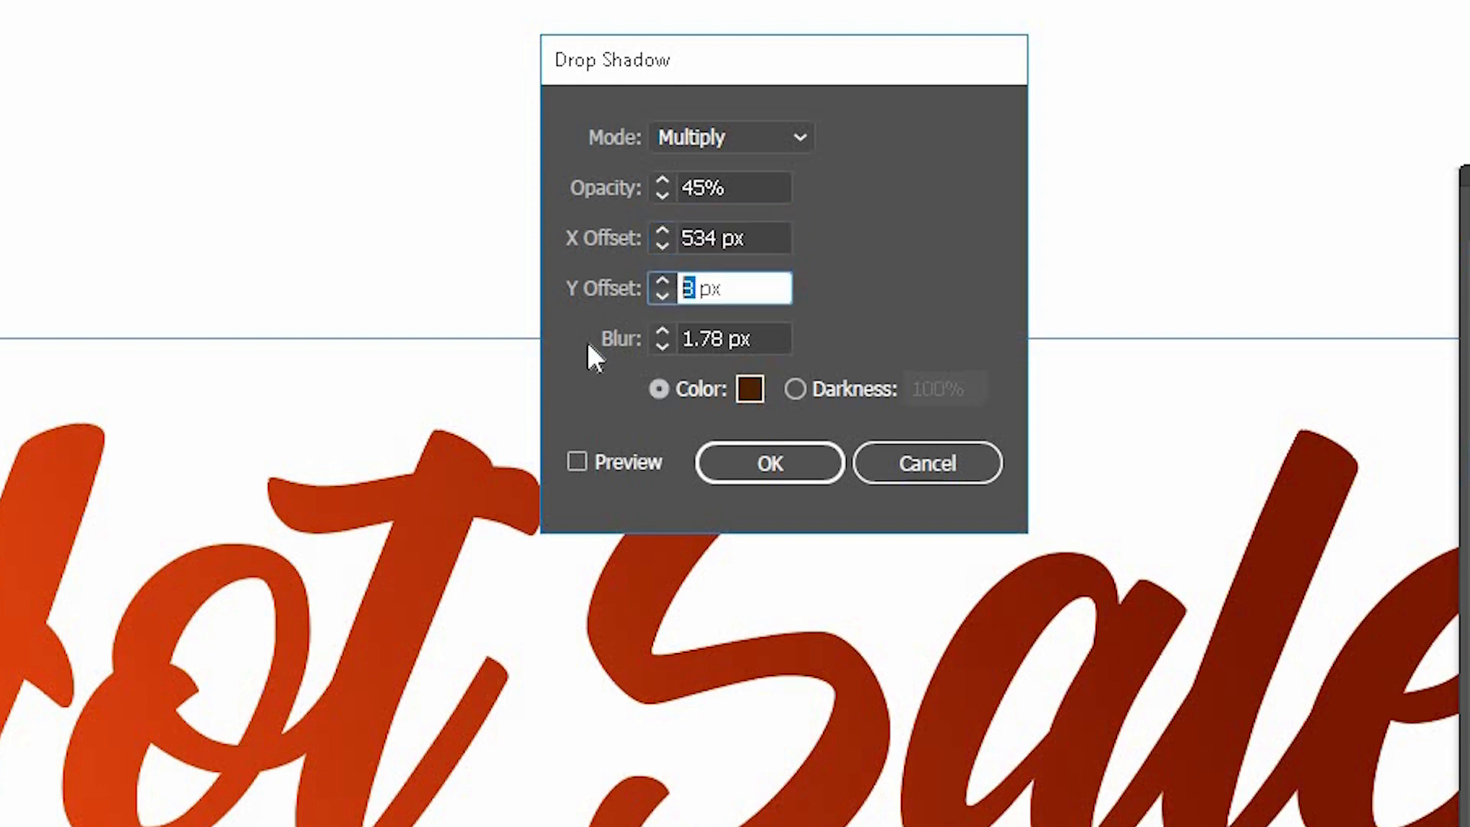
type("5,34")
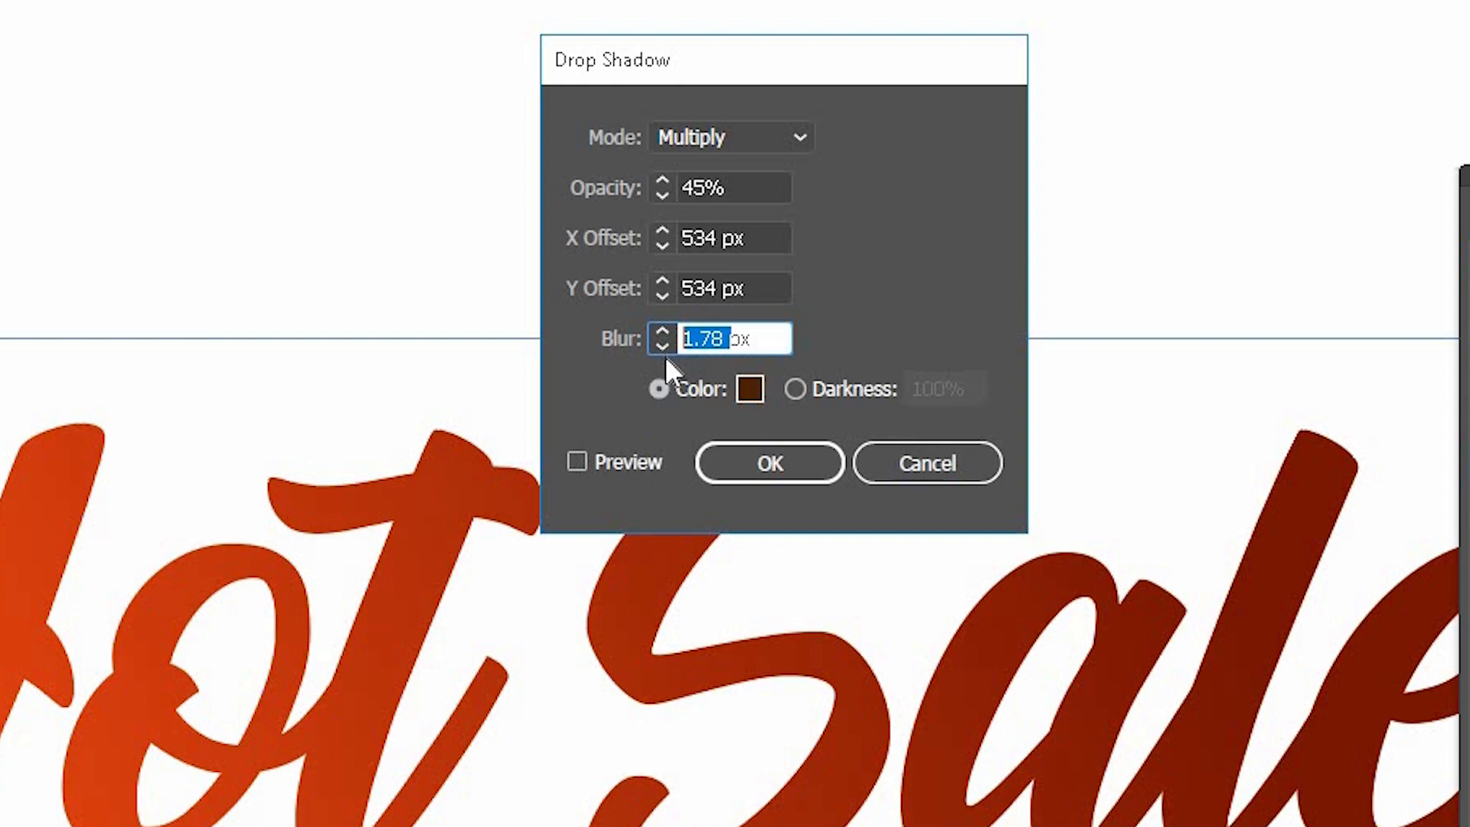
type("5,34")
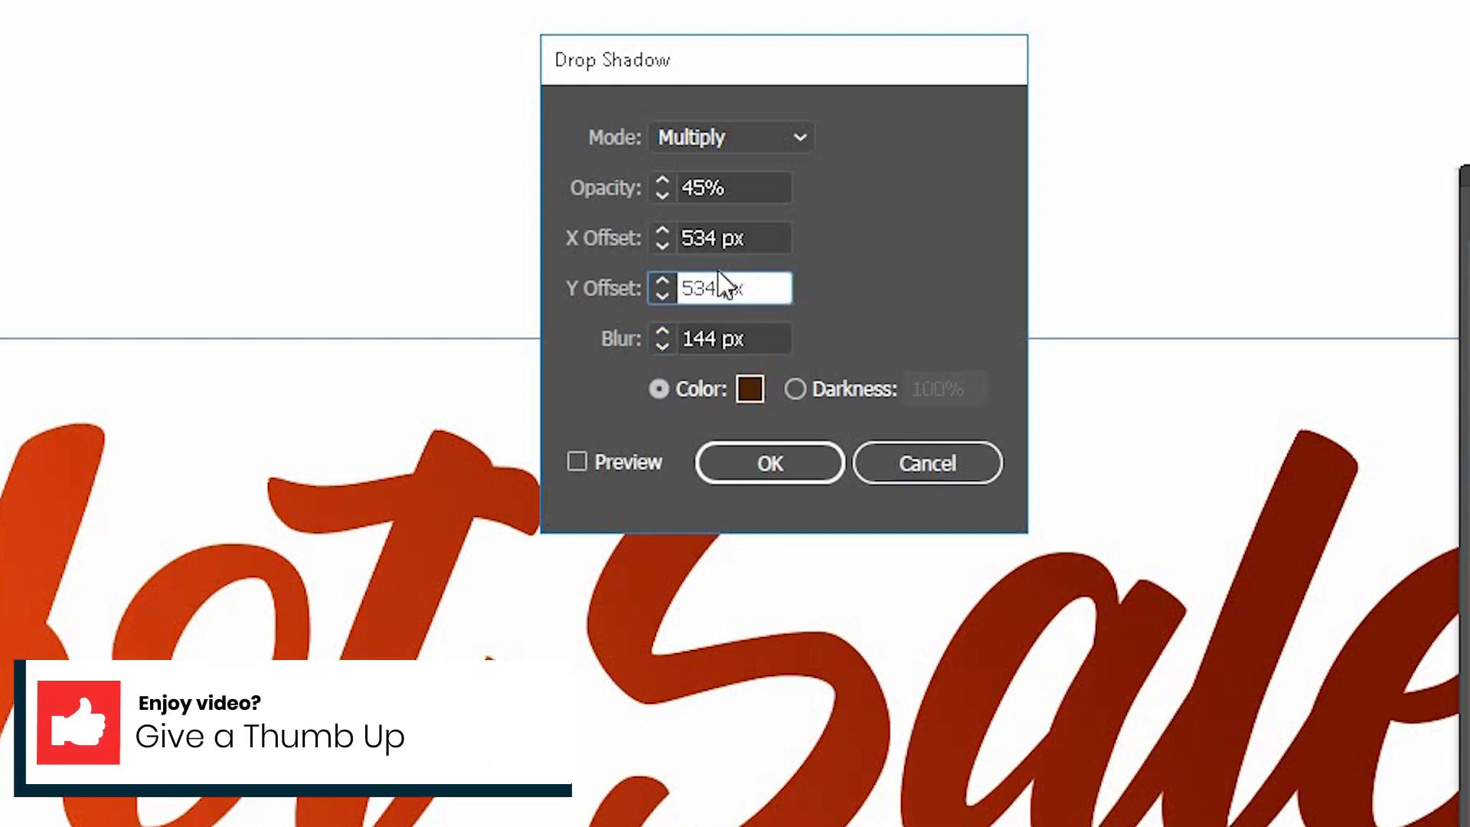
type("5.3")
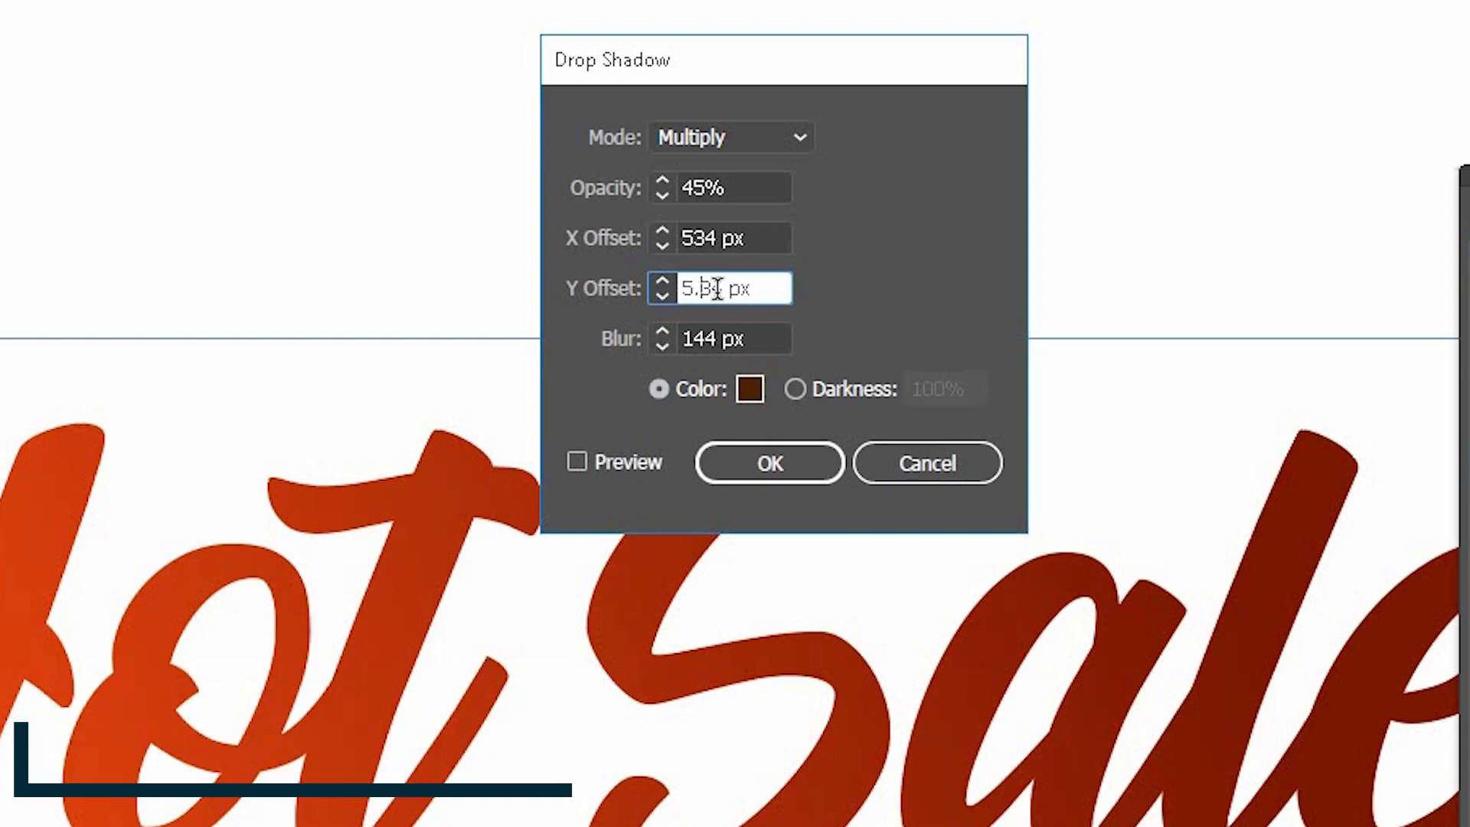
left_click(721, 237)
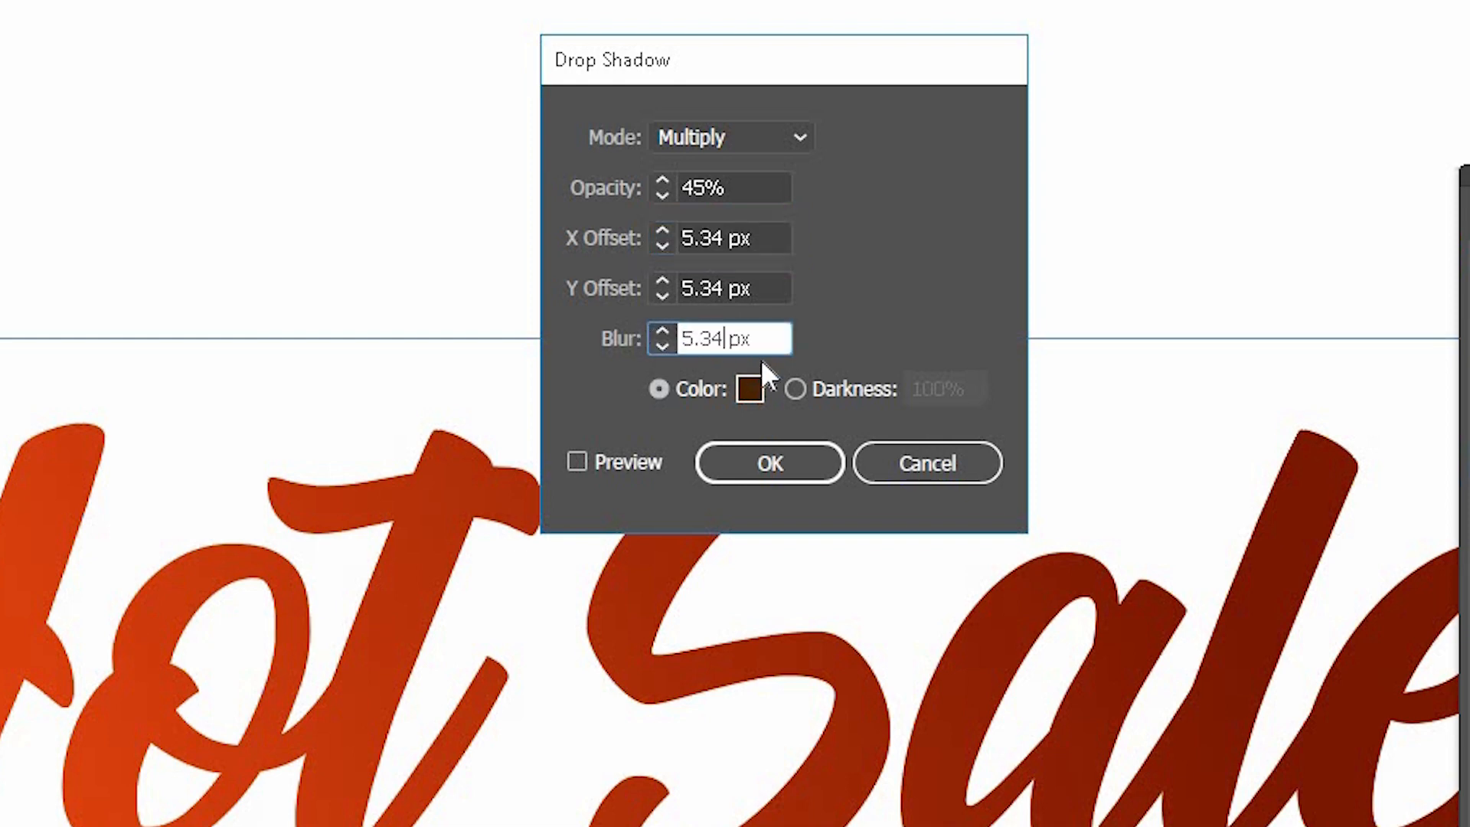
Step: Set the shadow colour to black, preview it on the text and apply the effect
left_click(747, 389)
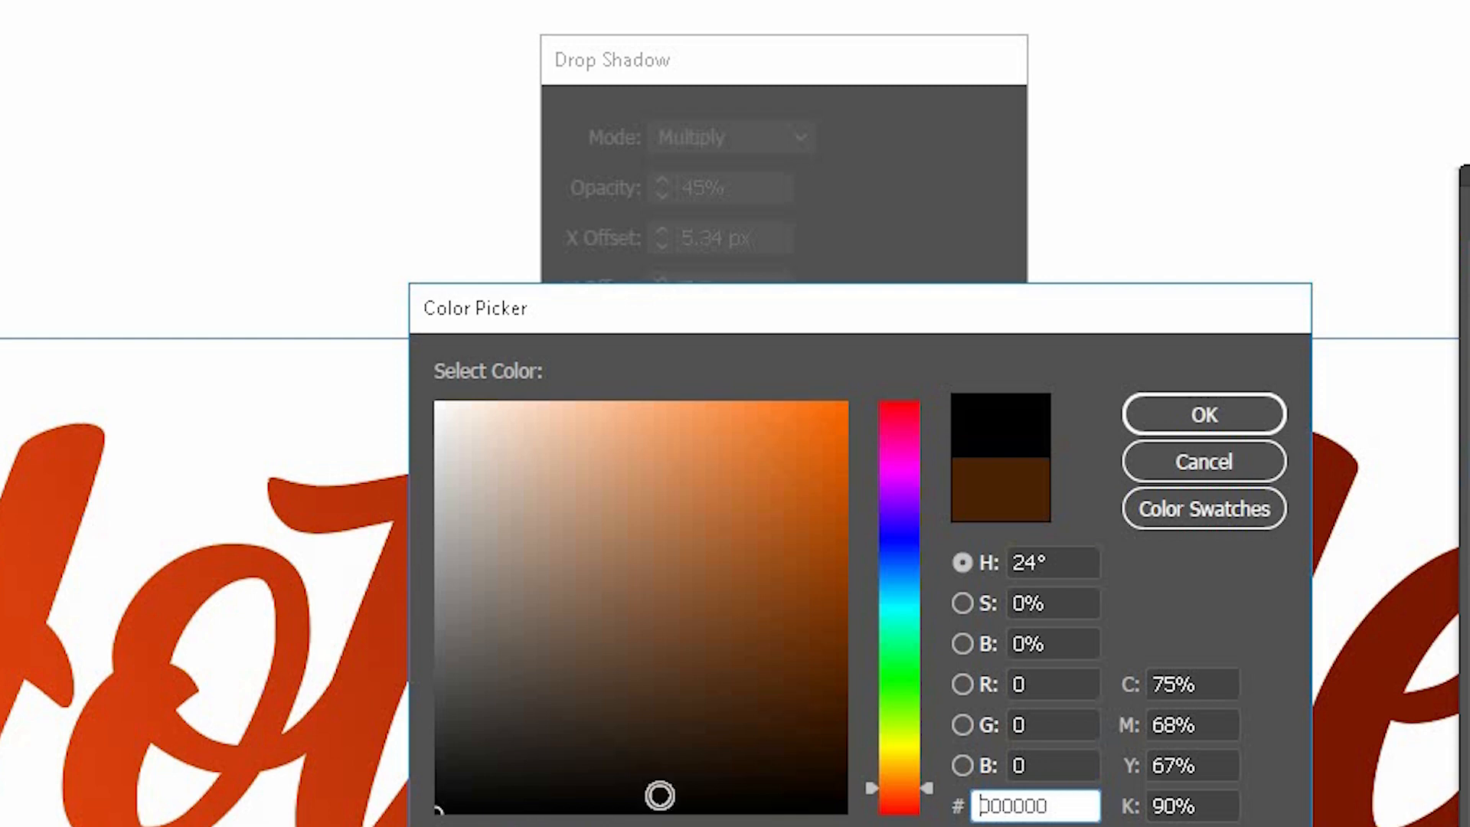
left_click(1204, 414)
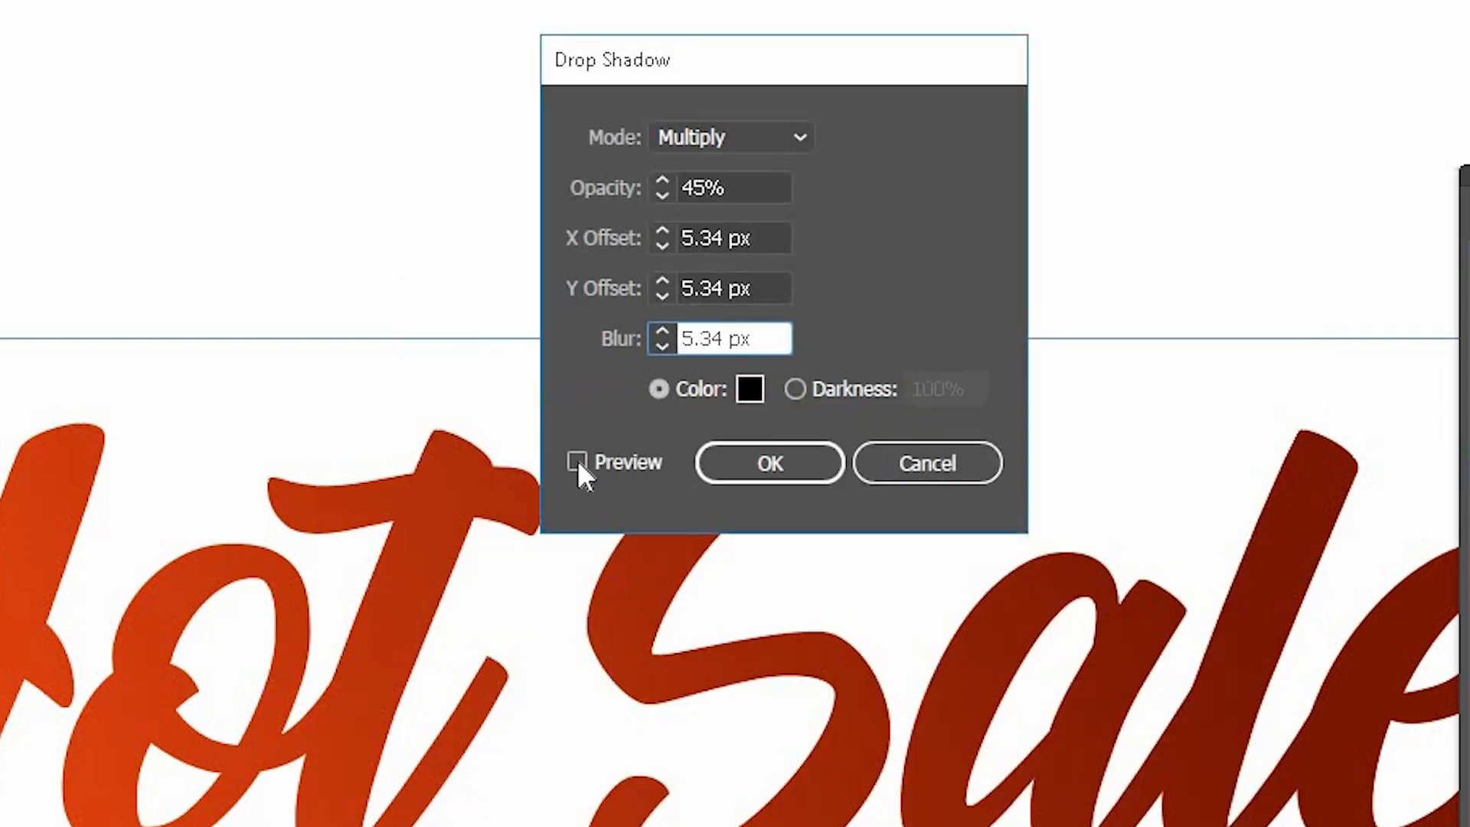
left_click(577, 462)
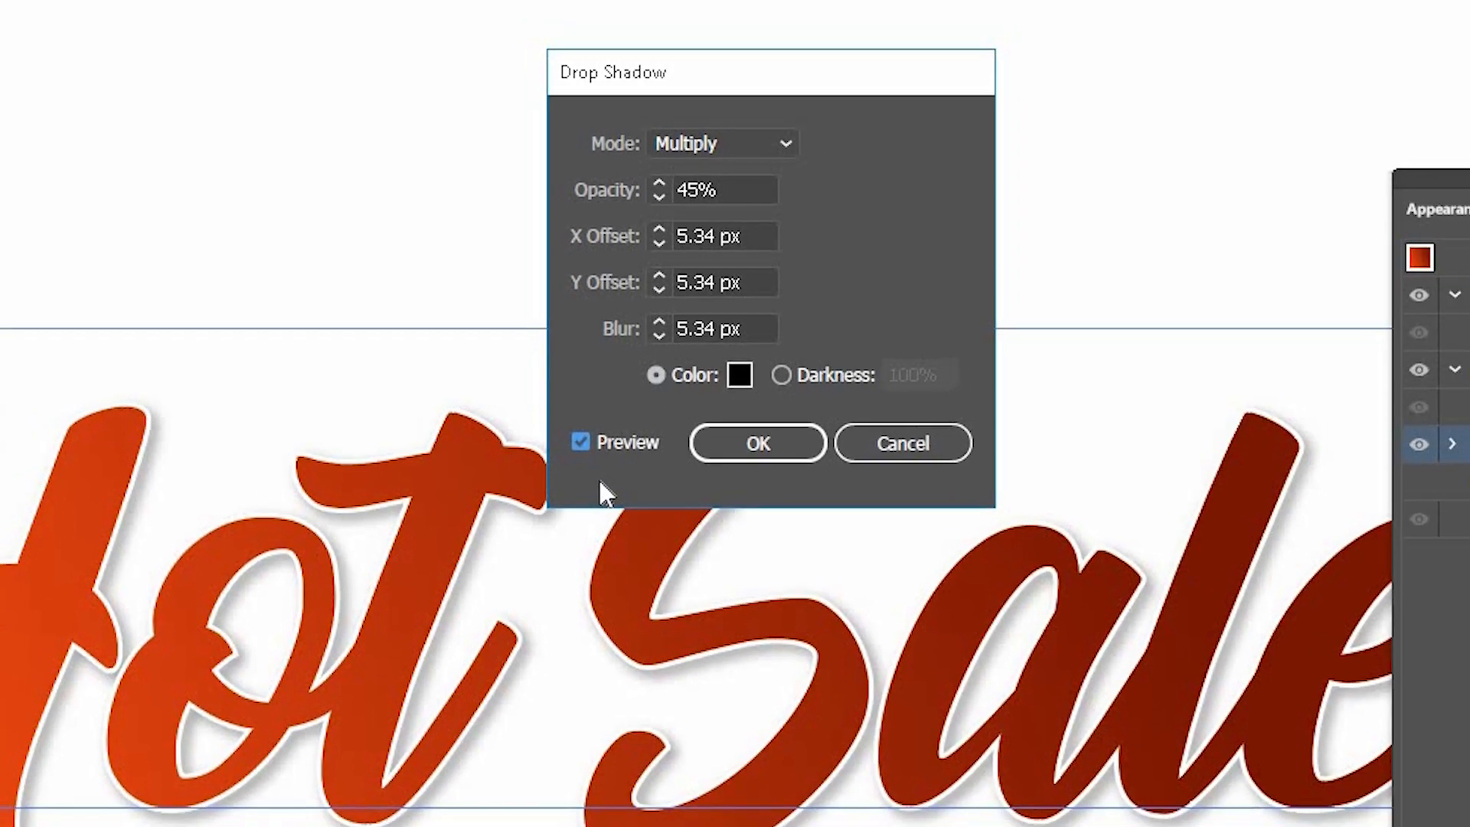
left_click(757, 442)
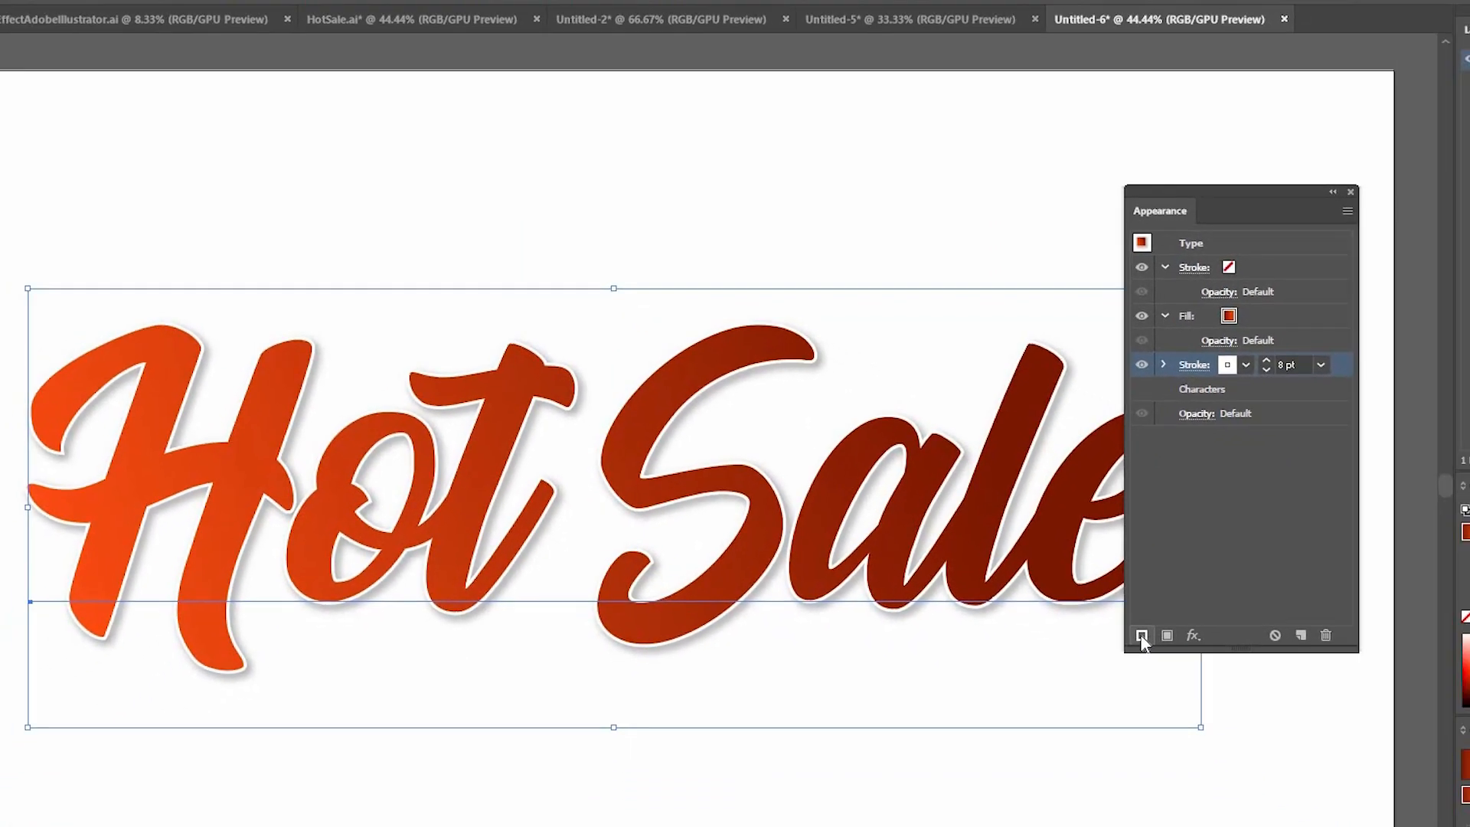
Step: Add a thick outer stroke and colour it bright red ff2a1 via the Color Picker
left_click(1143, 636)
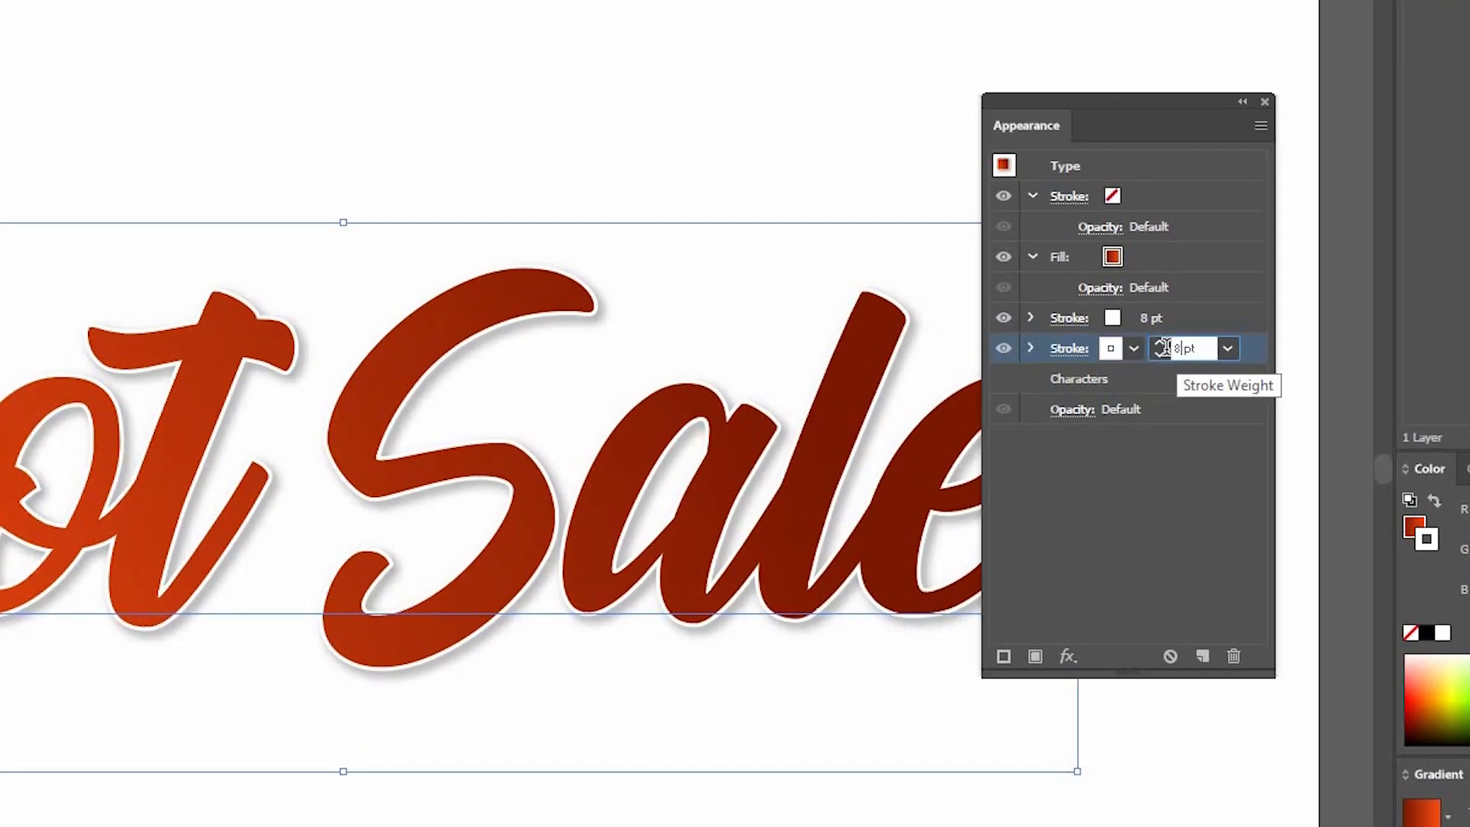
type("40")
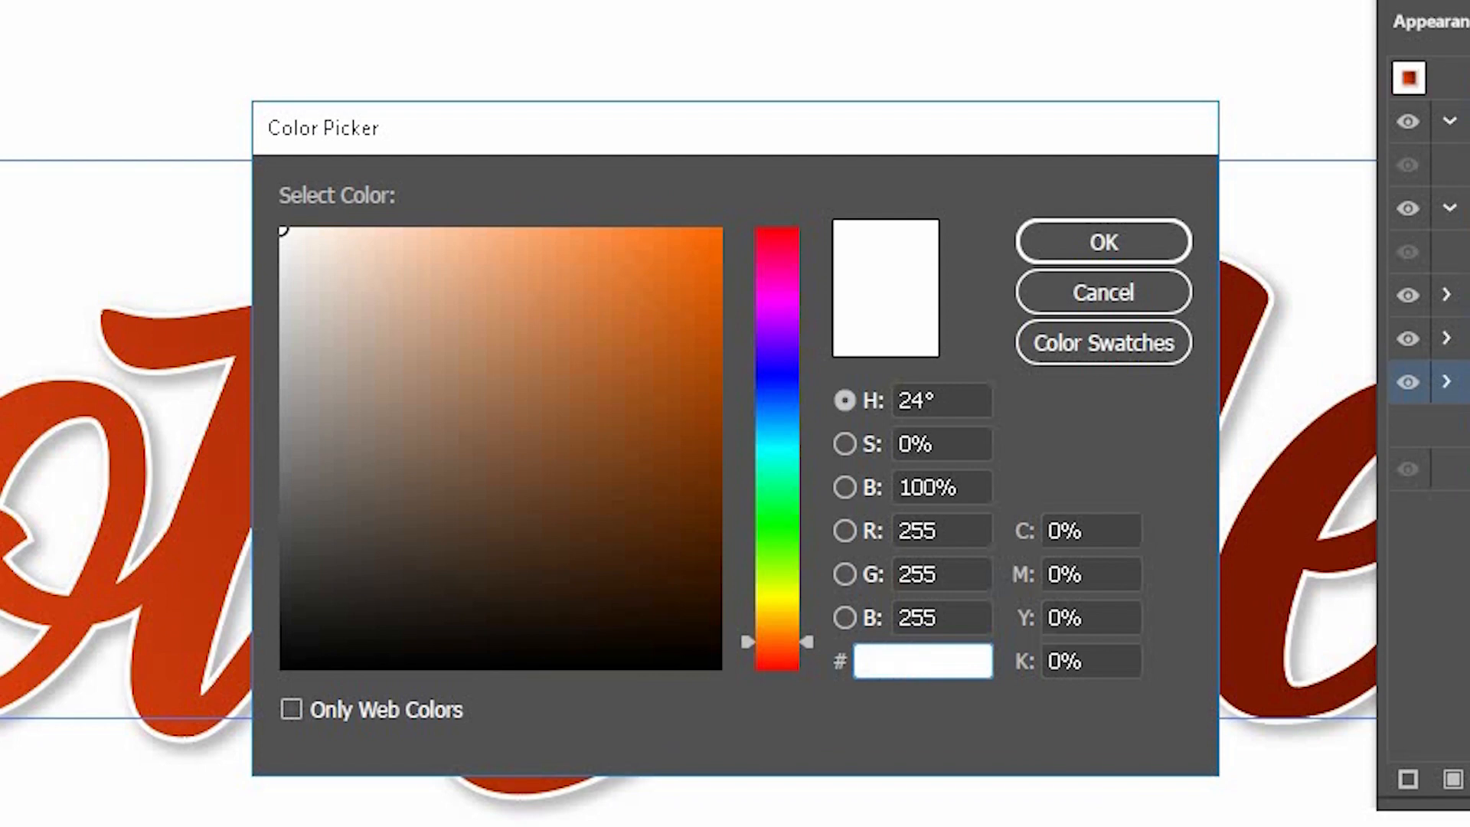
type("ff")
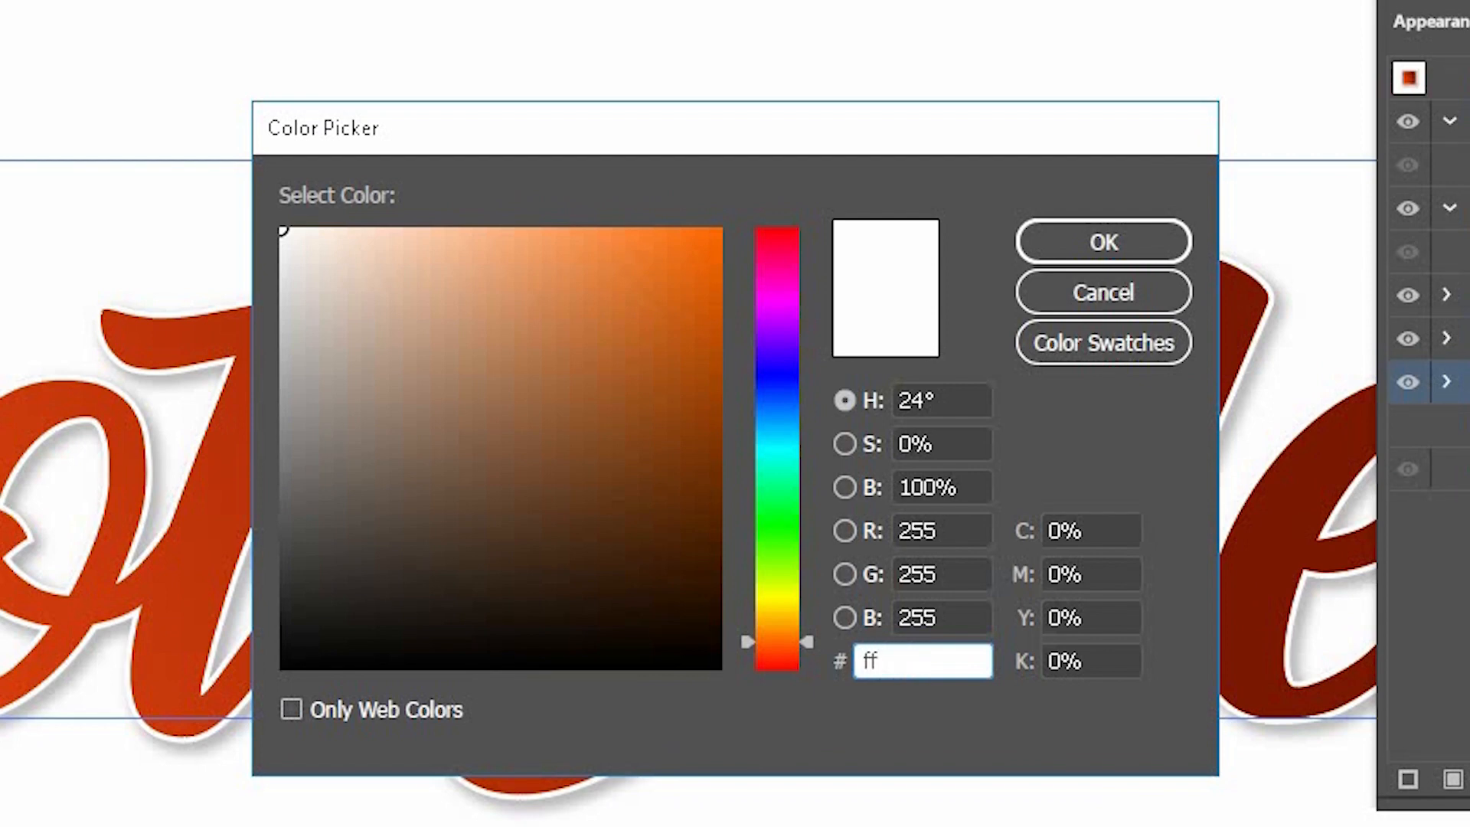
type("2a1")
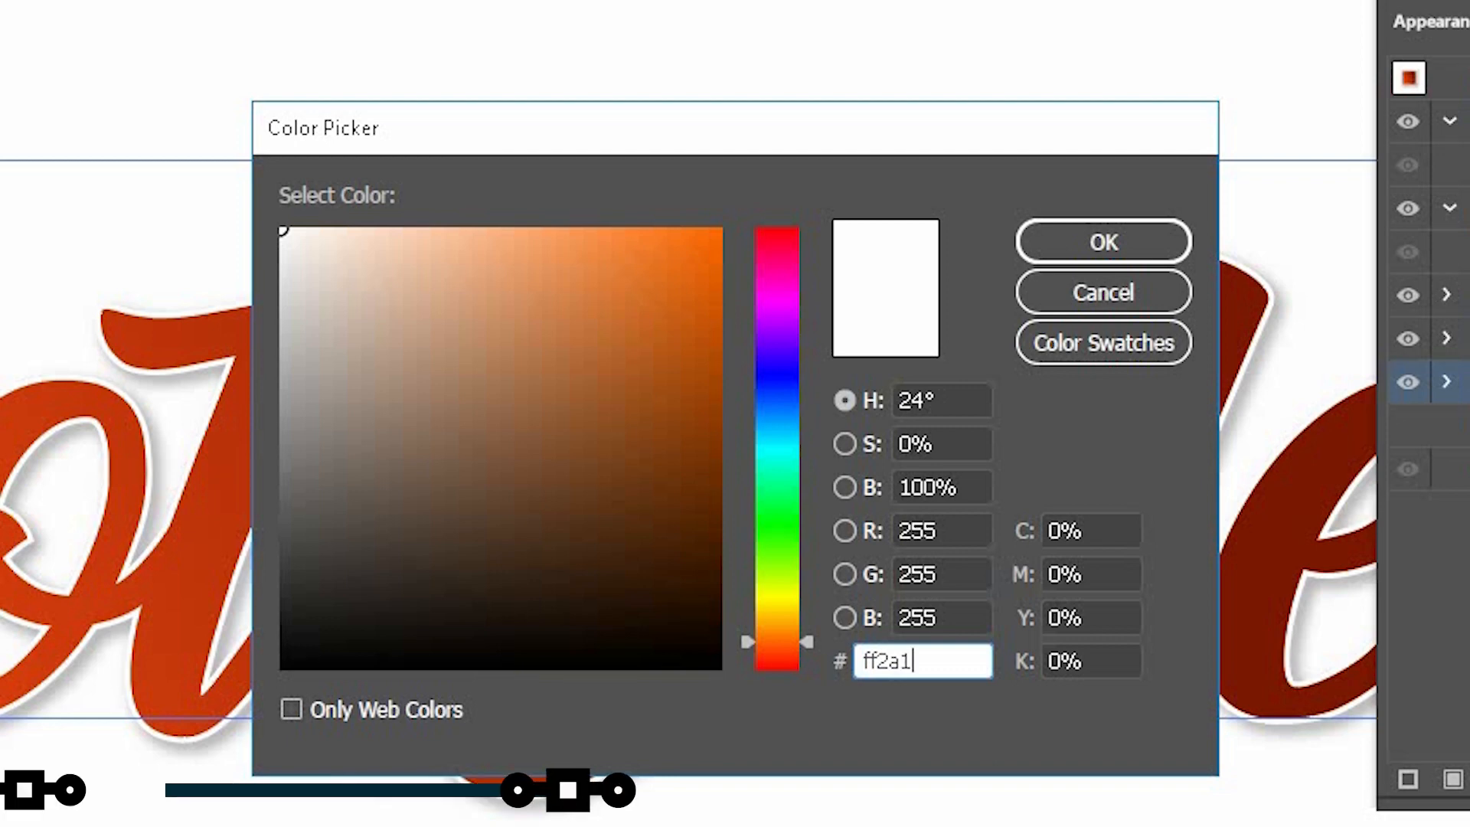
left_click(1103, 242)
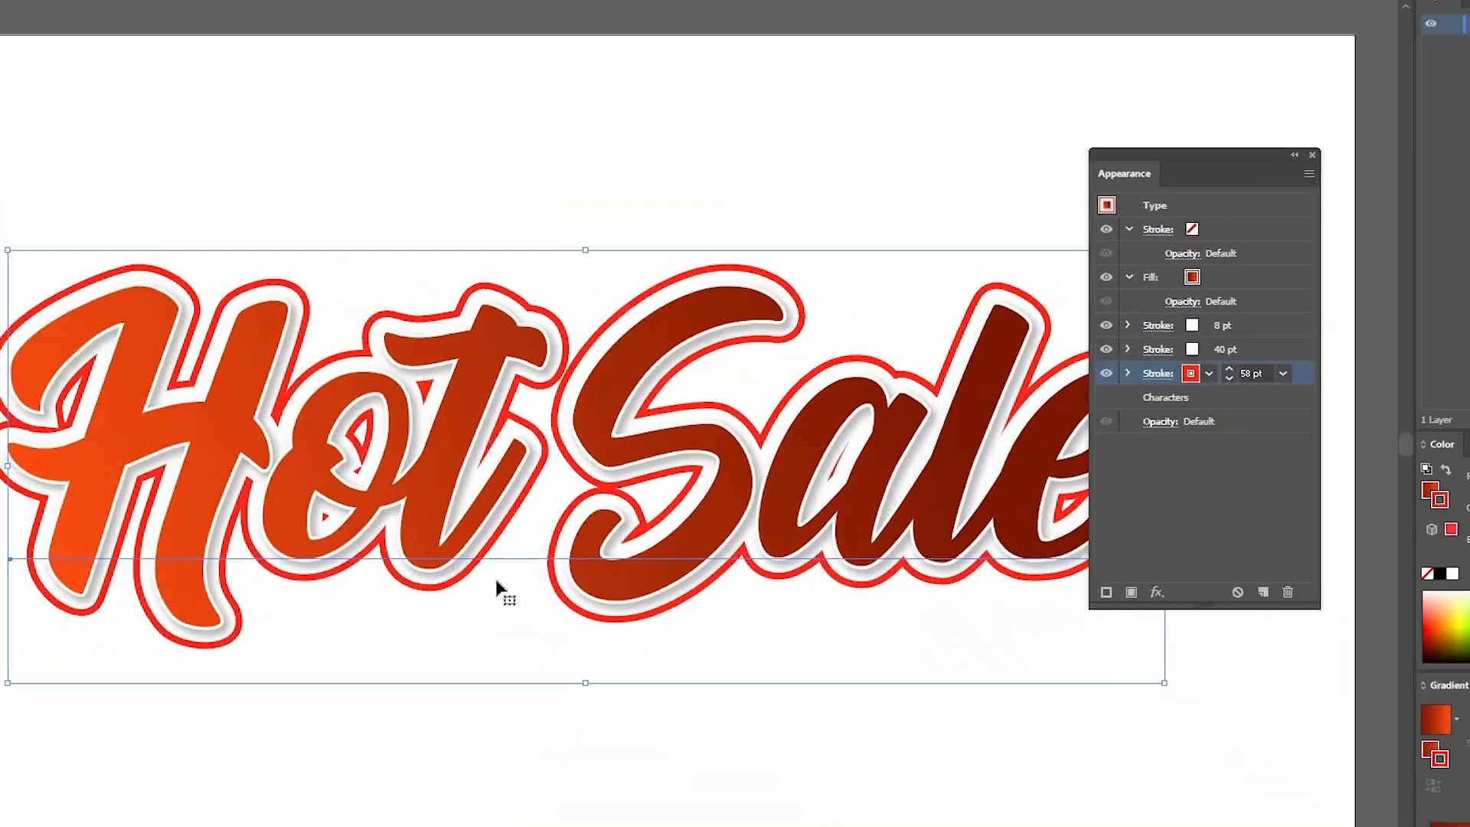
Step: Transform the red outline: scale 104% / 106%, move 17.7 px / 13.3 px, with preview on
left_click(233, 11)
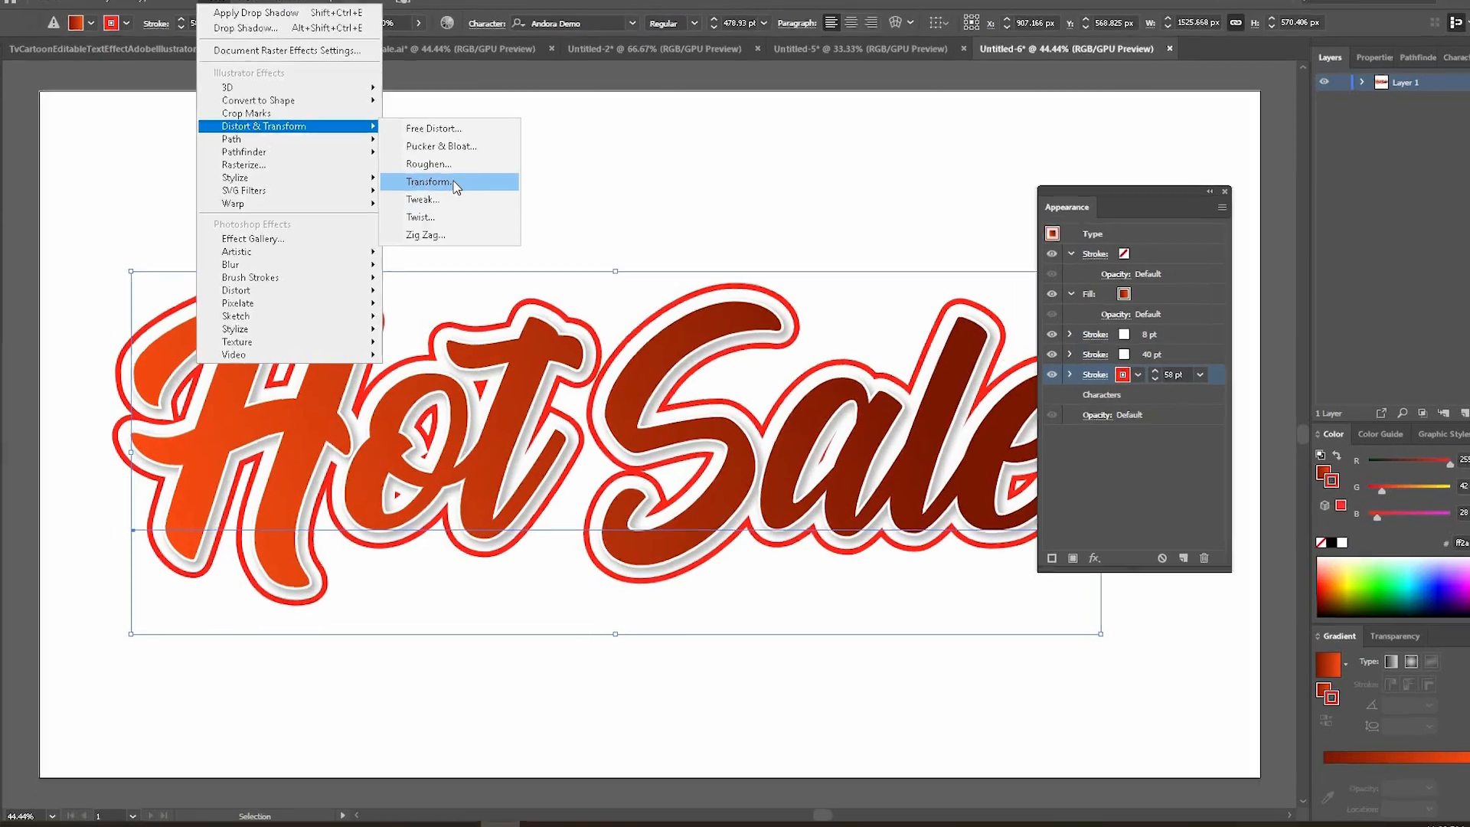
left_click(428, 183)
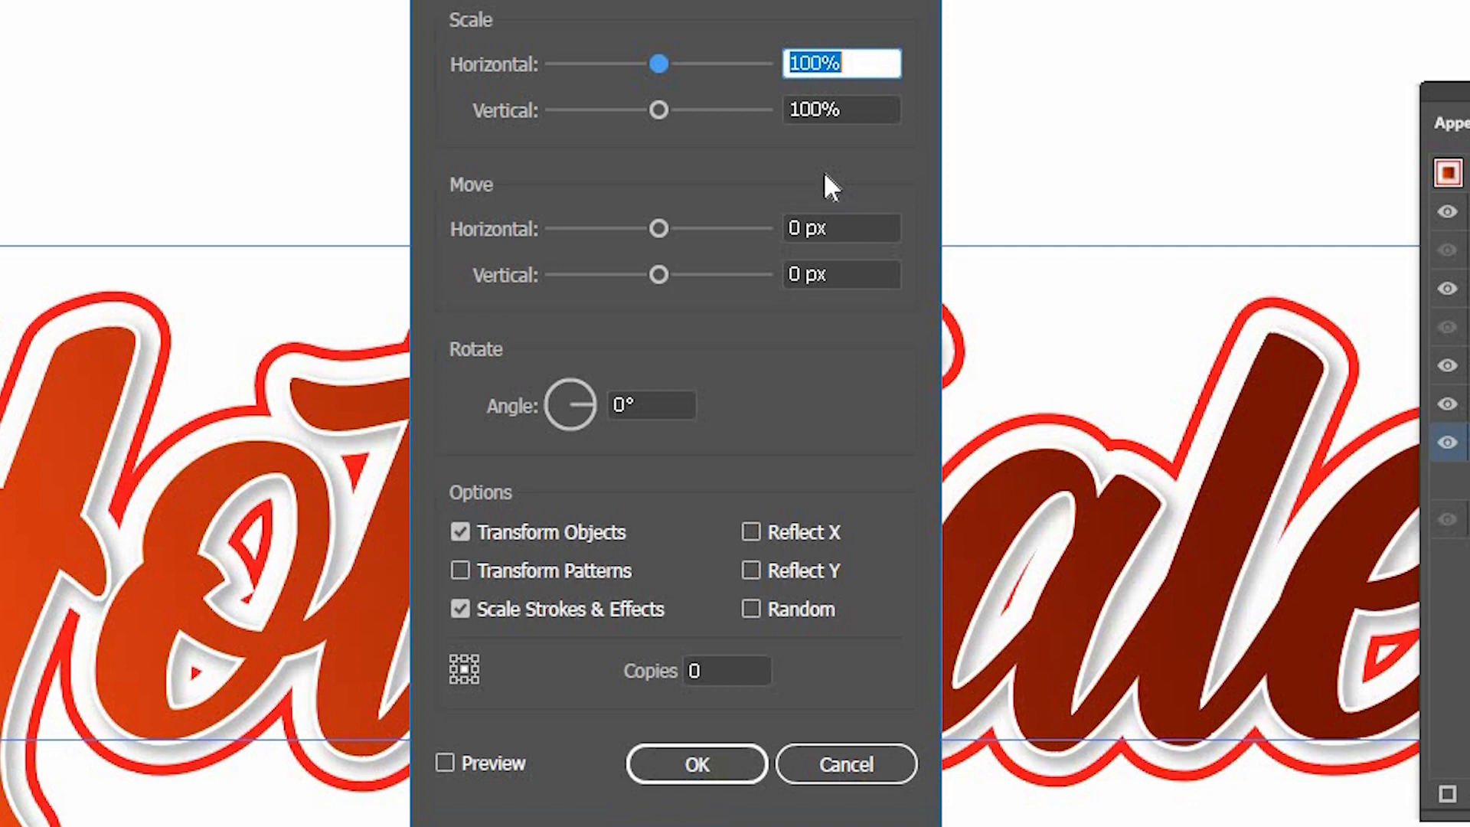
mouse_move(833, 63)
type("104")
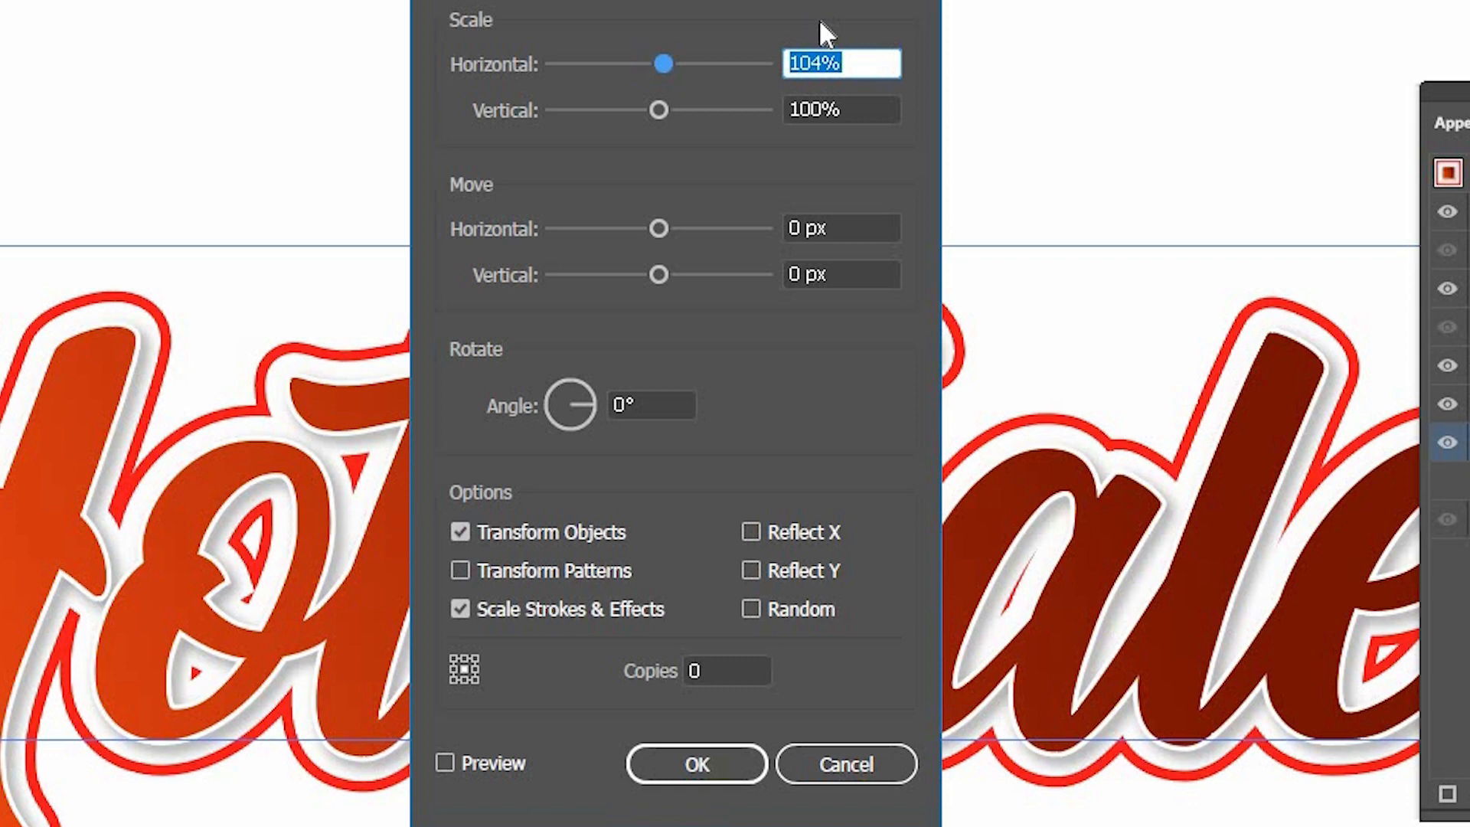
left_click(841, 110)
type("106")
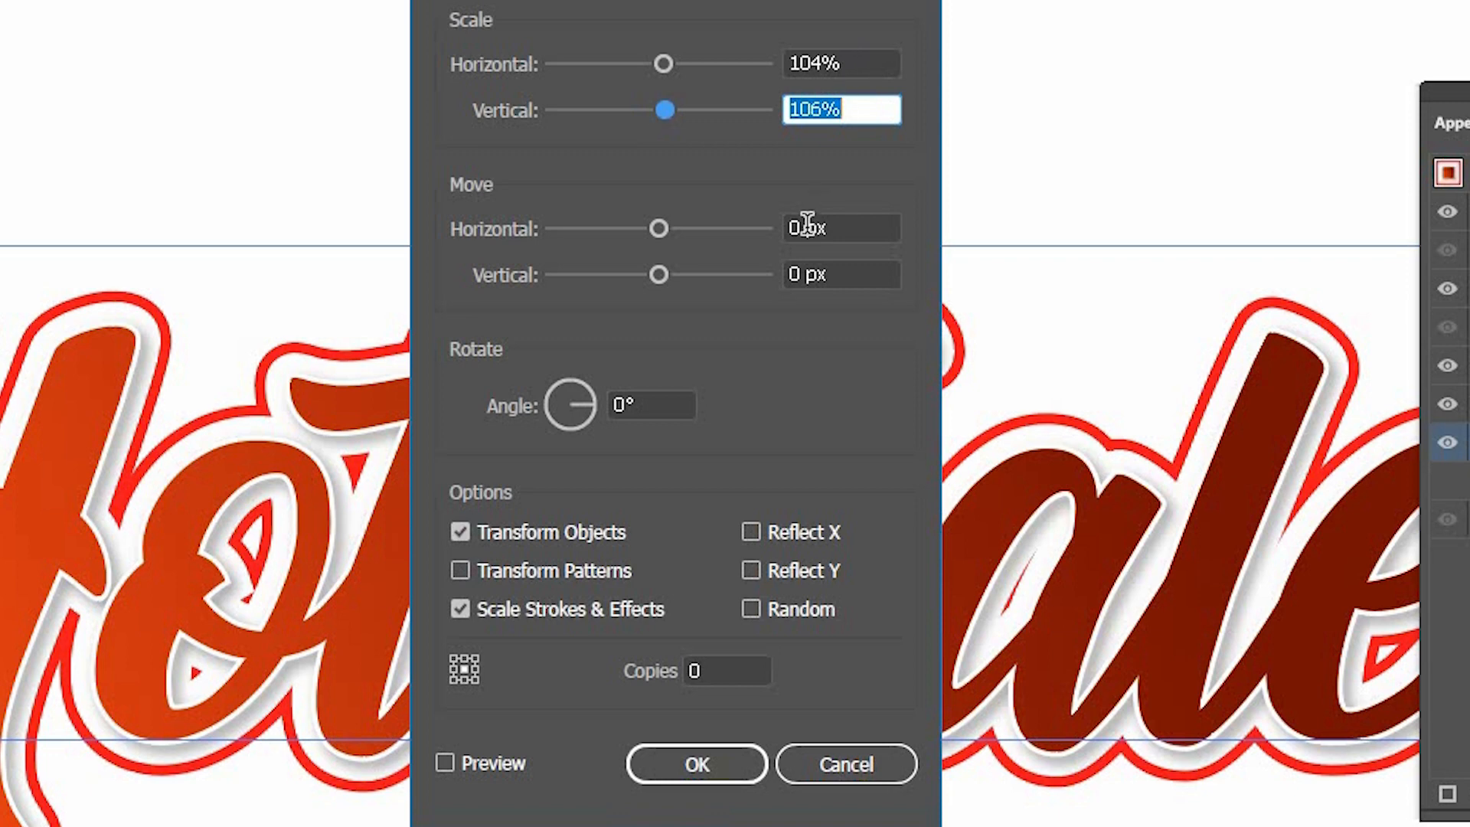
left_click(839, 227)
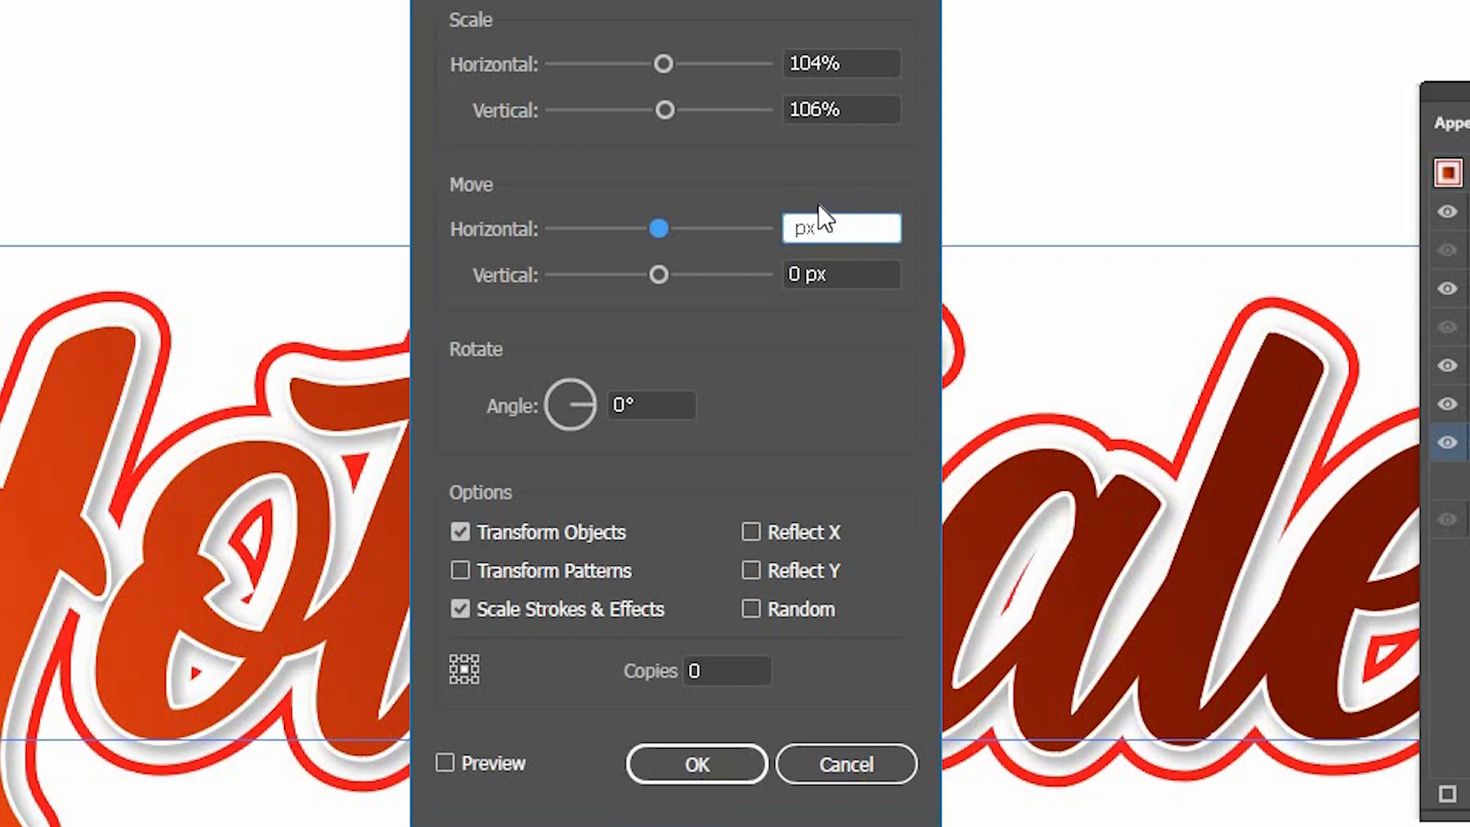
type("1")
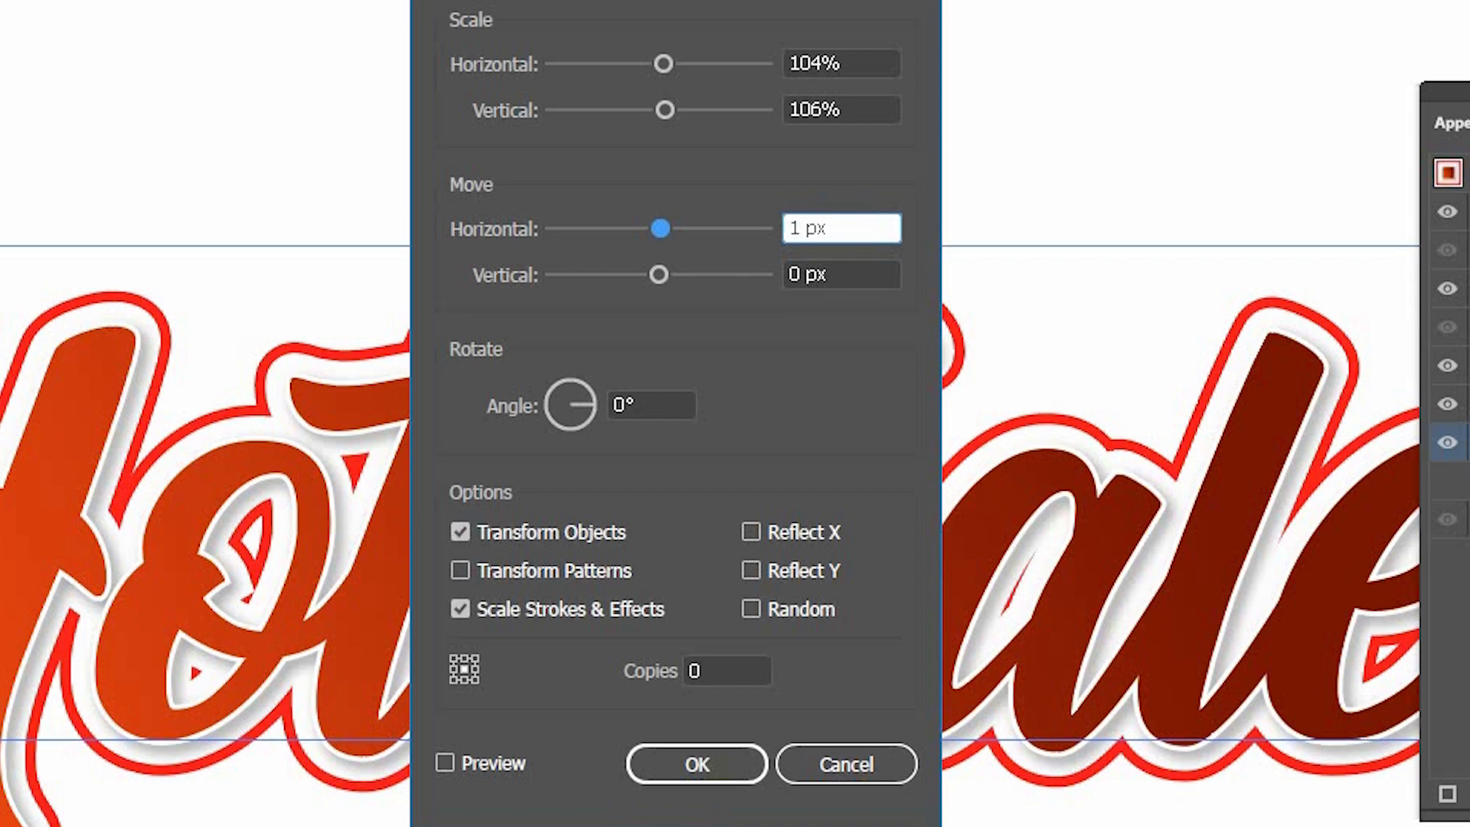
type("17.7")
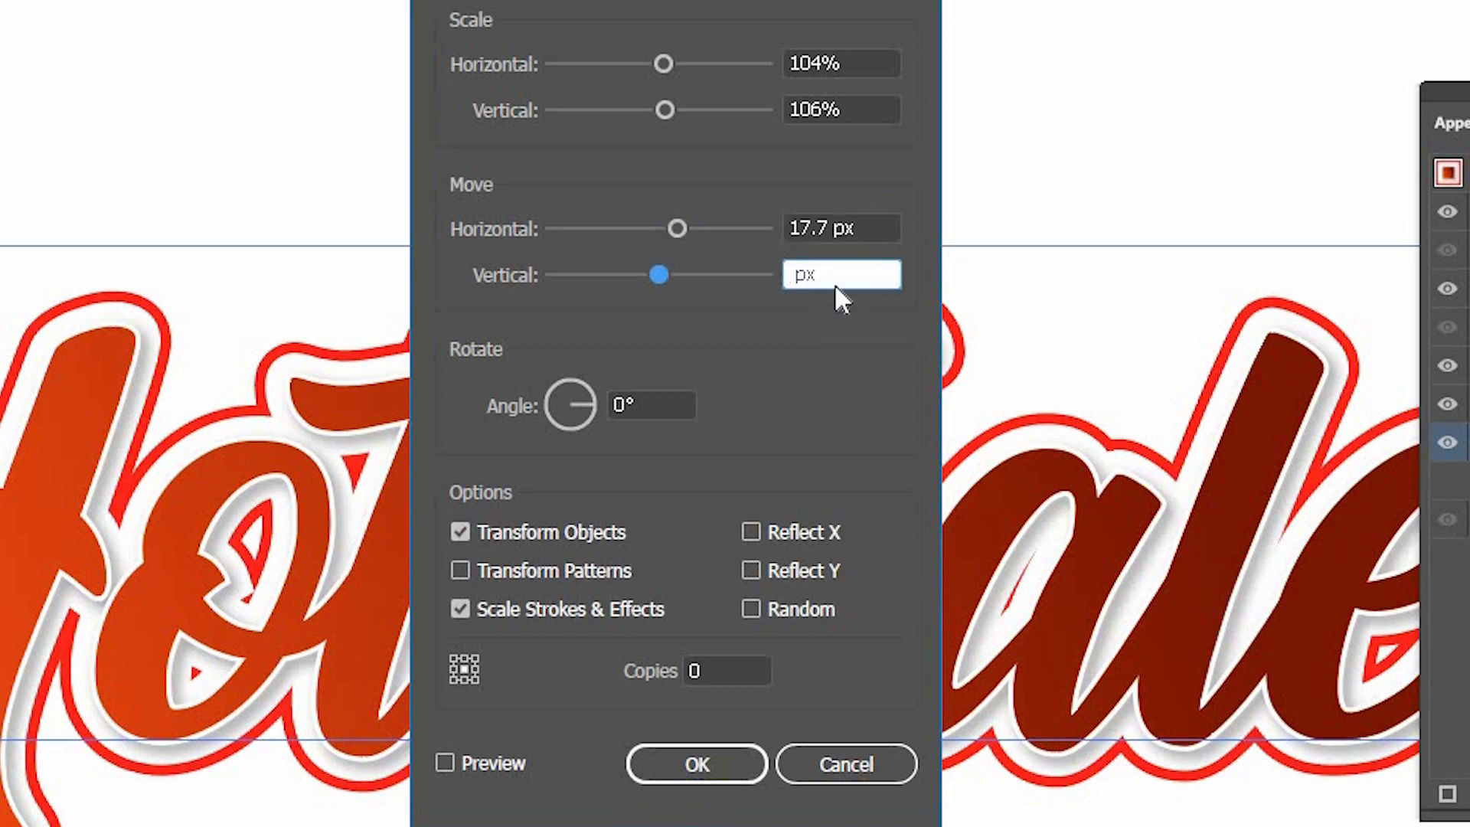
type("13.3")
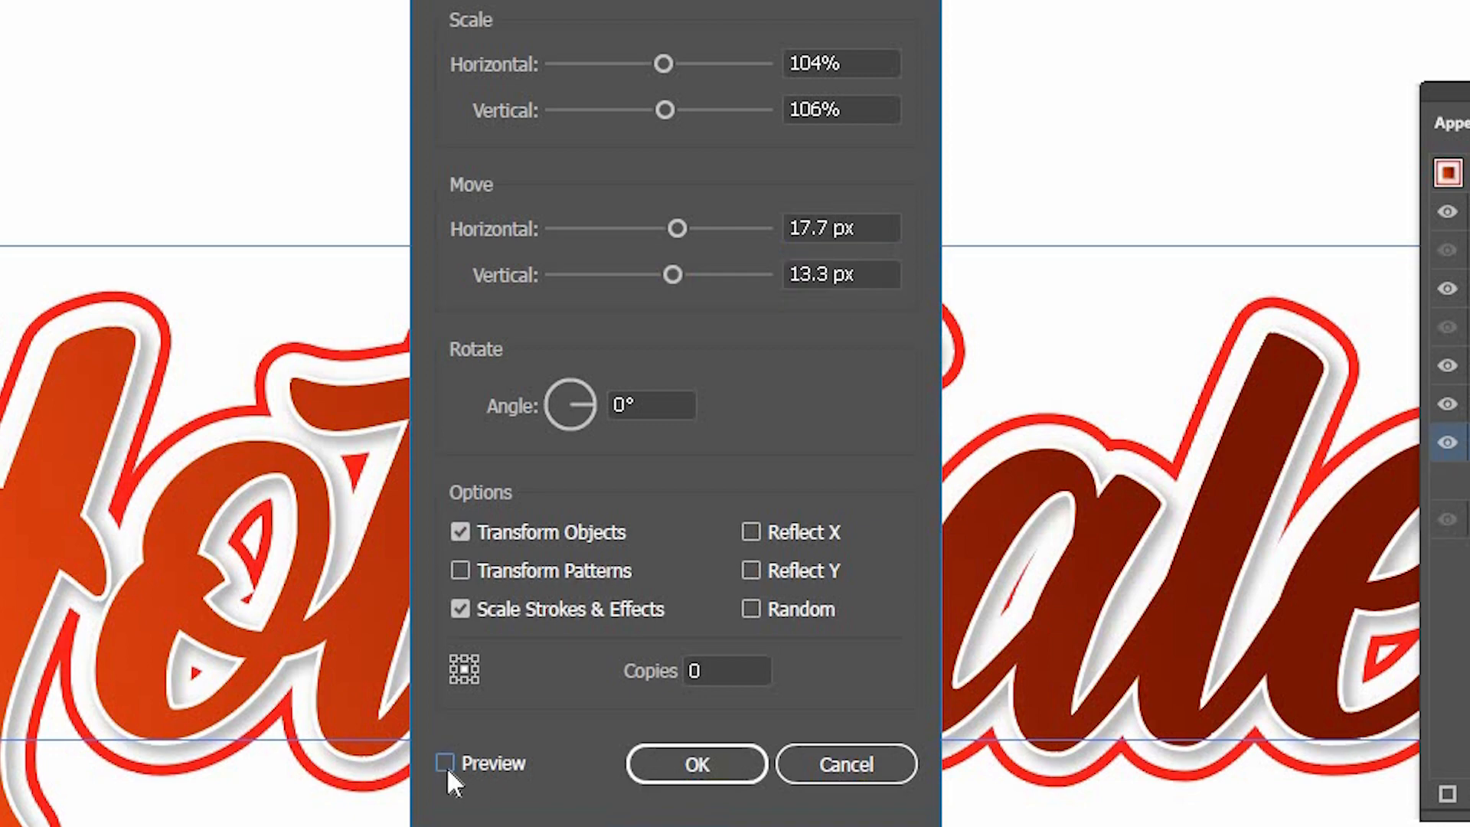
left_click(696, 764)
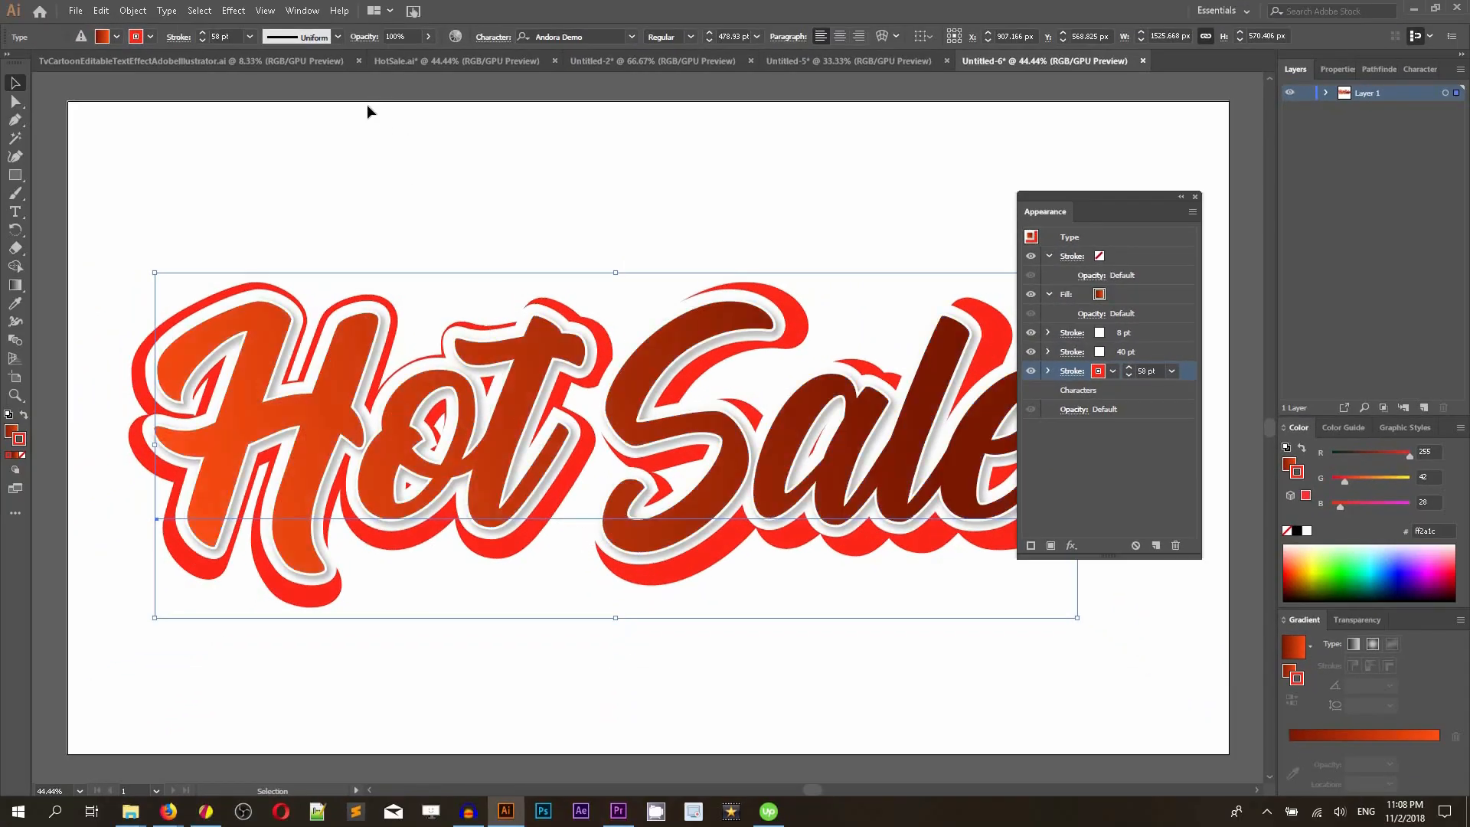
Step: Start a Drop Shadow effect with 70% opacity, 8 px offsets and 1.78 px blur
left_click(233, 11)
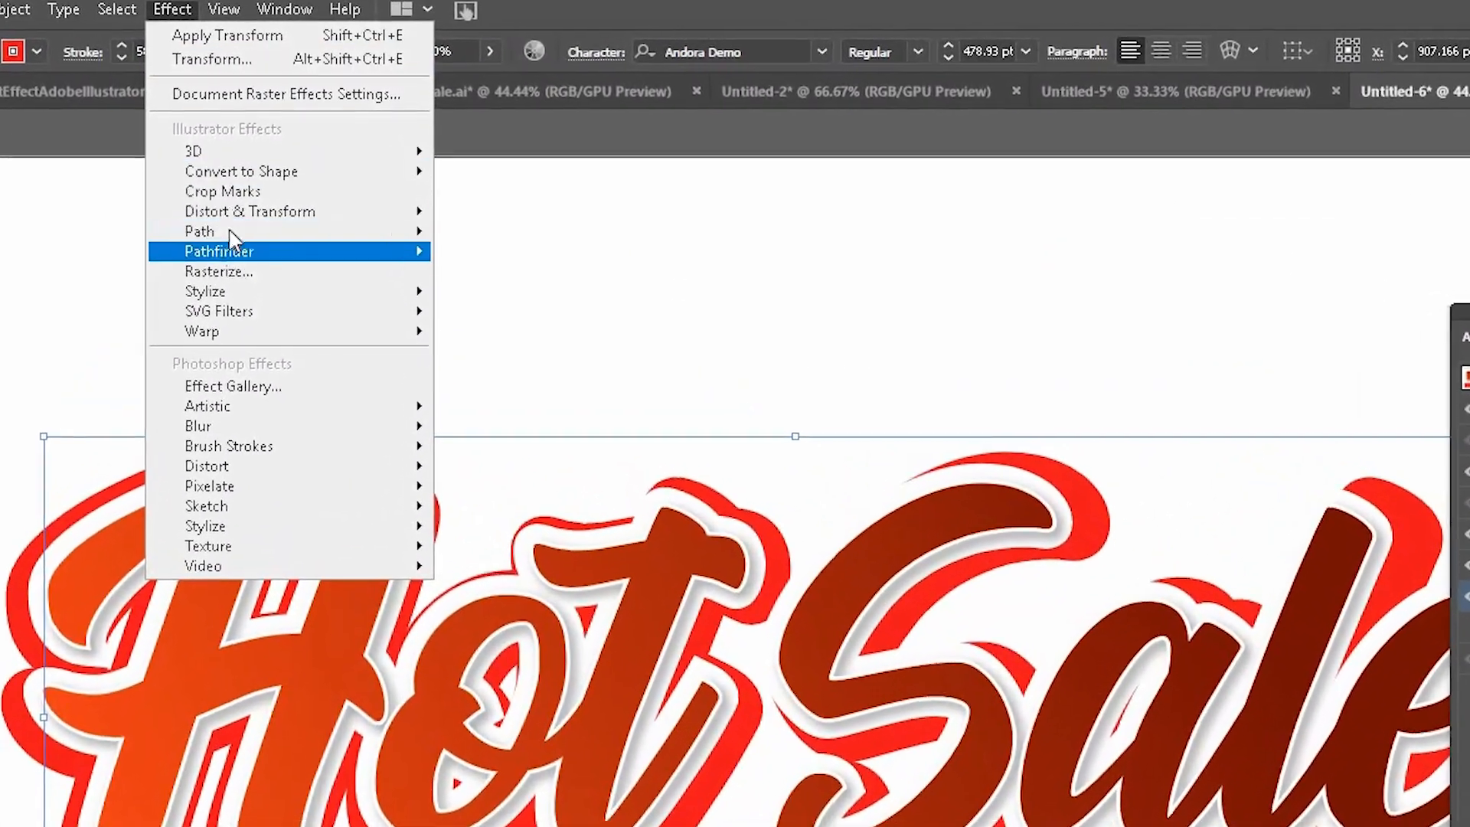
mouse_move(250, 212)
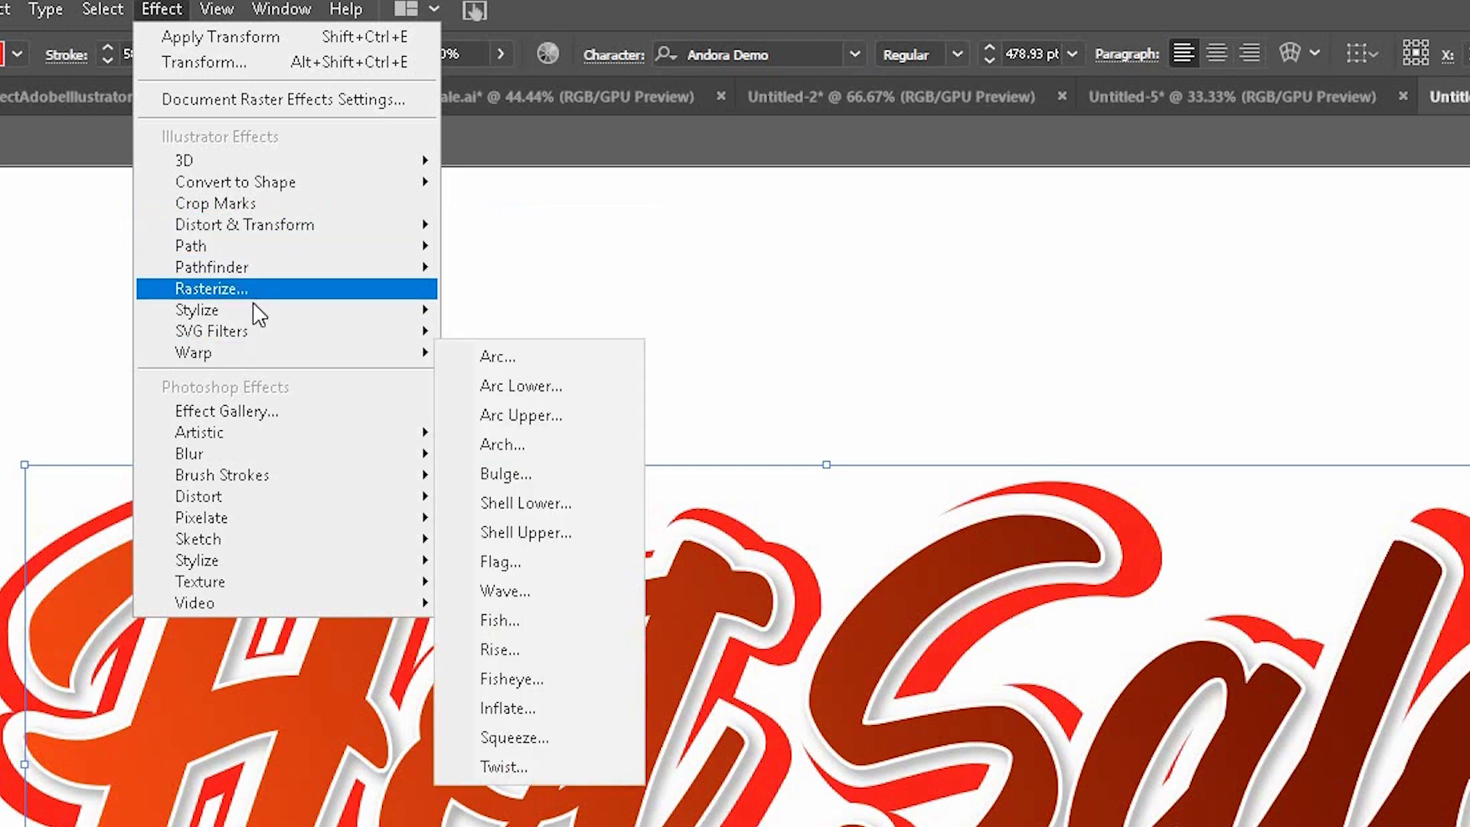
left_click(197, 309)
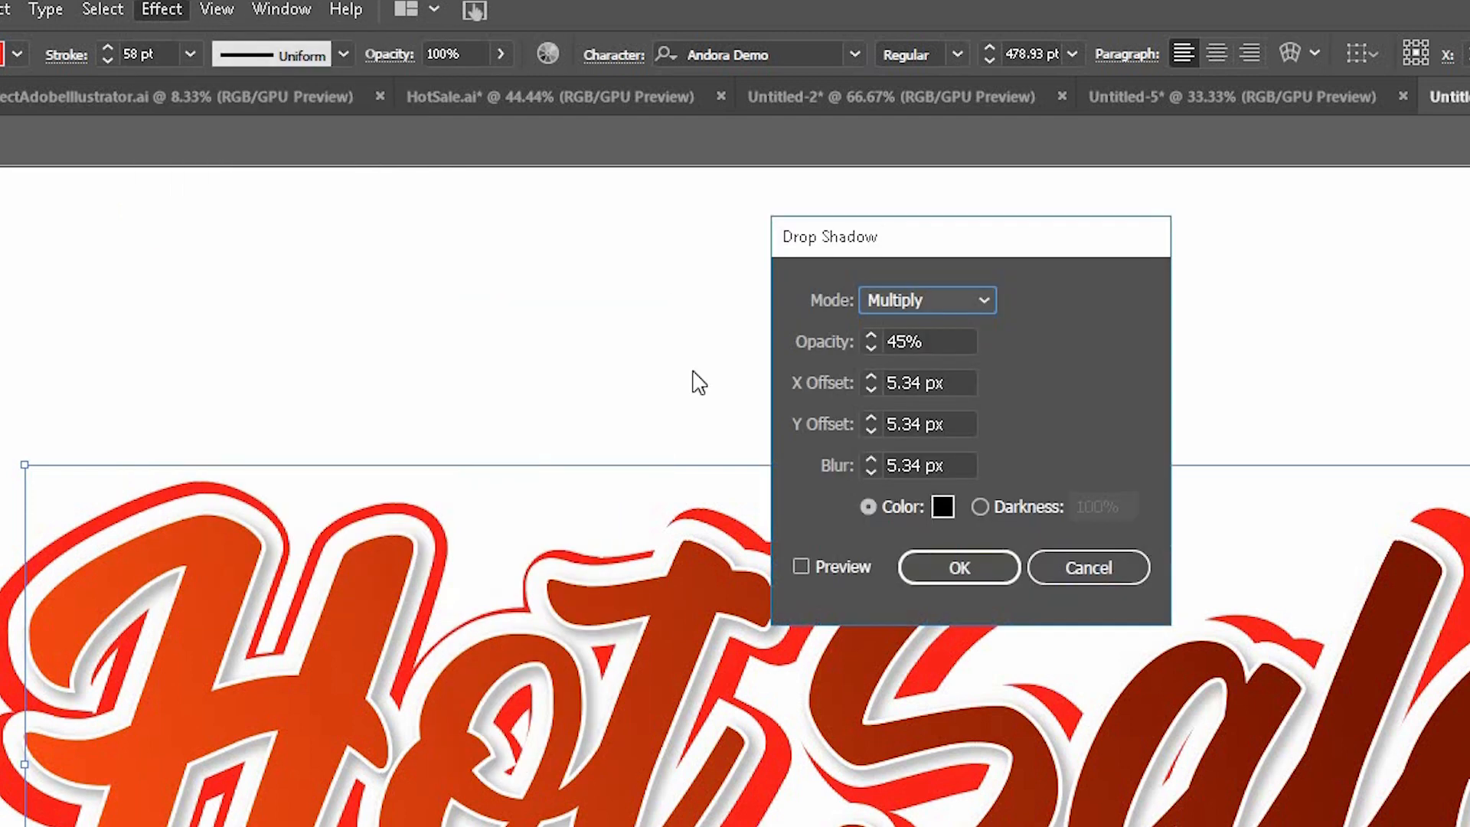
mouse_move(905, 342)
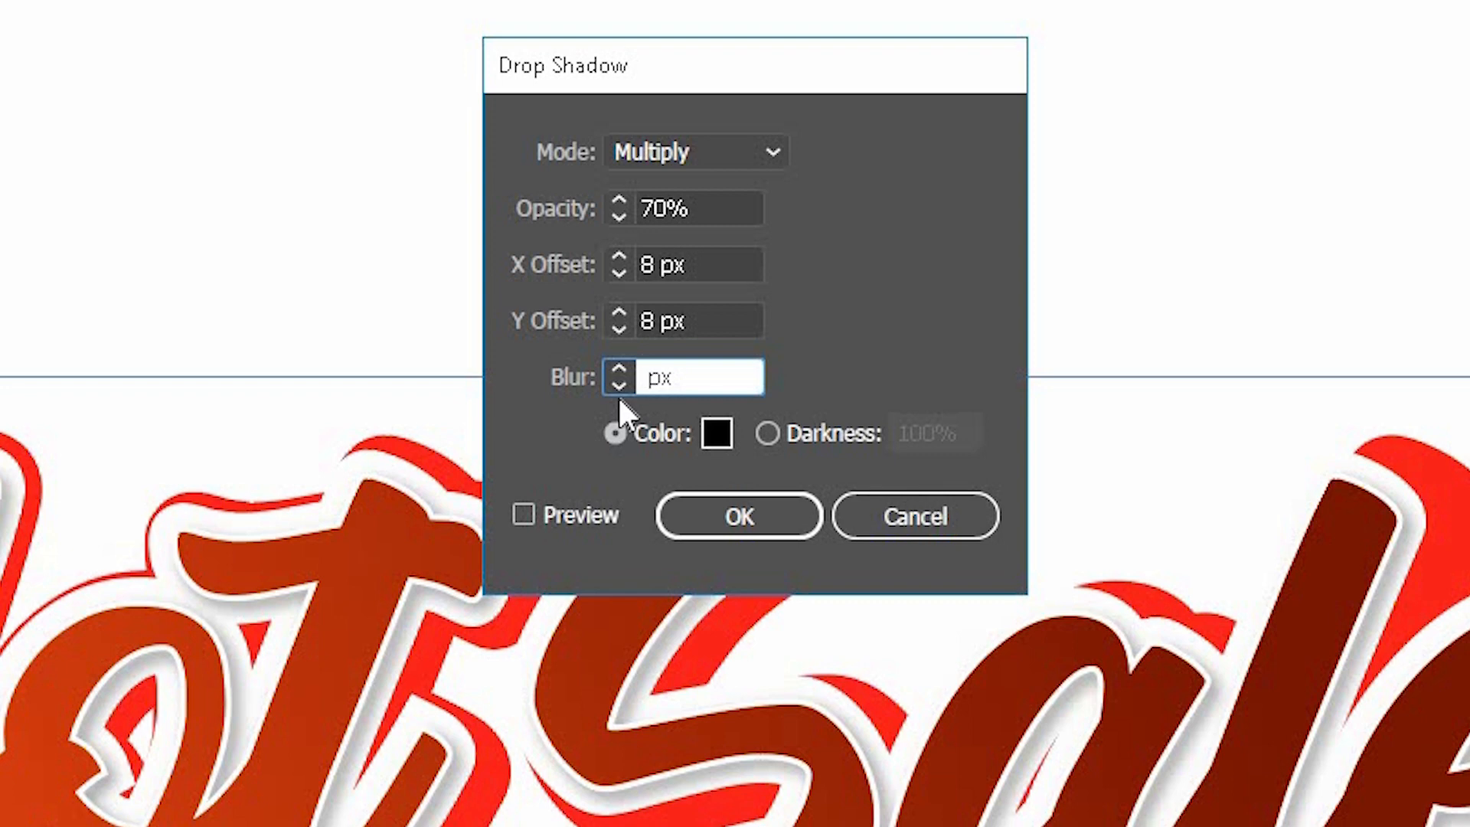
left_click(685, 377)
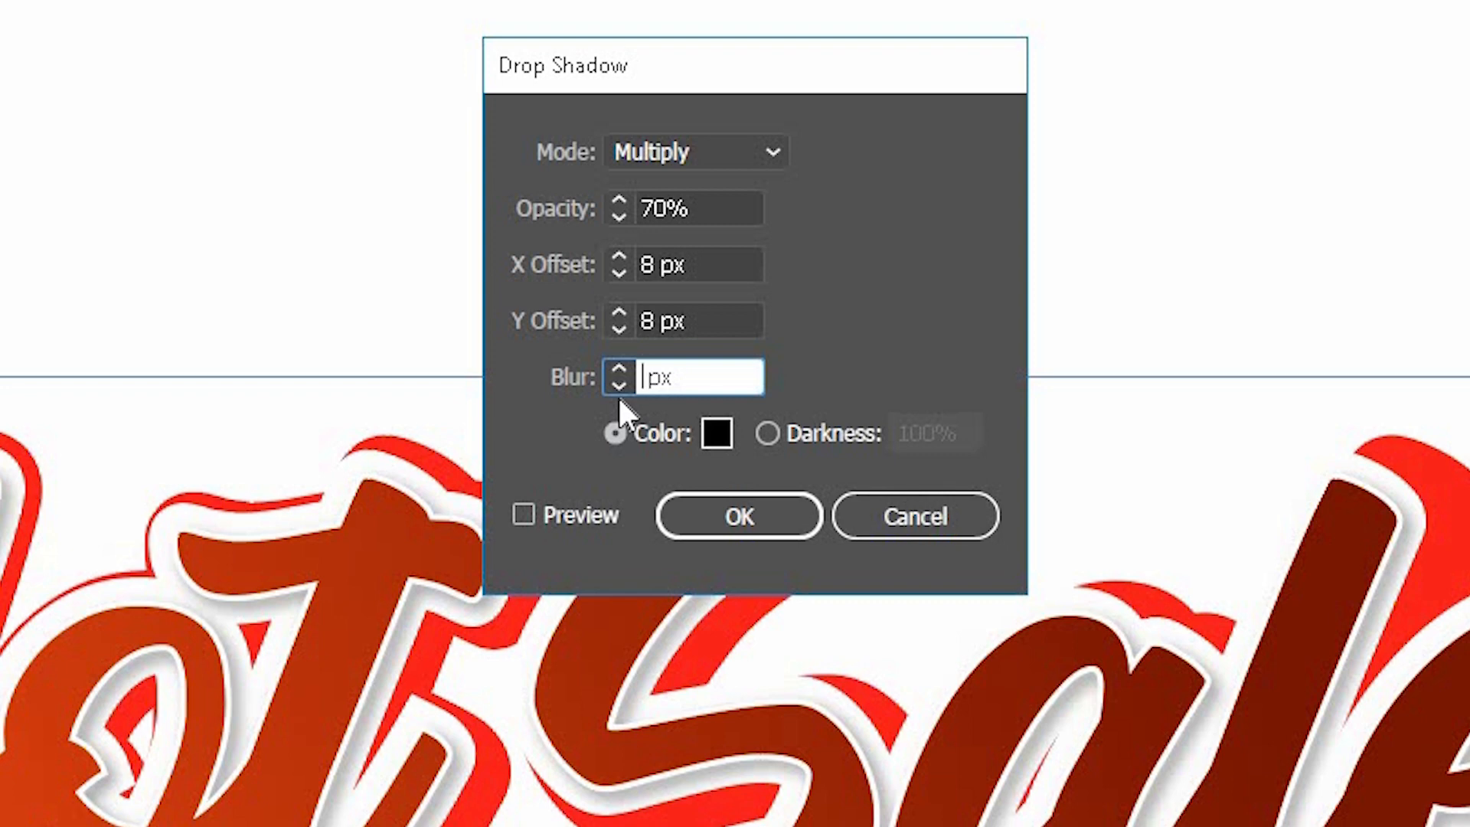
type("1.")
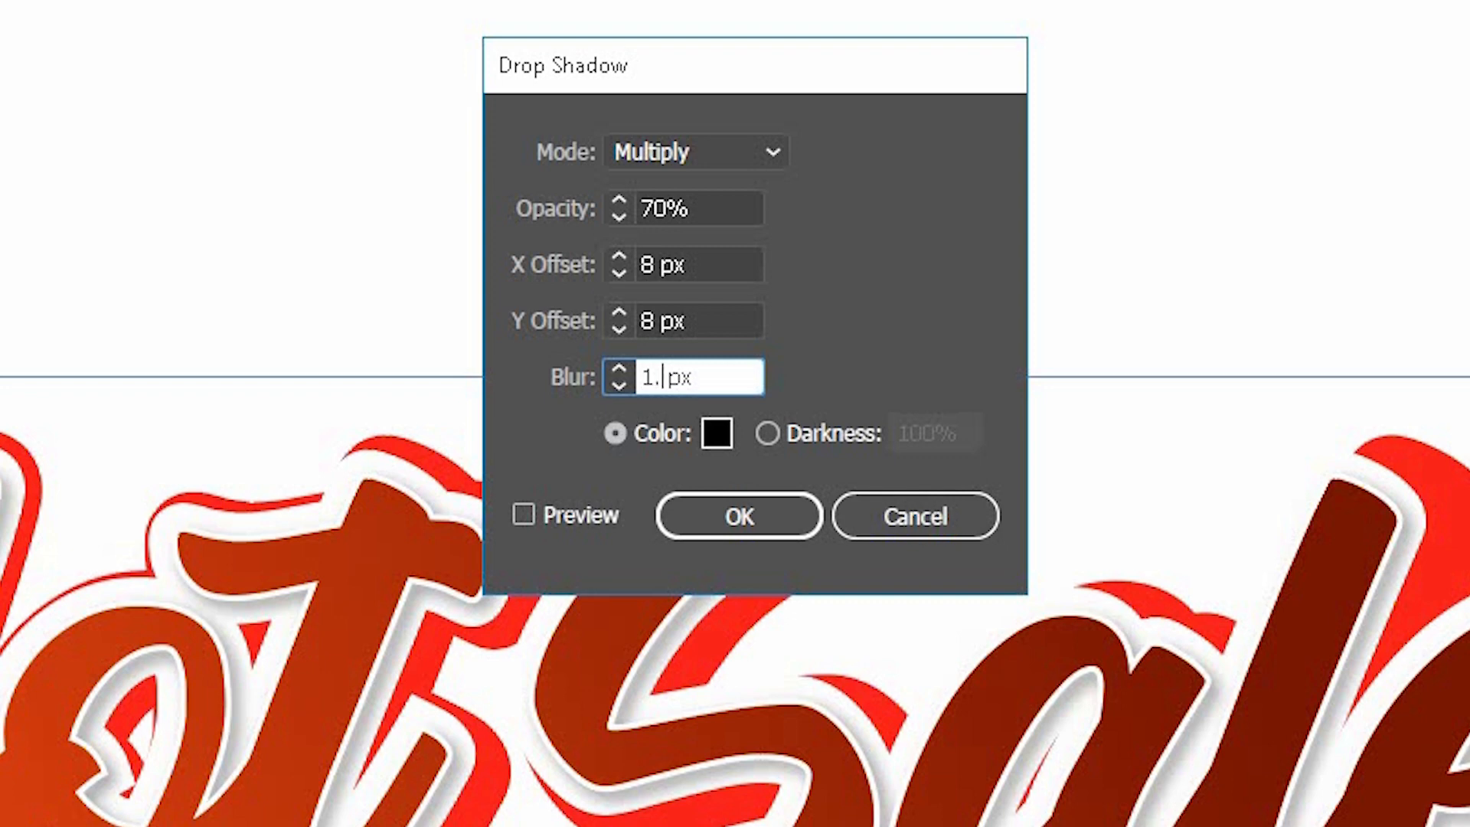
type("78")
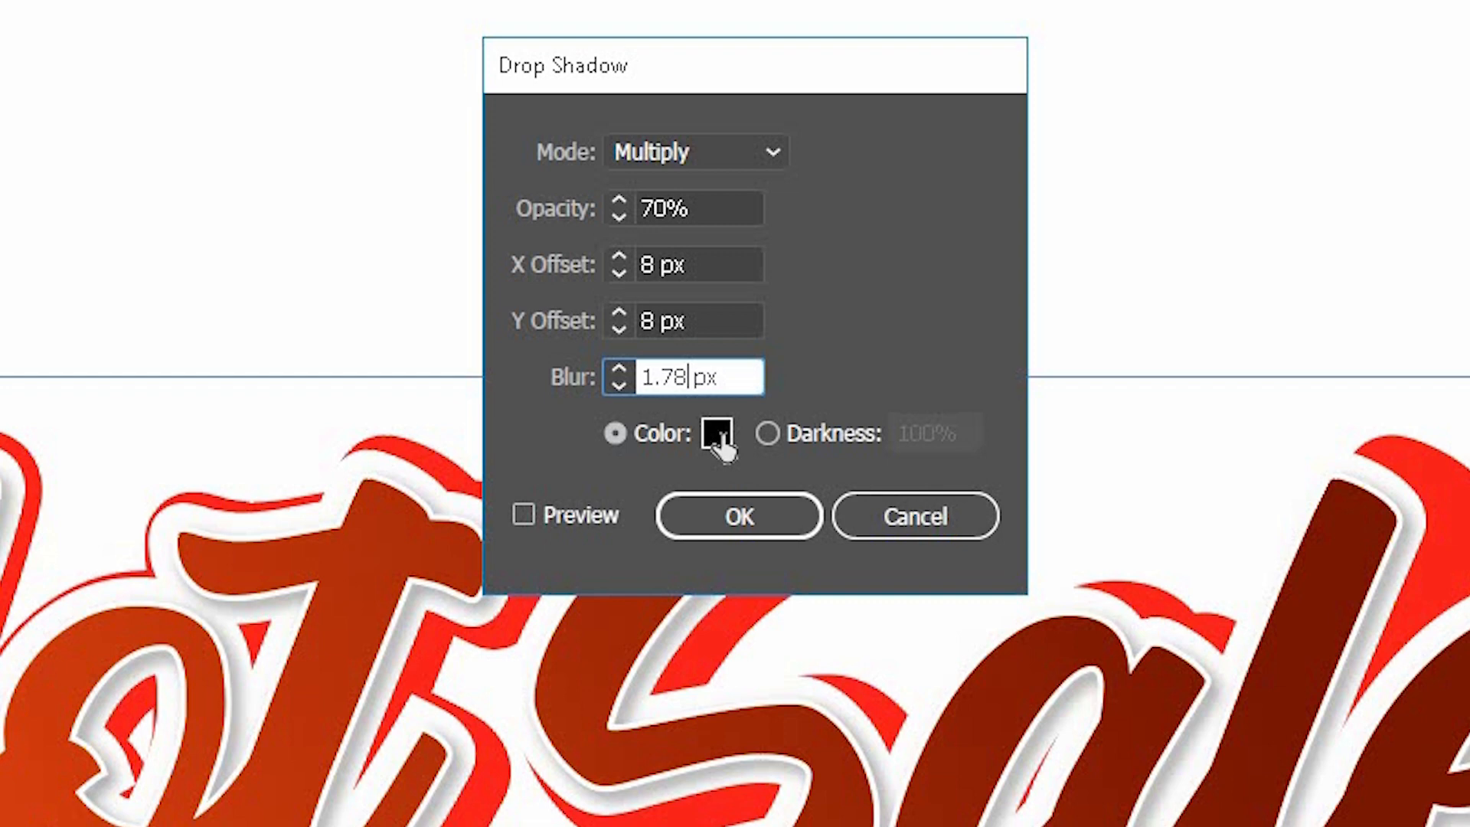
Step: Set the shadow colour to dark brown 4c2305, preview and apply it
left_click(718, 433)
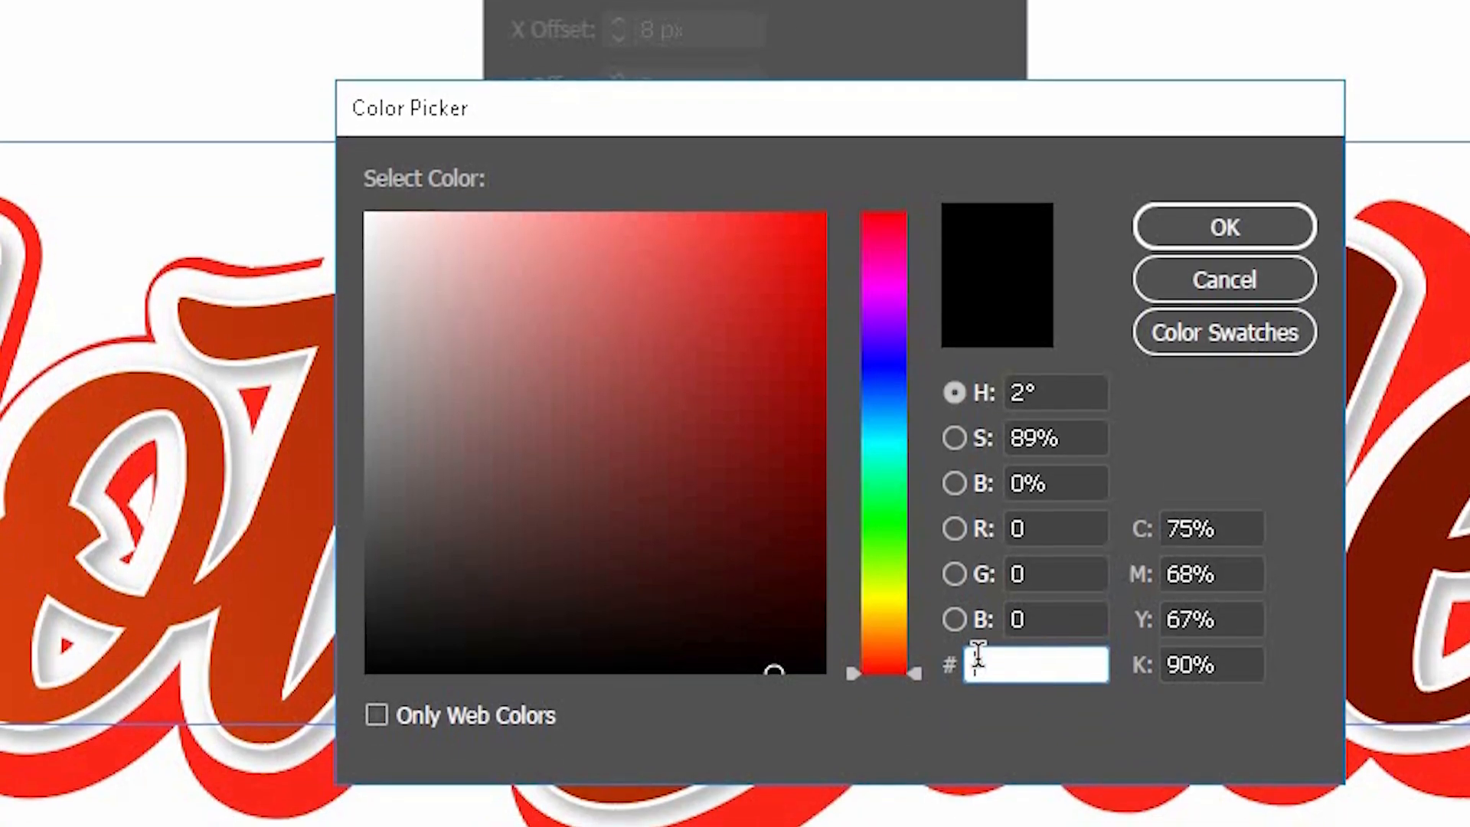
type("4")
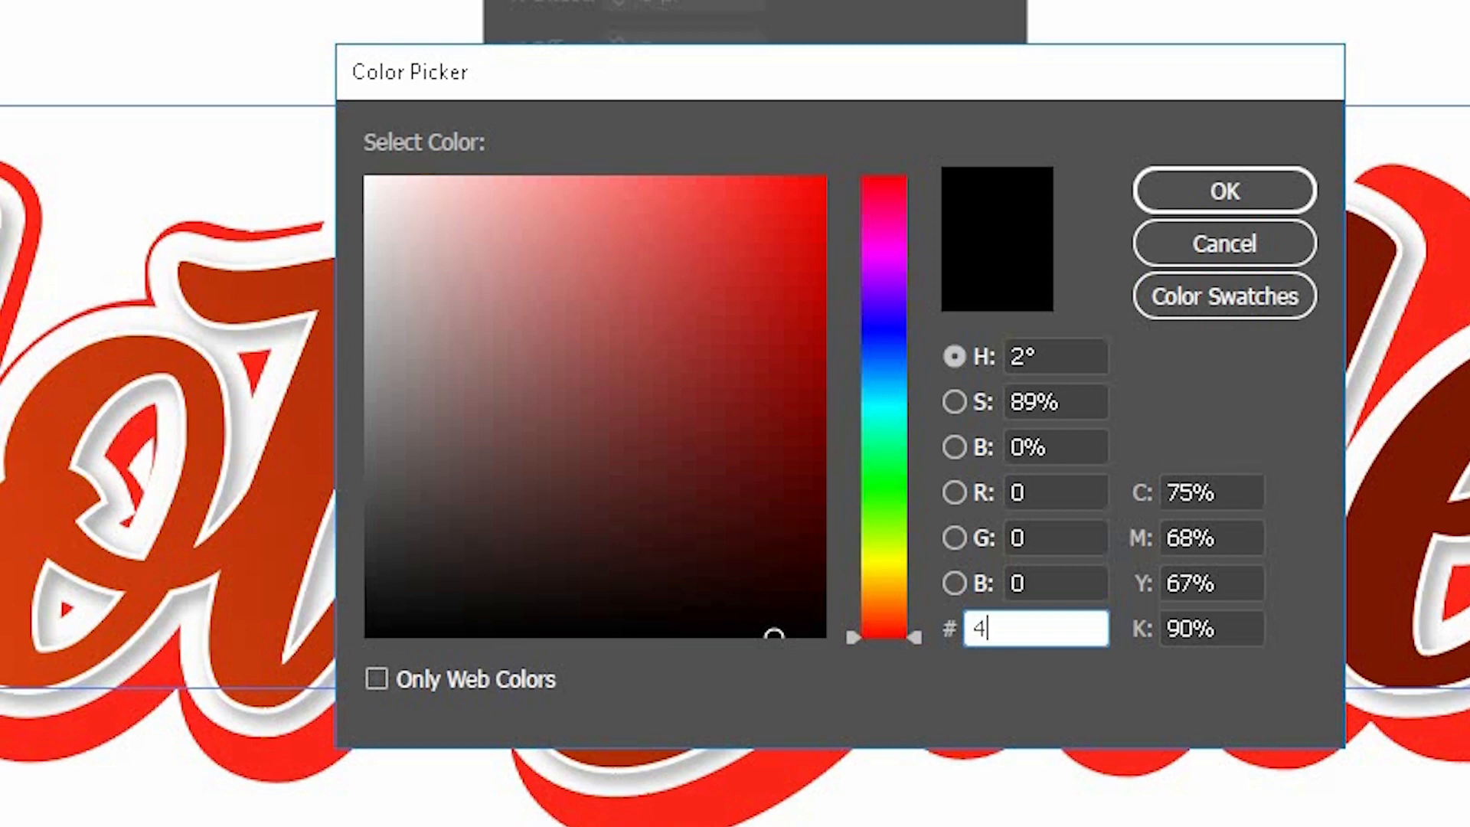
type("c2")
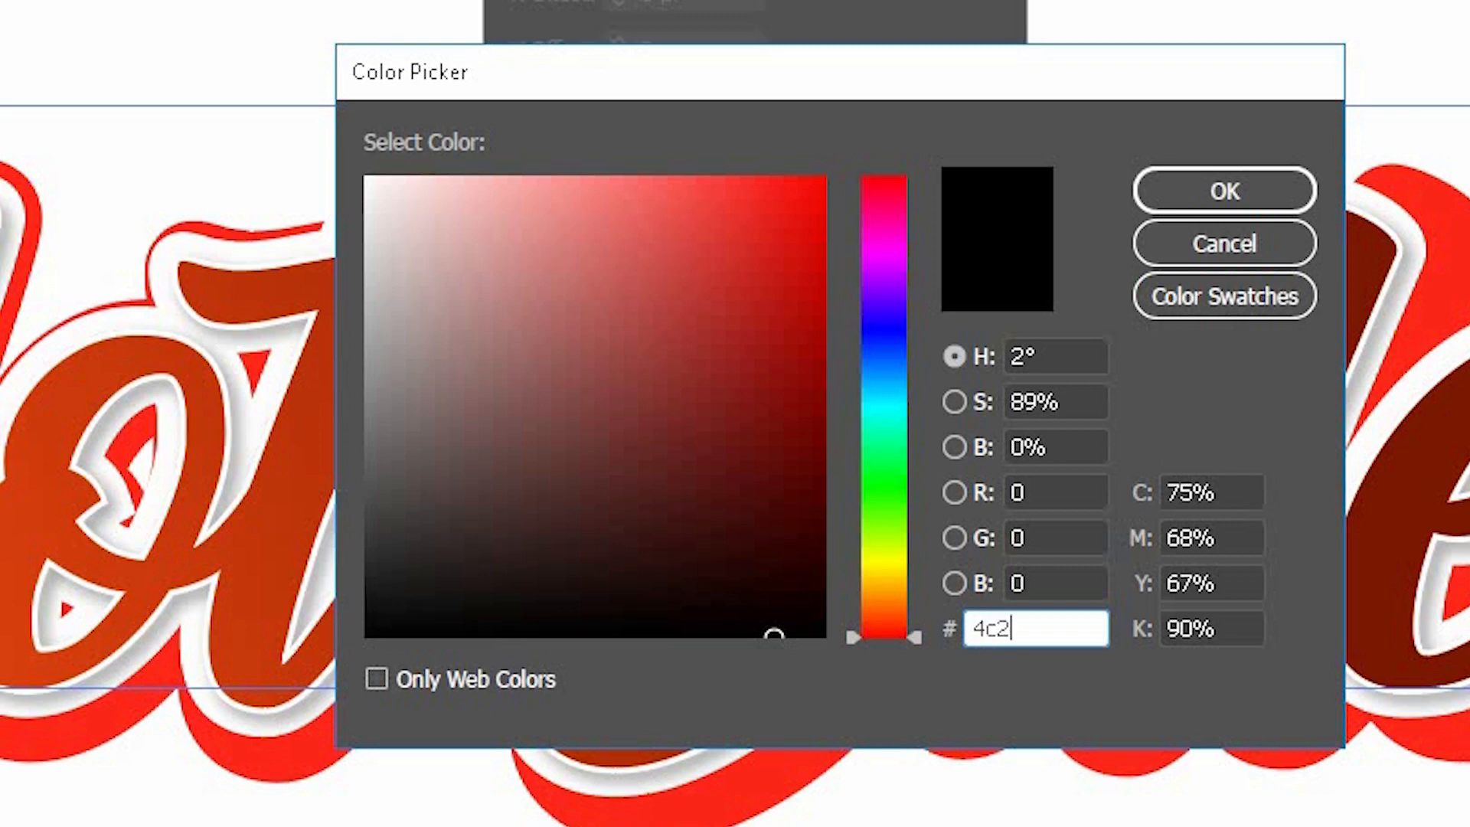
type("305")
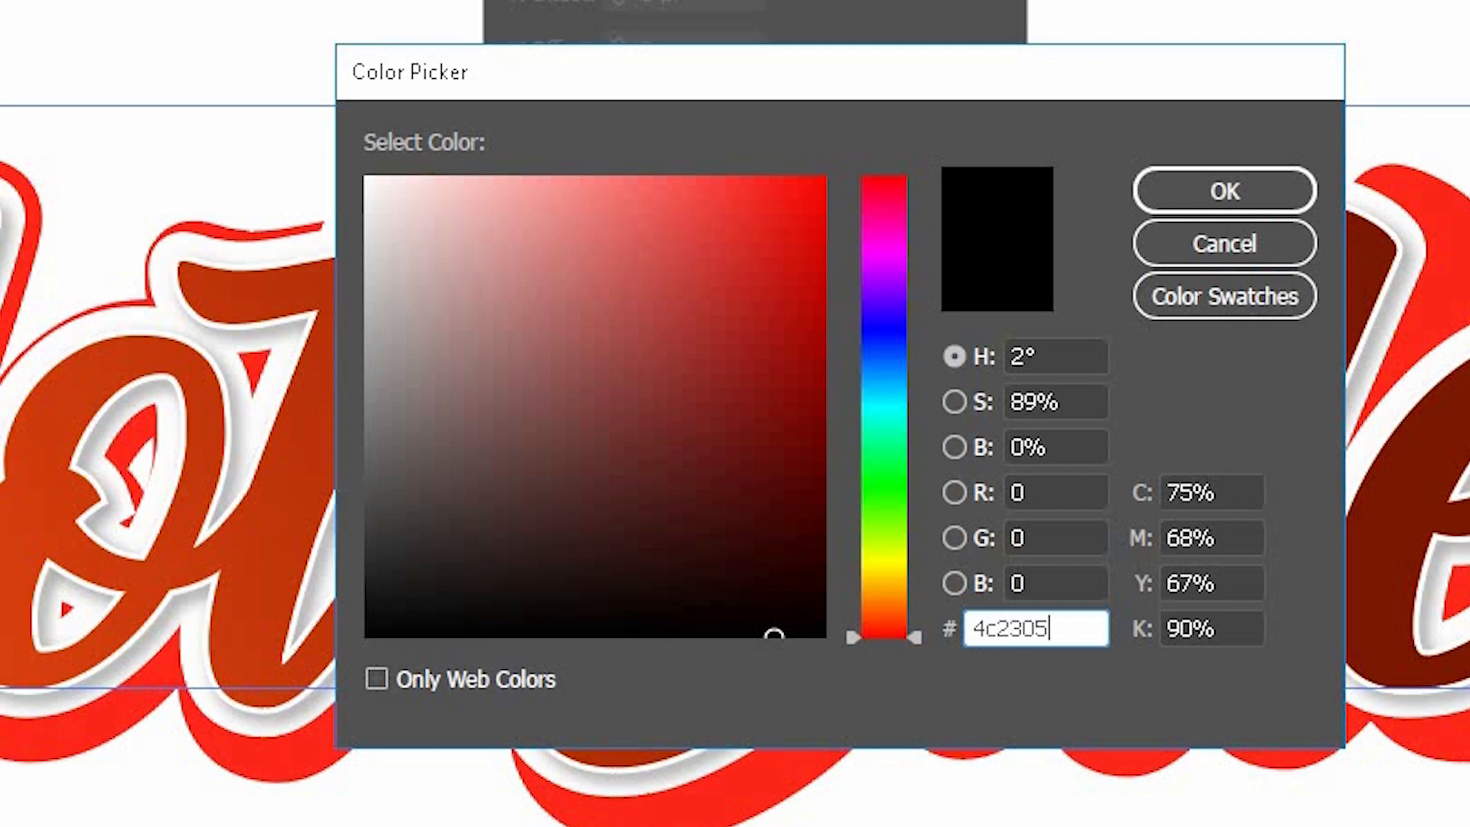
left_click(1225, 190)
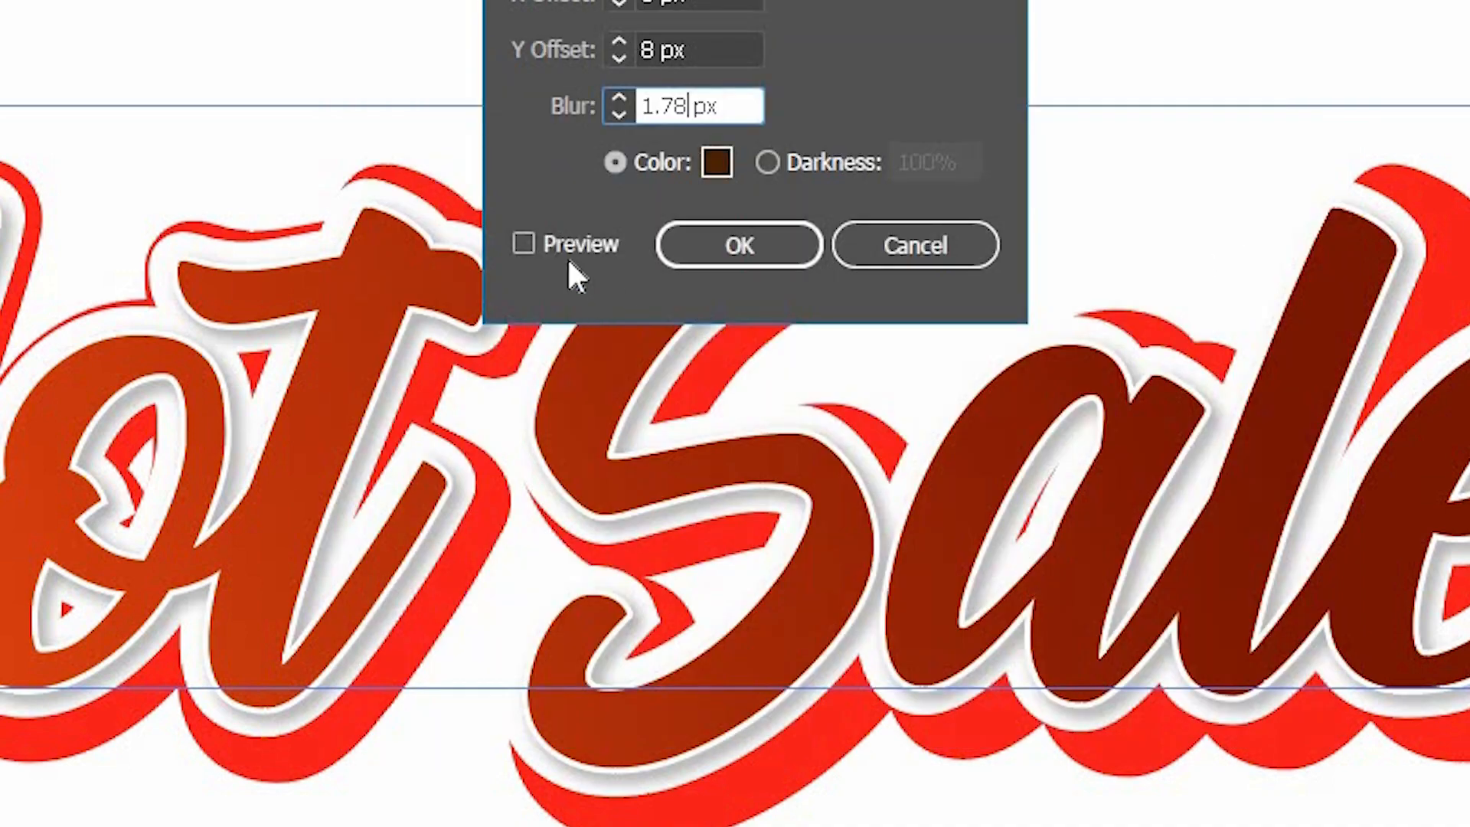
left_click(524, 243)
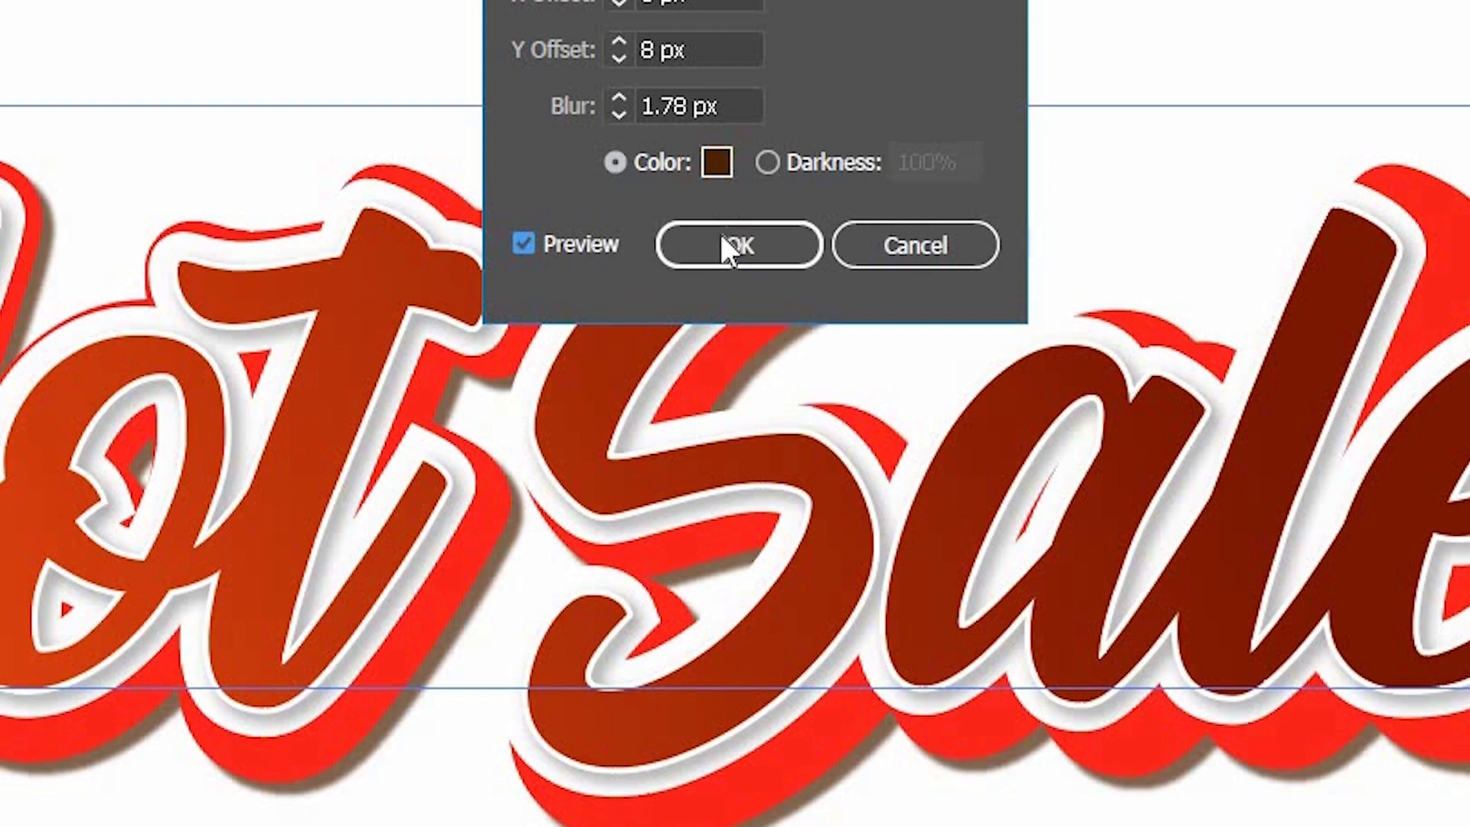
left_click(735, 243)
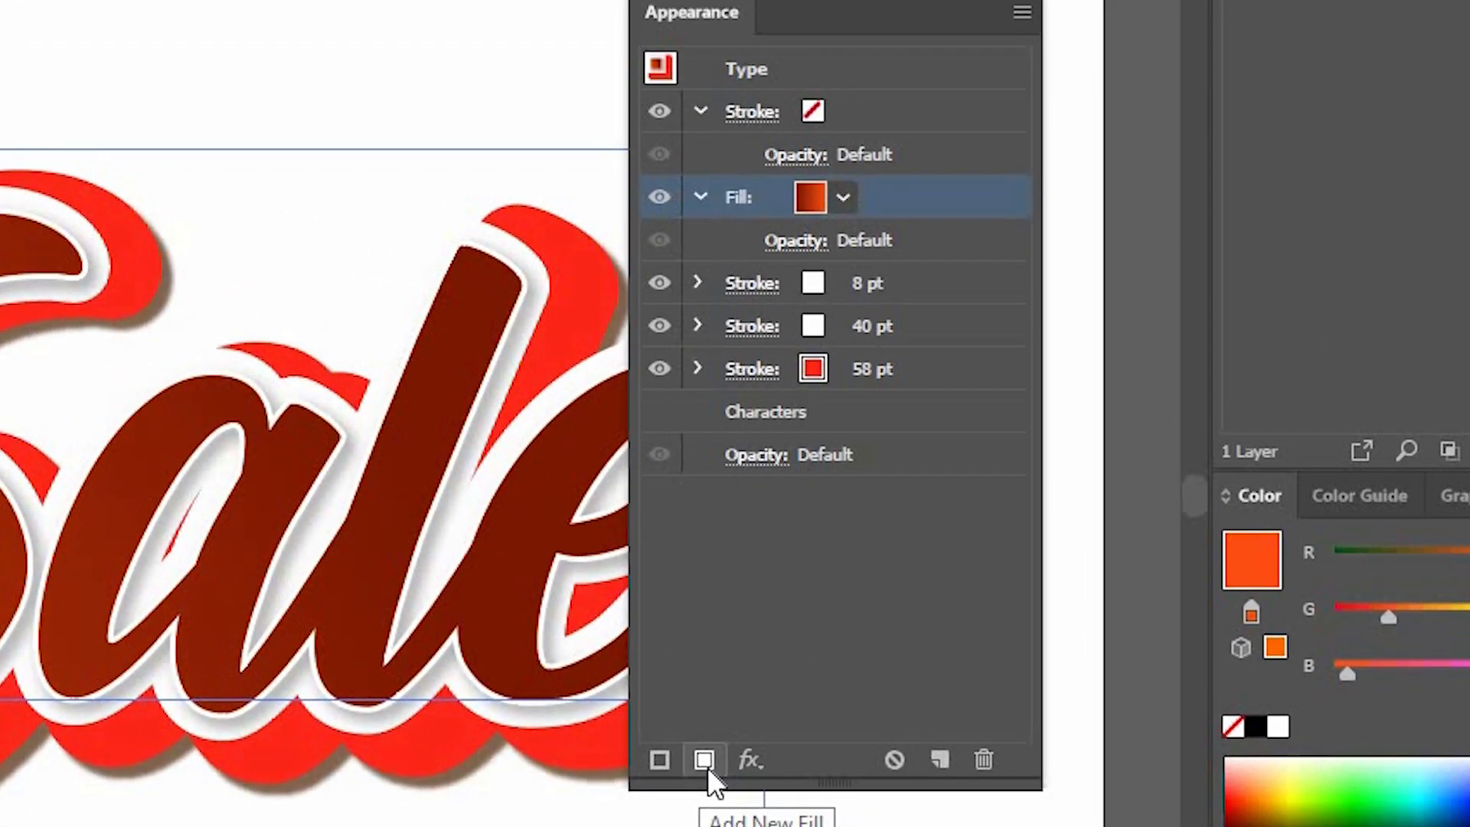
Step: Add a white-to-black gradient fill at 30% opacity in Screen blend mode as a highlight
left_click(705, 760)
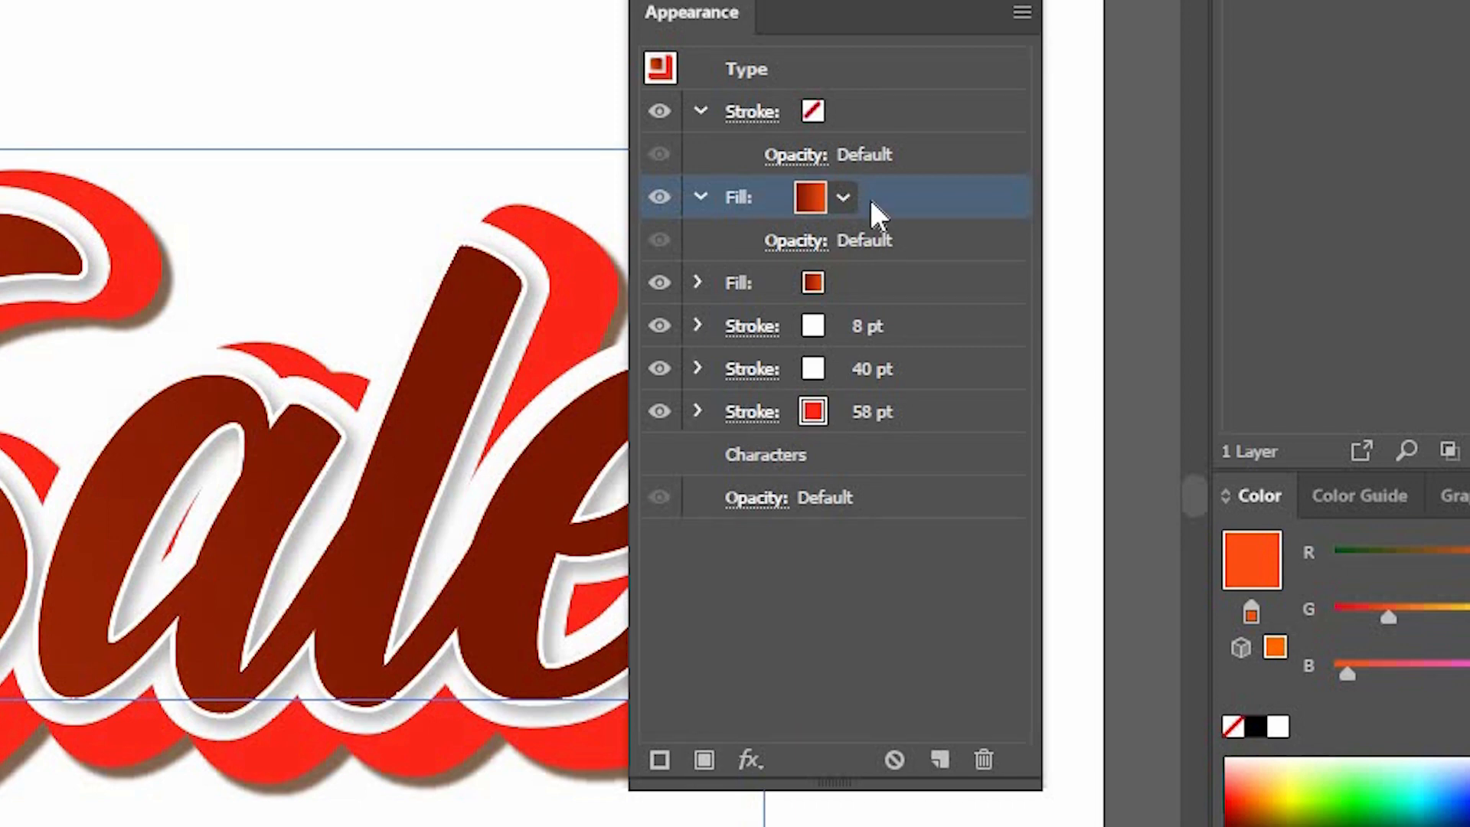
mouse_move(812, 206)
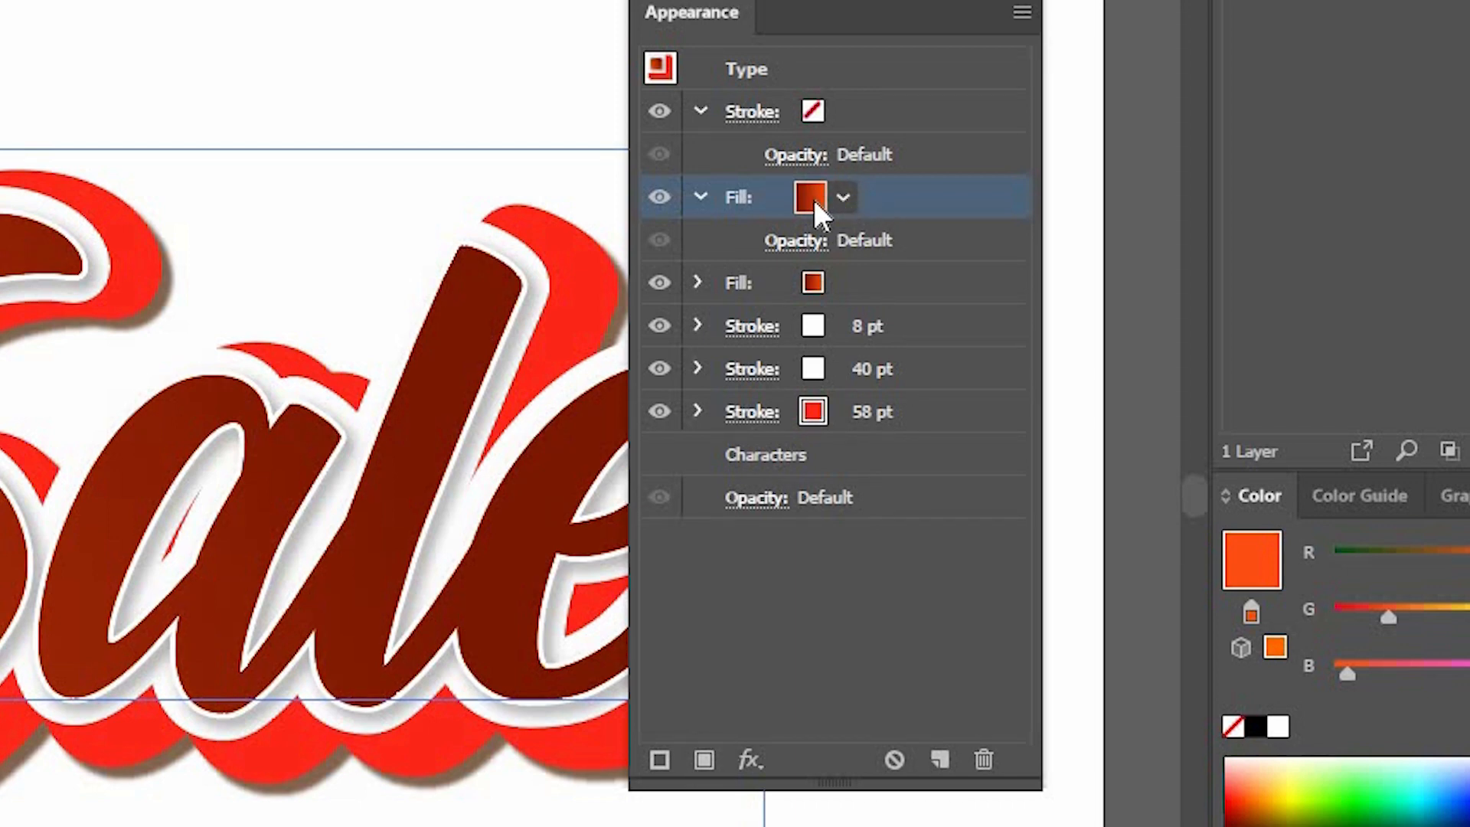
mouse_move(811, 198)
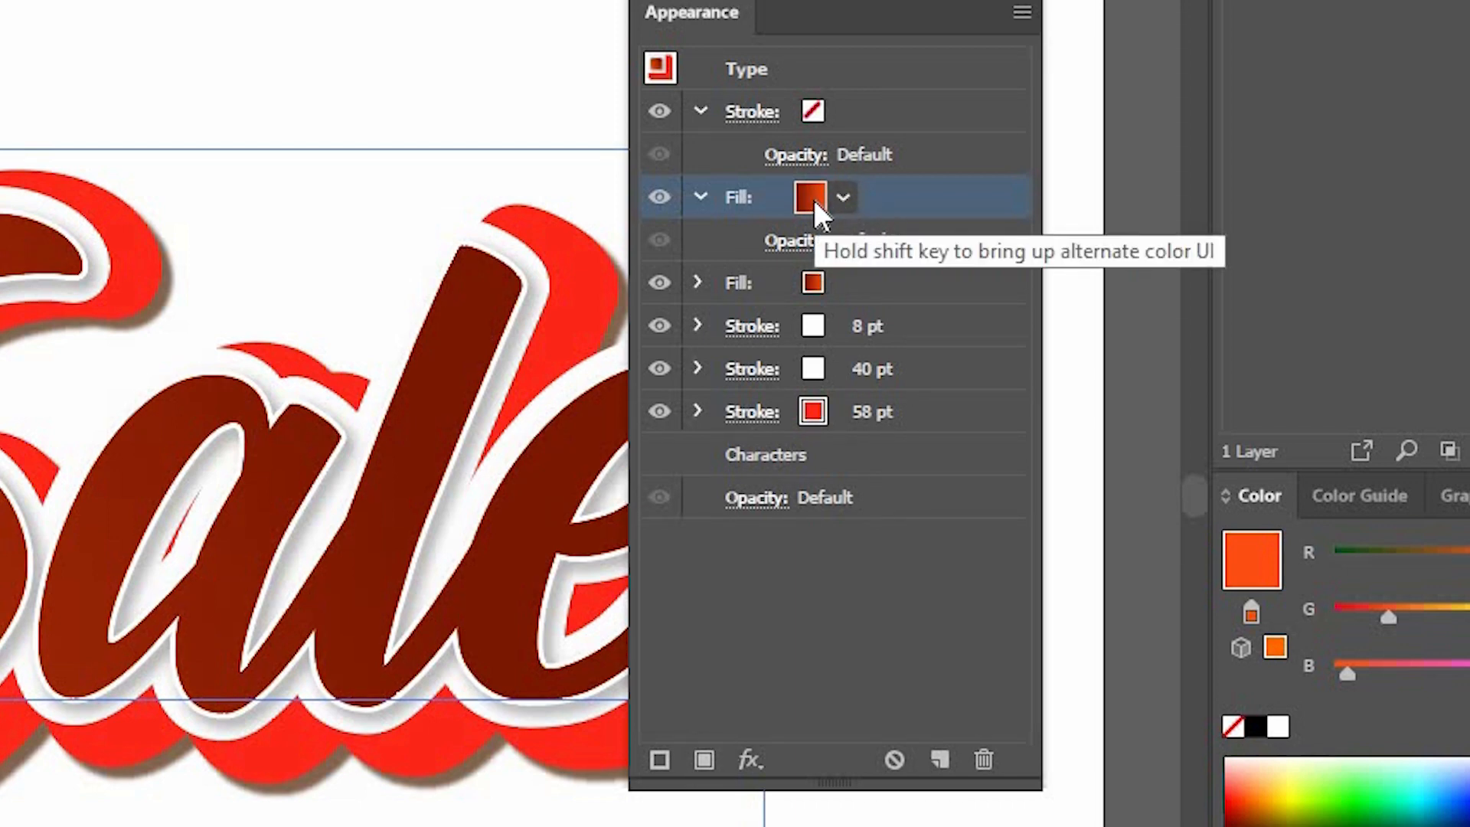
left_click(841, 198)
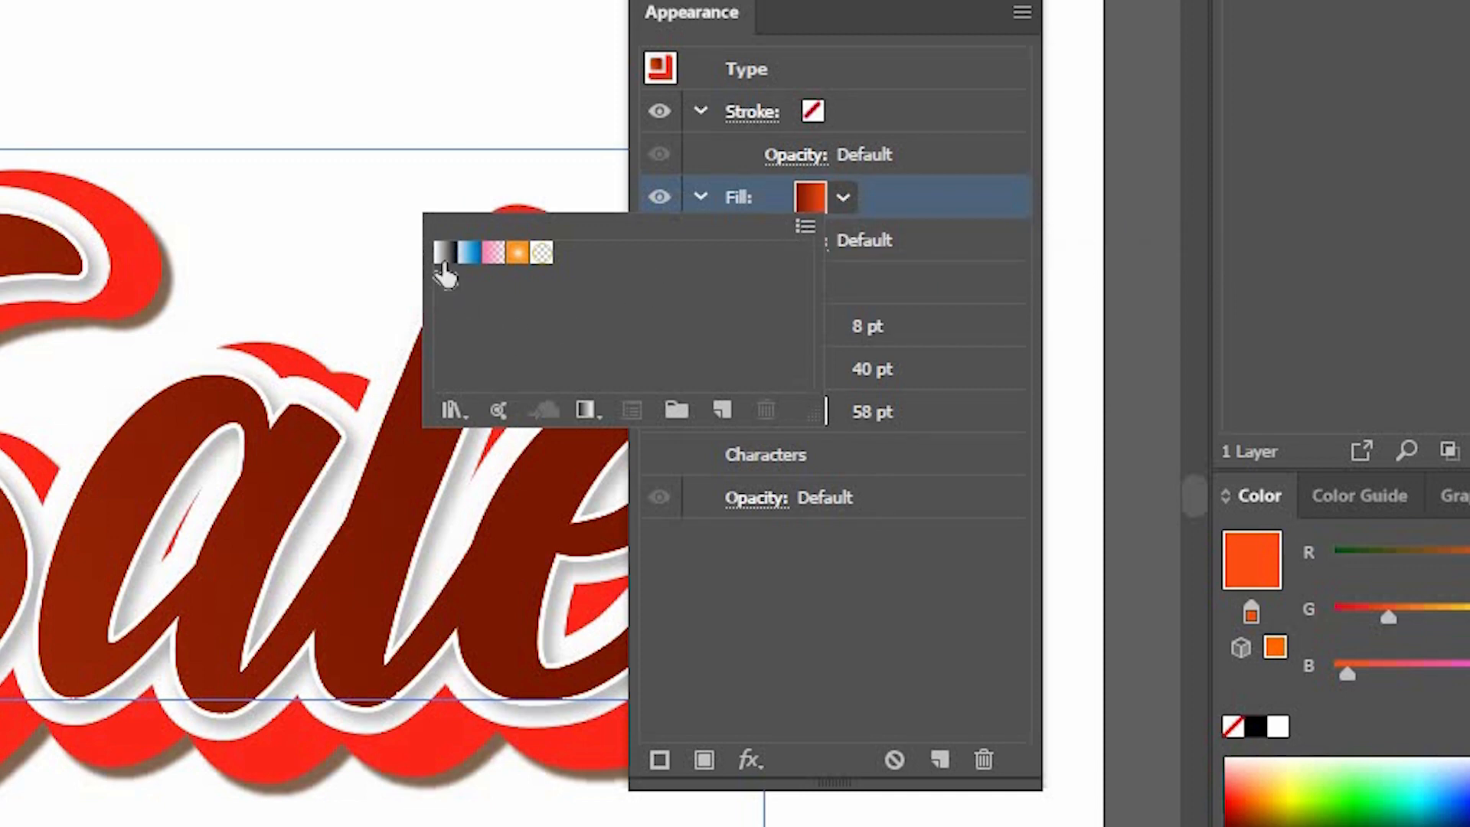
mouse_move(446, 256)
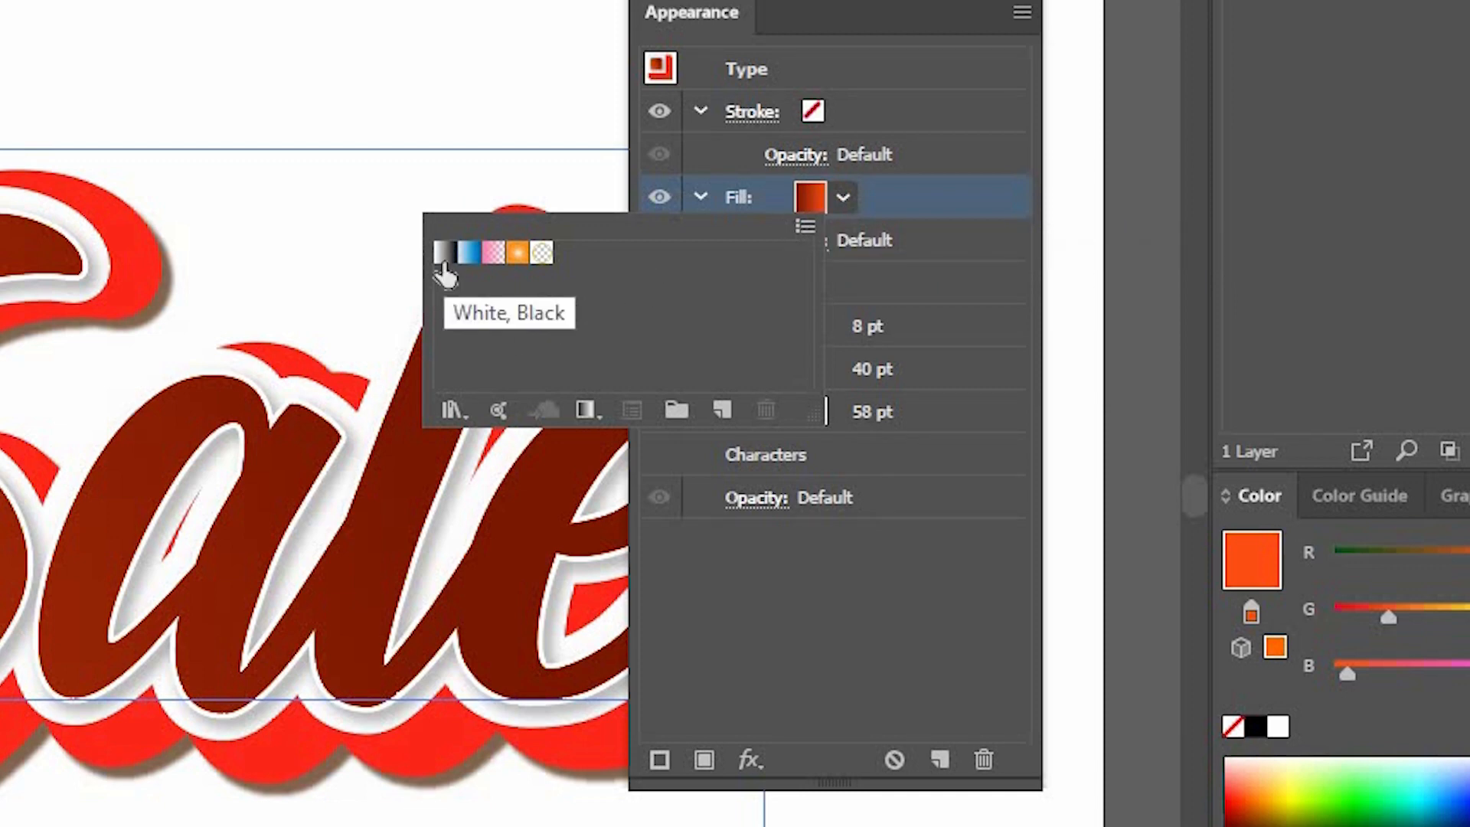
left_click(446, 253)
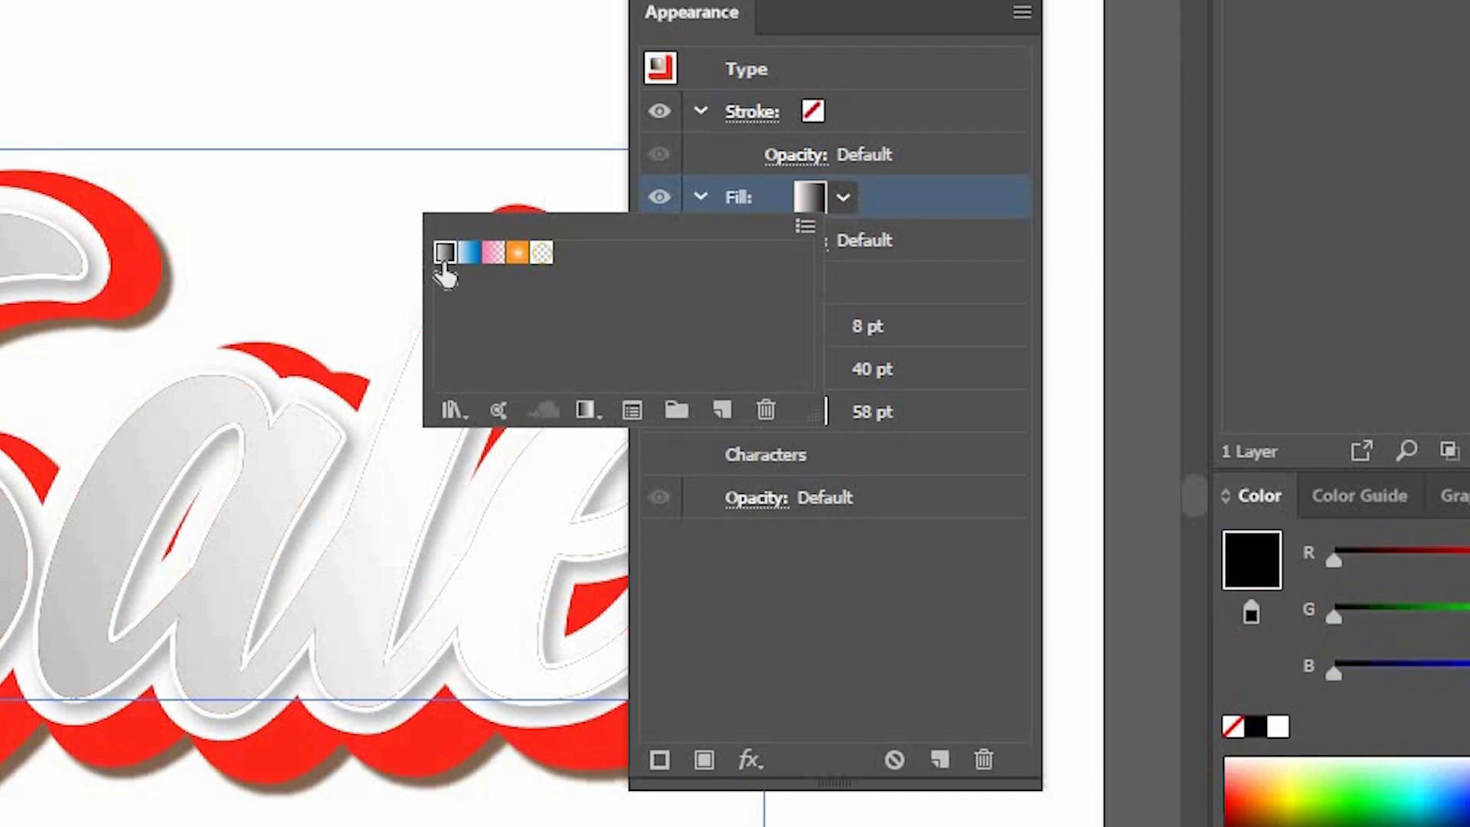
mouse_move(914, 192)
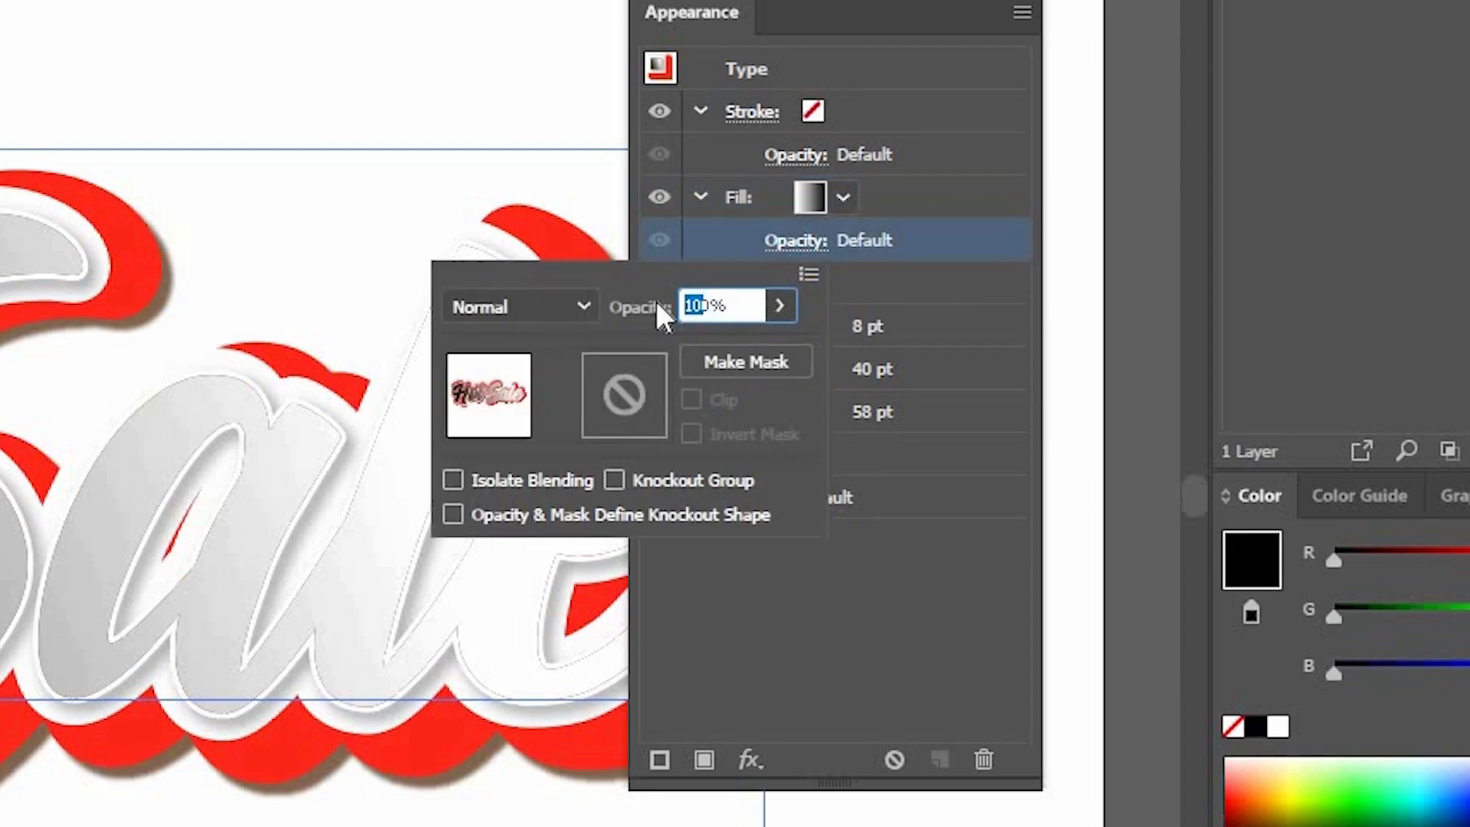
type("30")
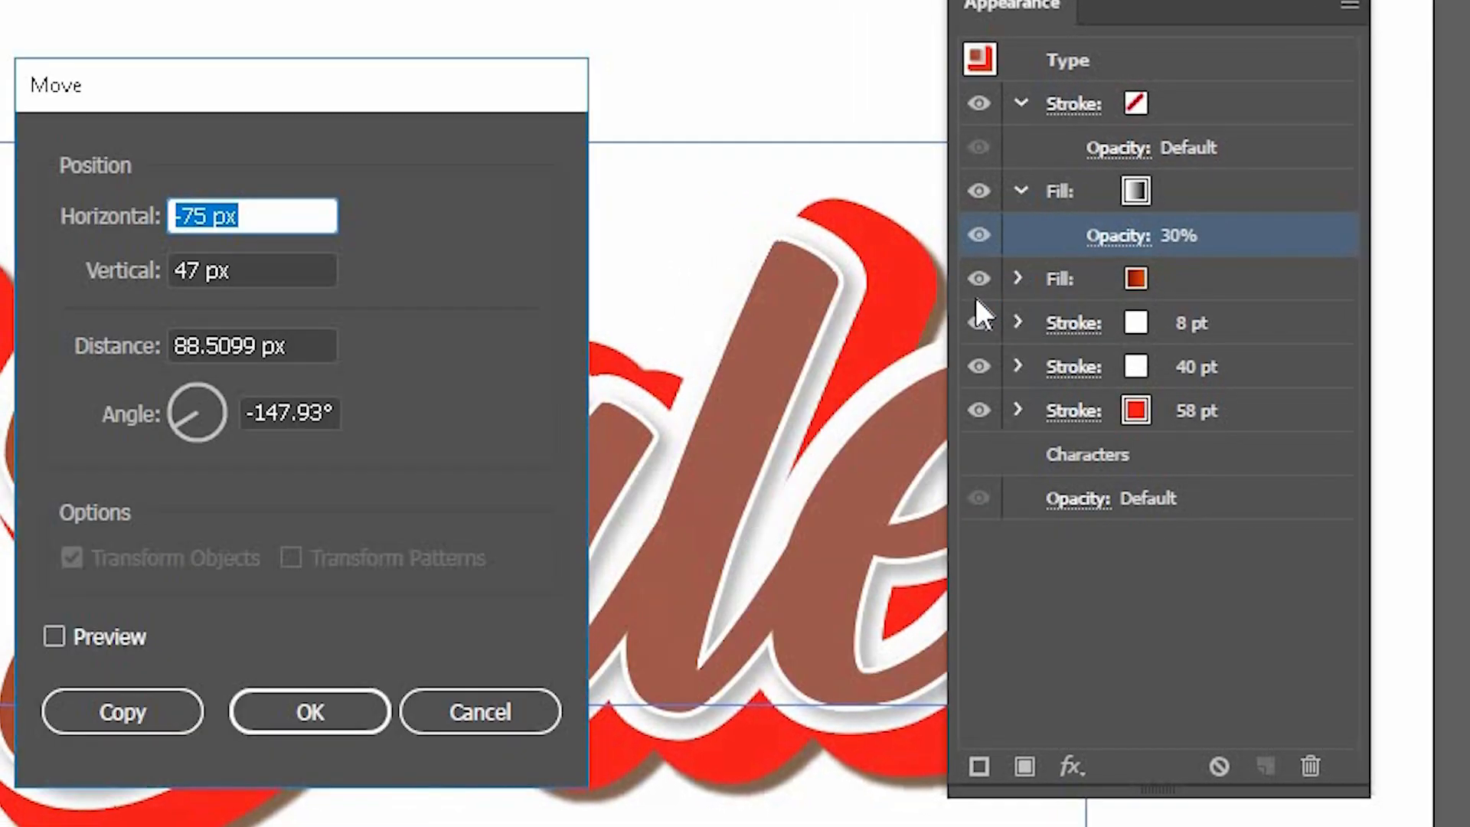
left_click(309, 712)
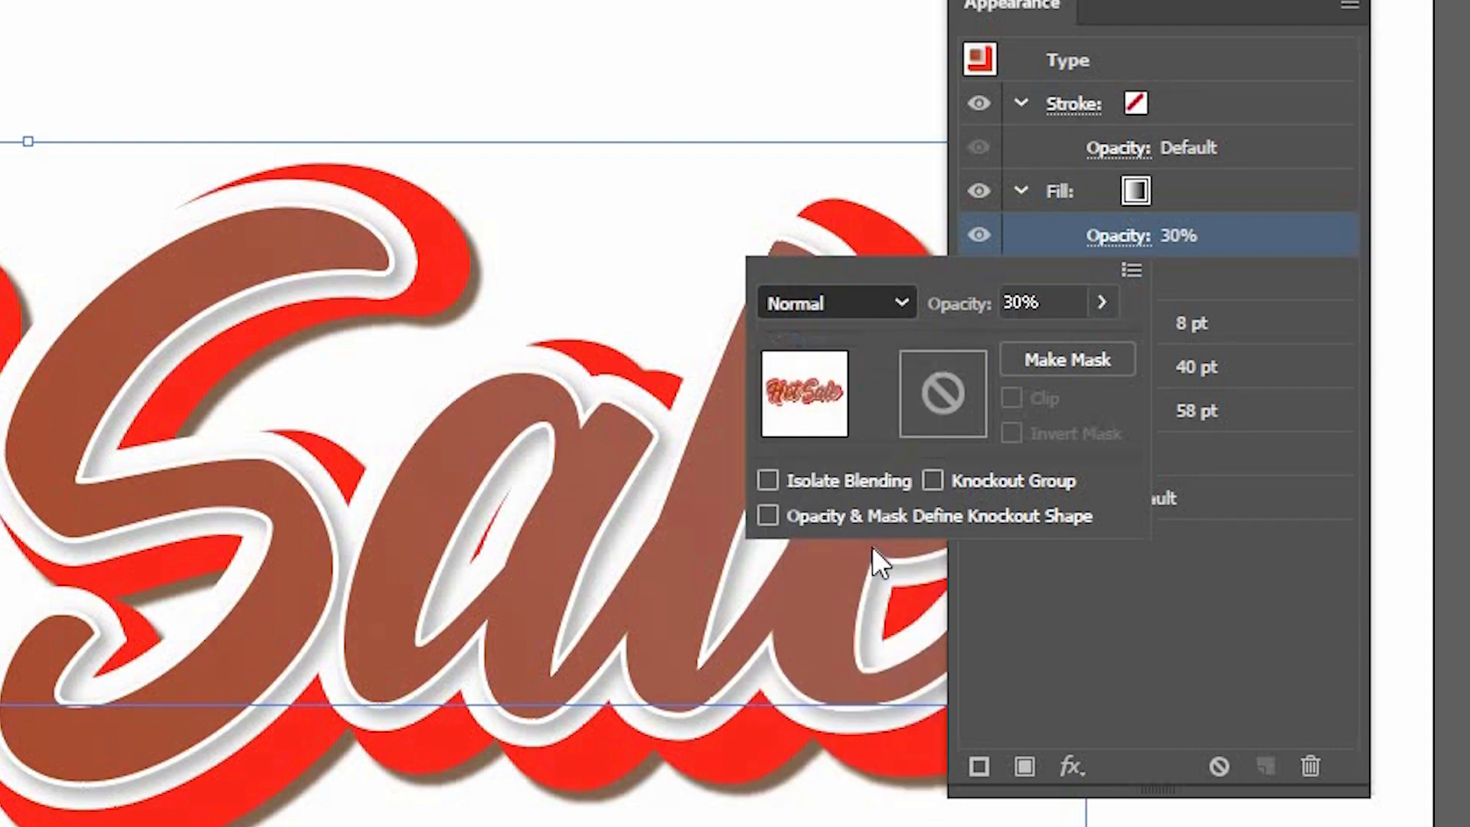
left_click(835, 302)
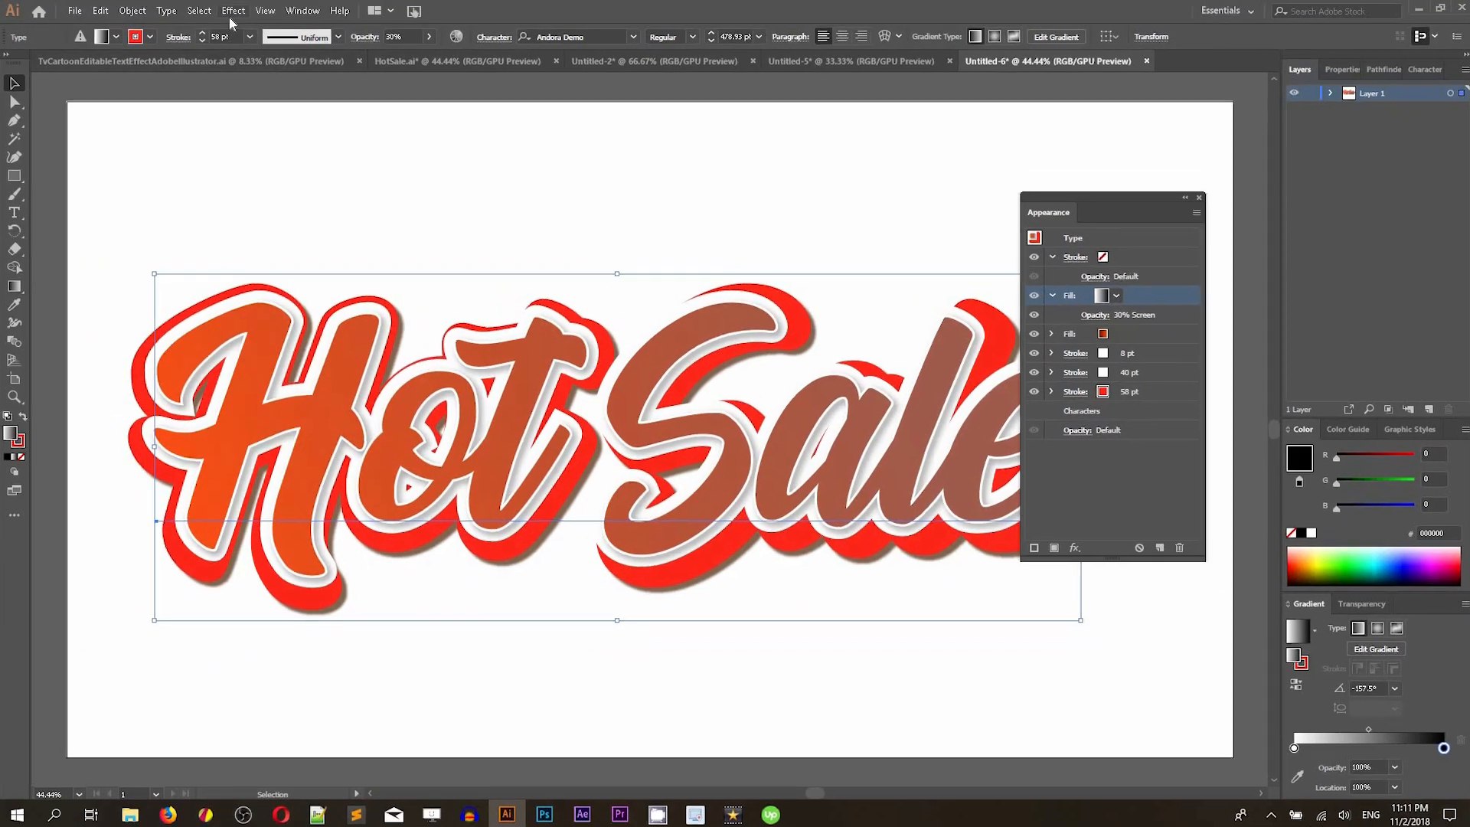
Step: Apply a Transform effect scaling the highlight fill to 98% horizontally and vertically with Preview on
left_click(233, 11)
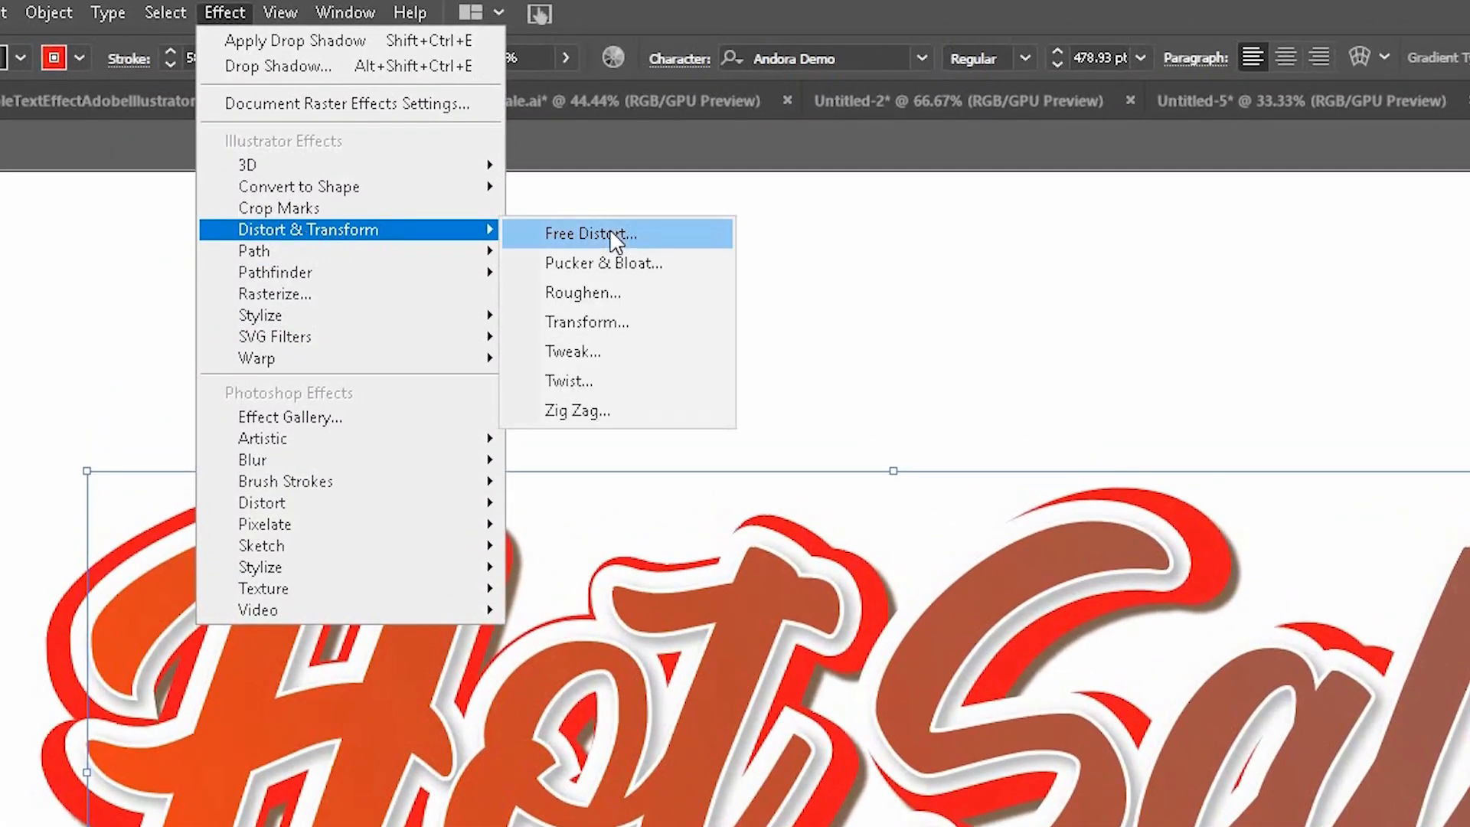
left_click(586, 321)
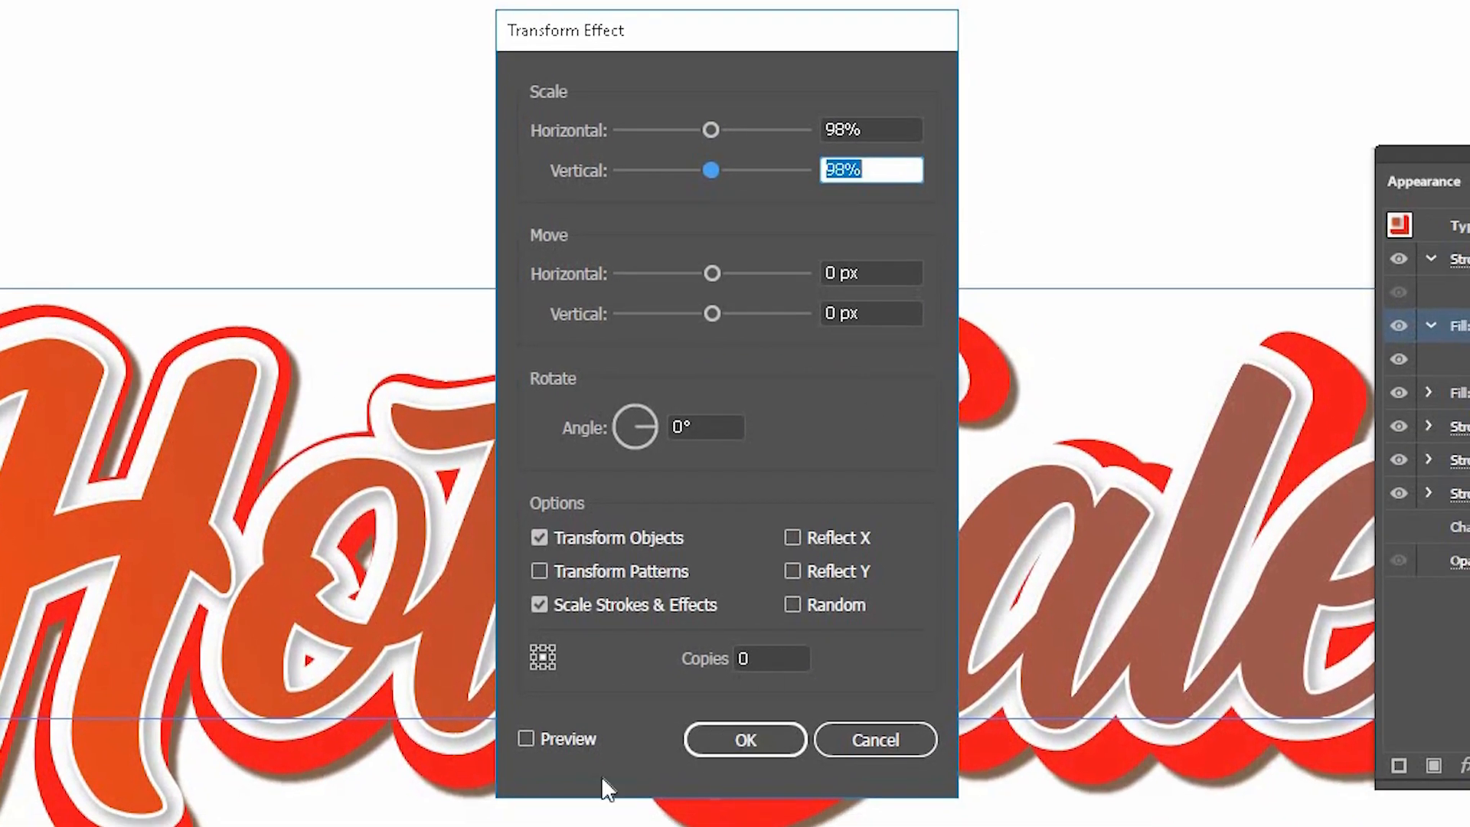
left_click(525, 738)
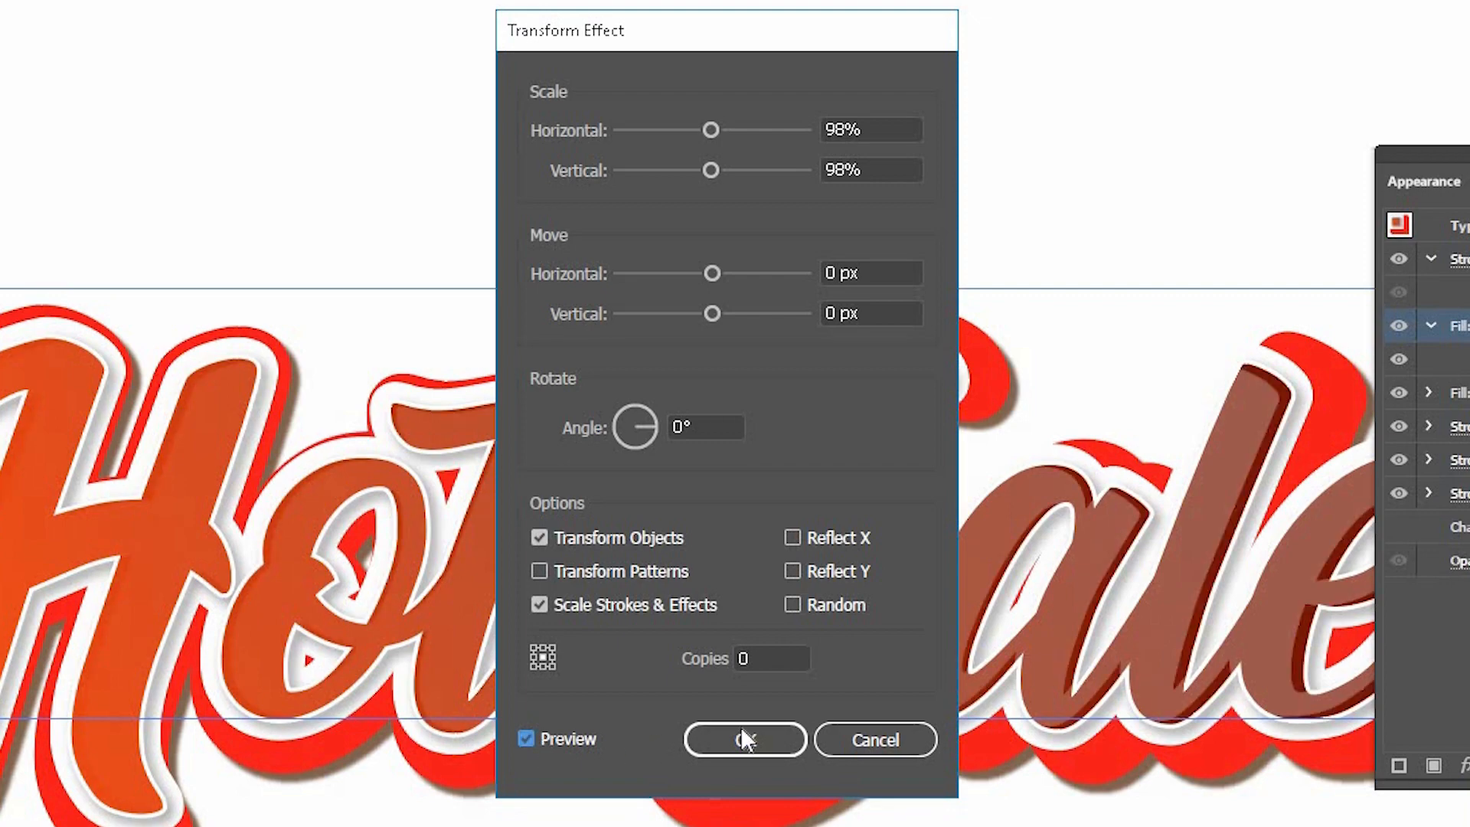
left_click(744, 739)
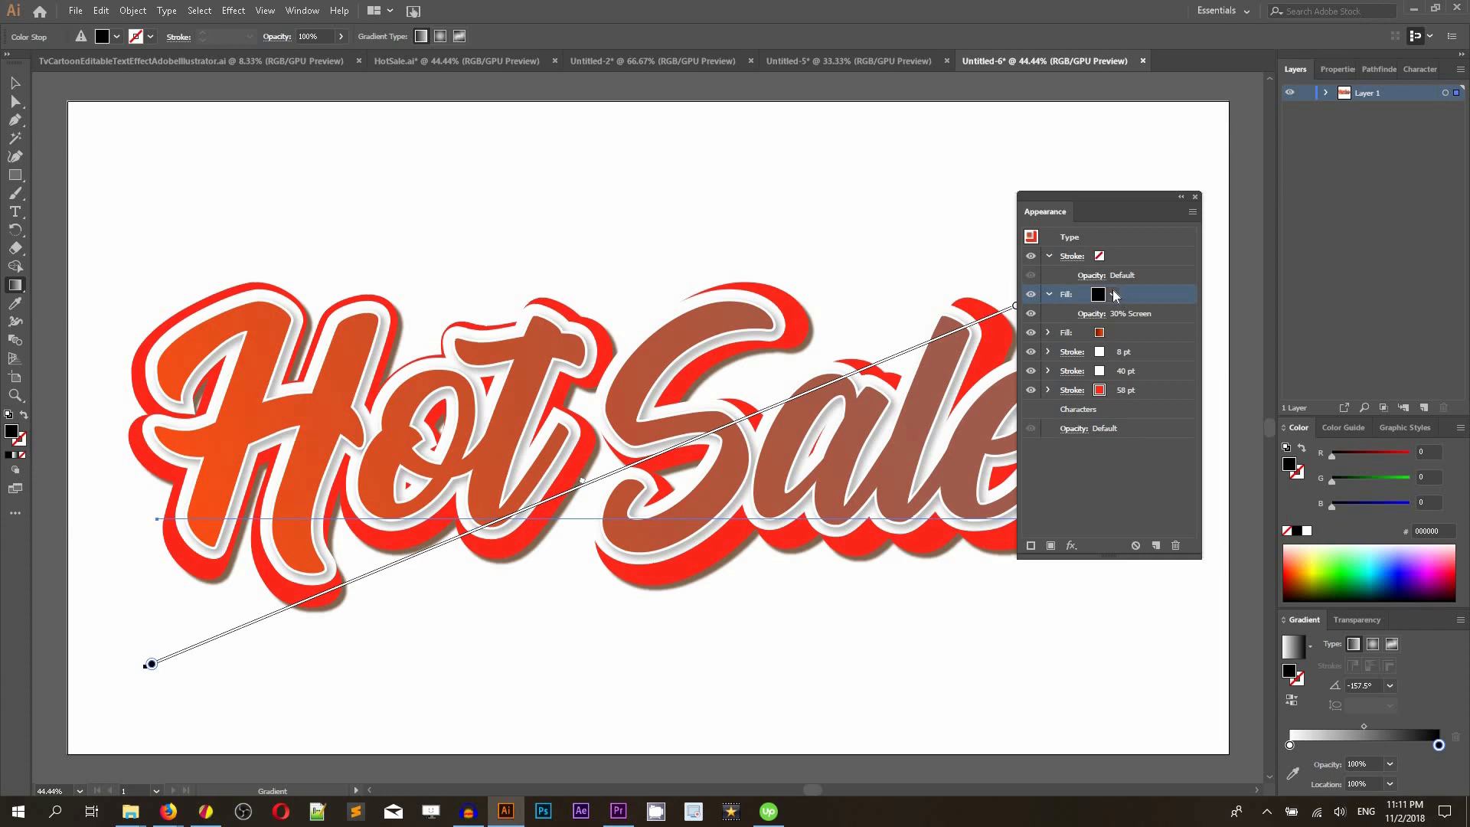
Step: Redraw the highlight gradient horizontally across the lettering, light left to dark right, then deselect
left_click(1112, 294)
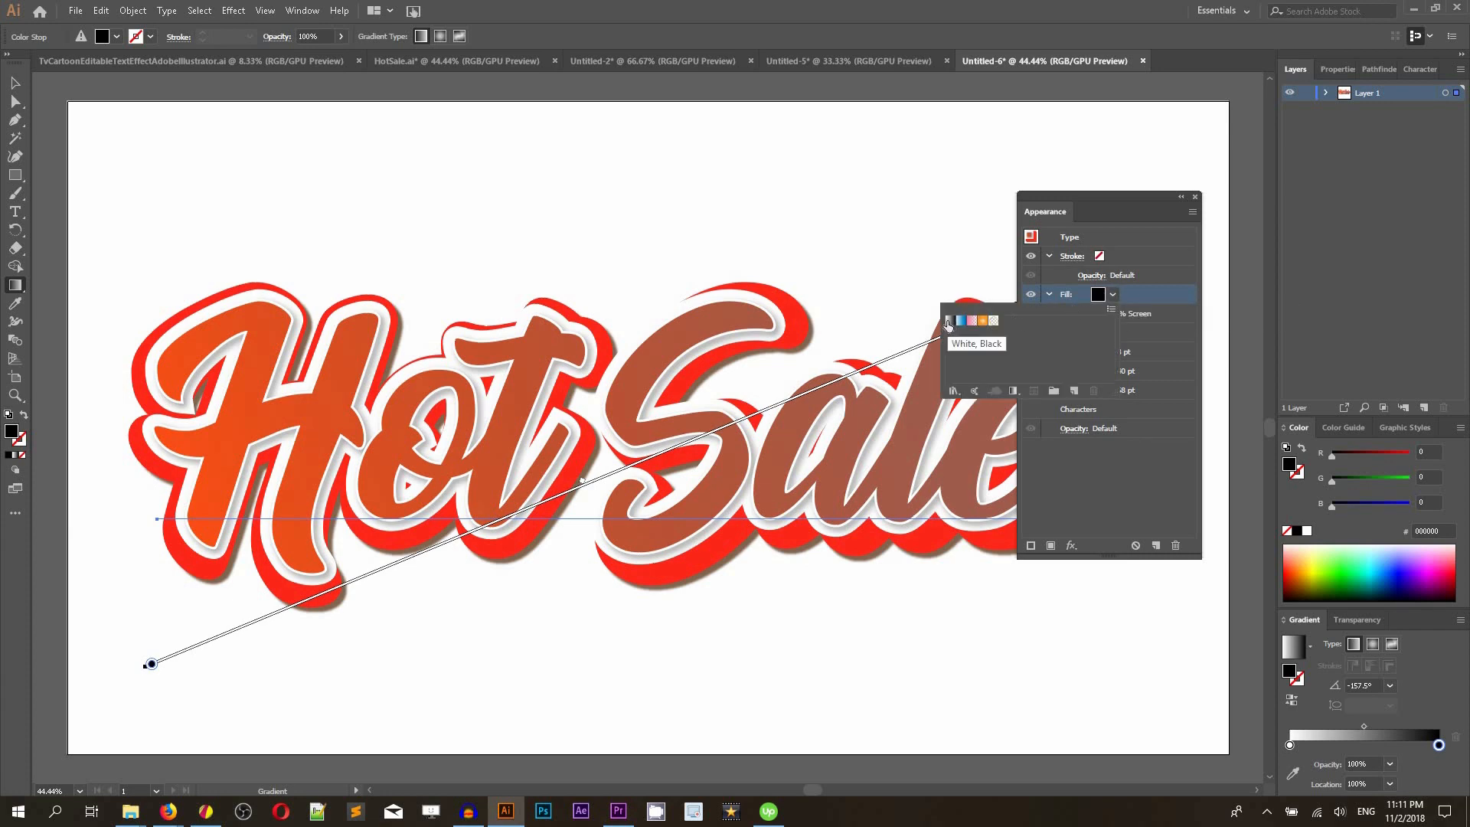
mouse_move(101, 393)
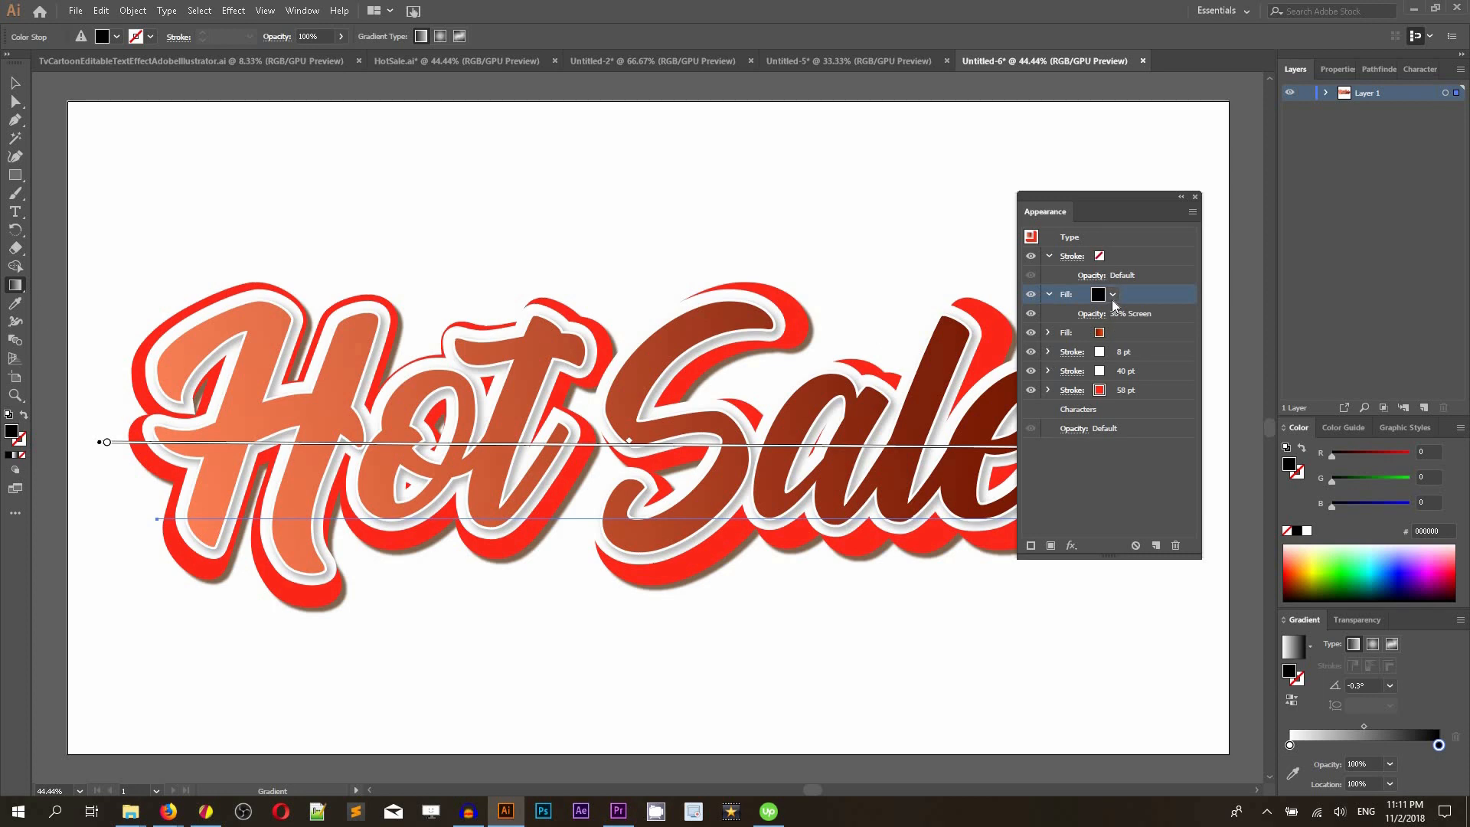
left_click(1112, 294)
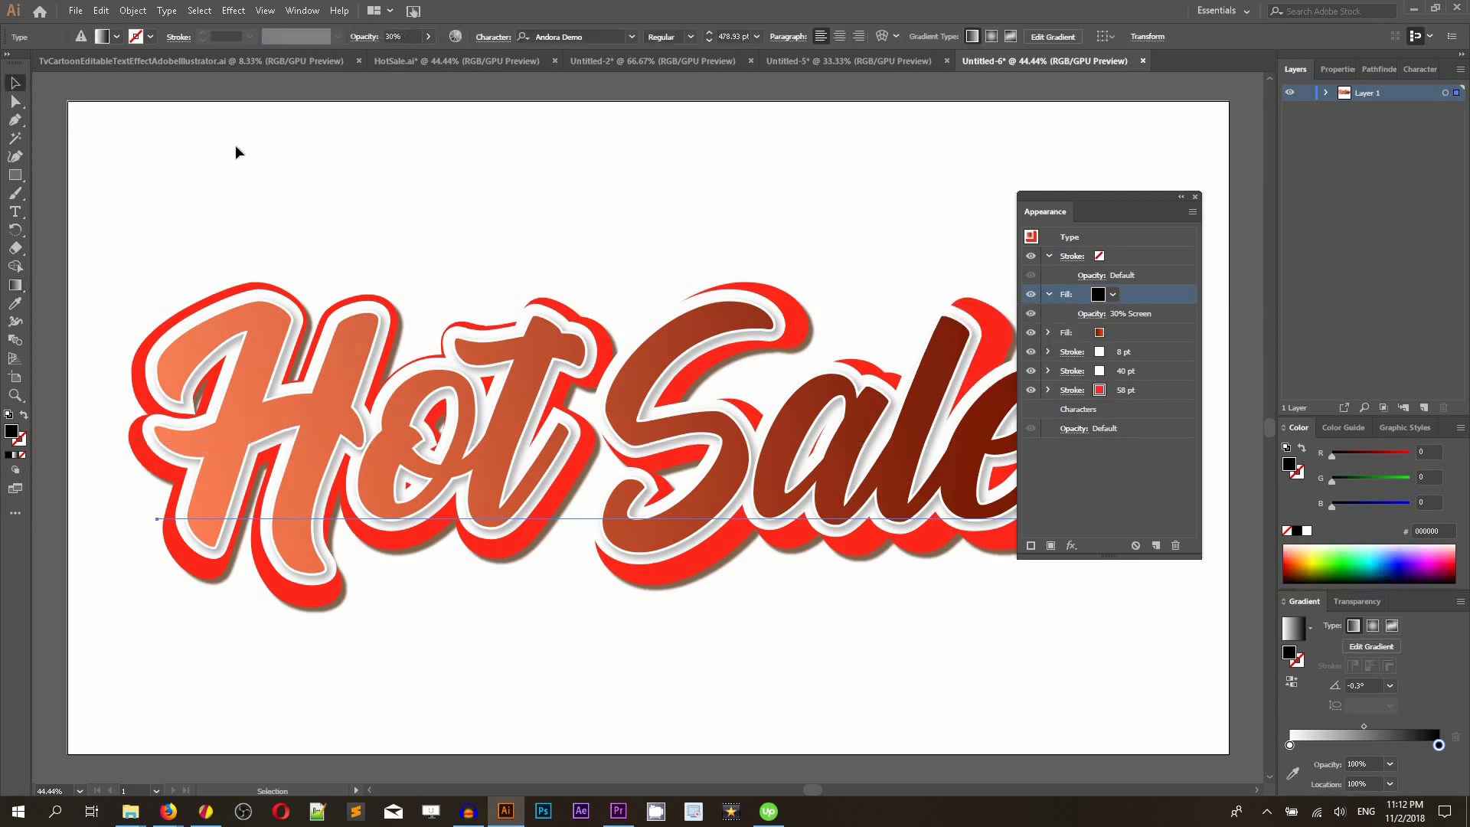
left_click(251, 382)
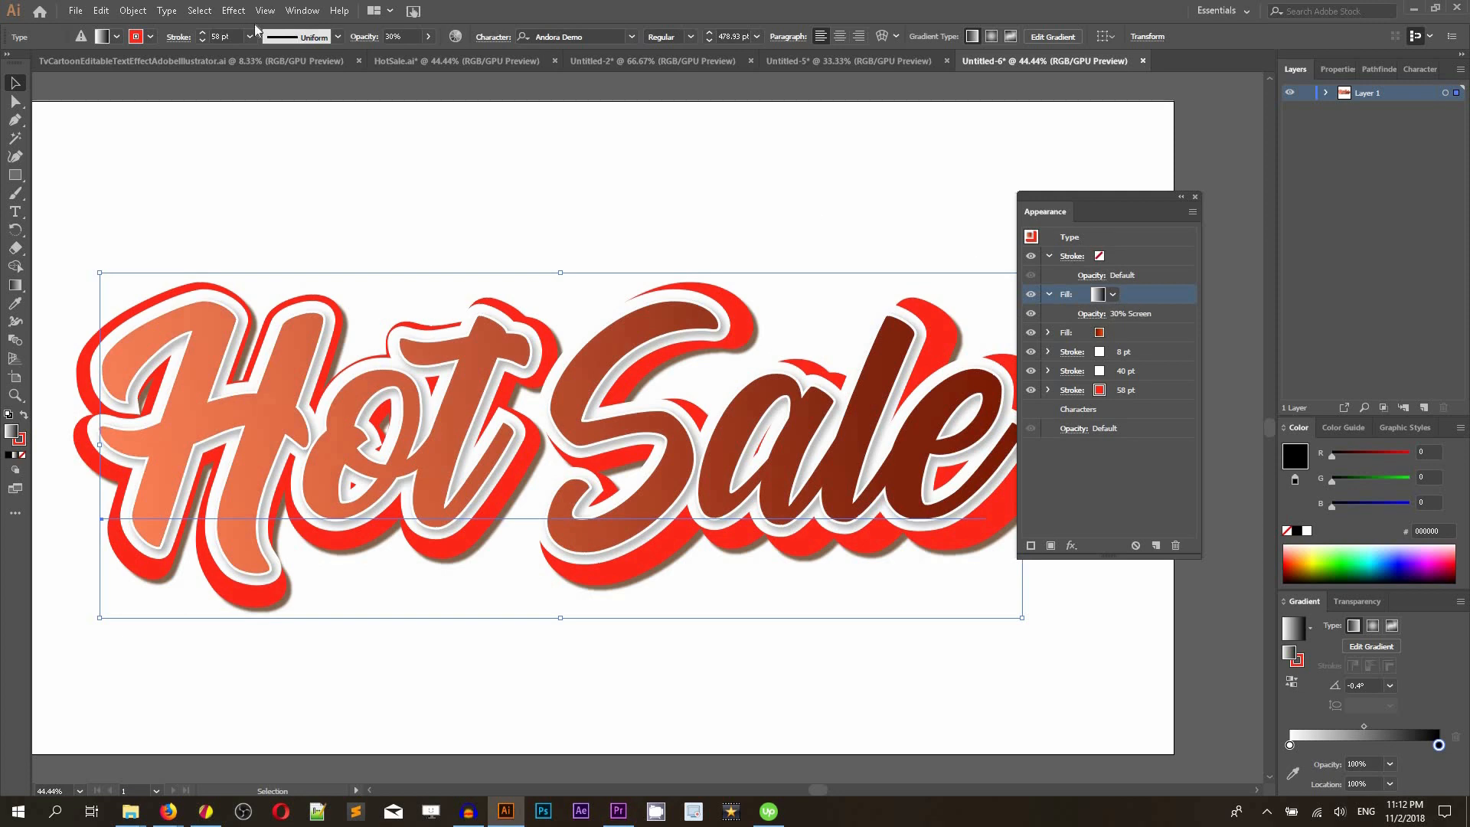
left_click(233, 11)
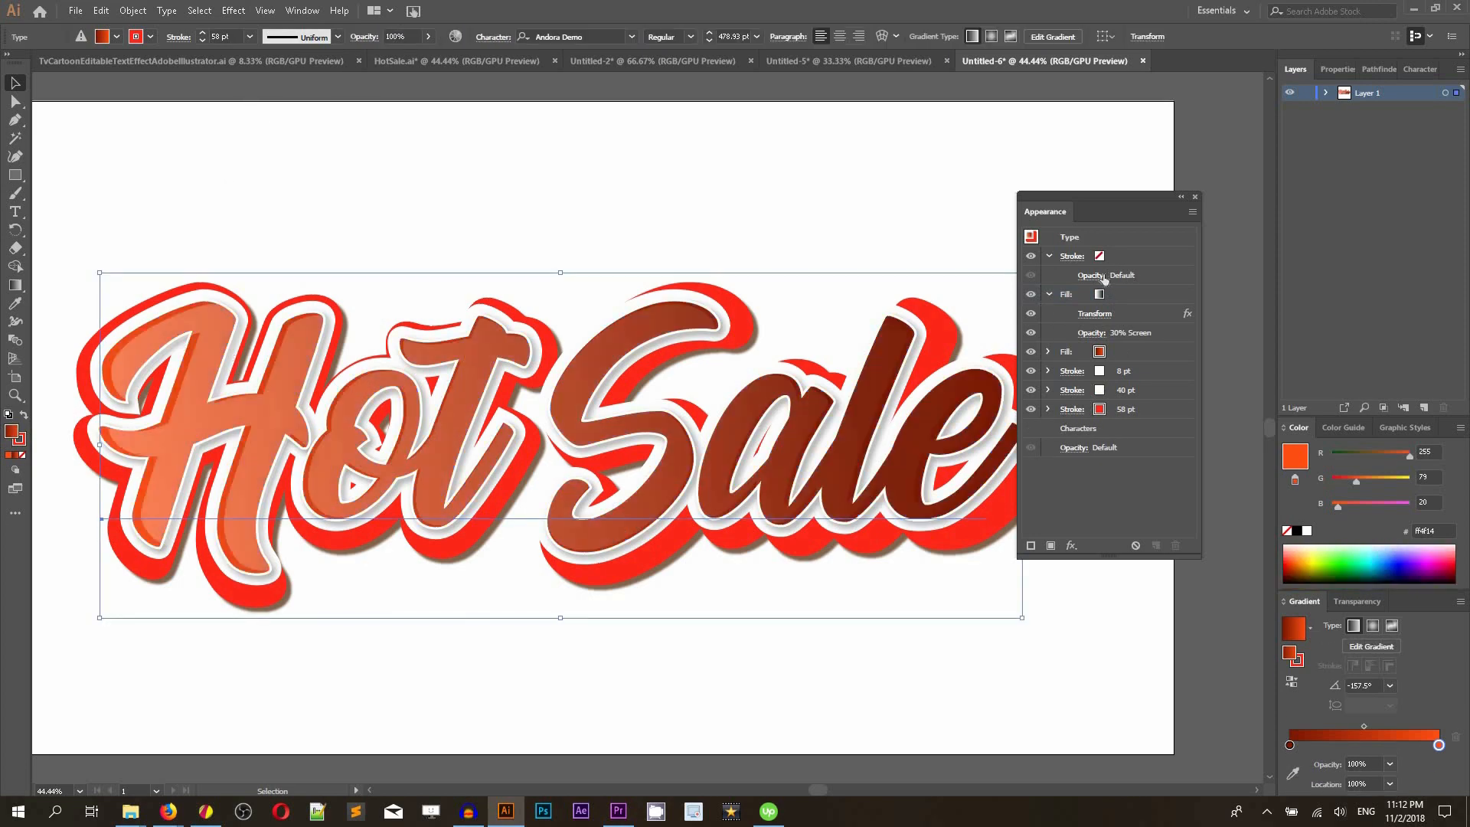
left_click(1066, 288)
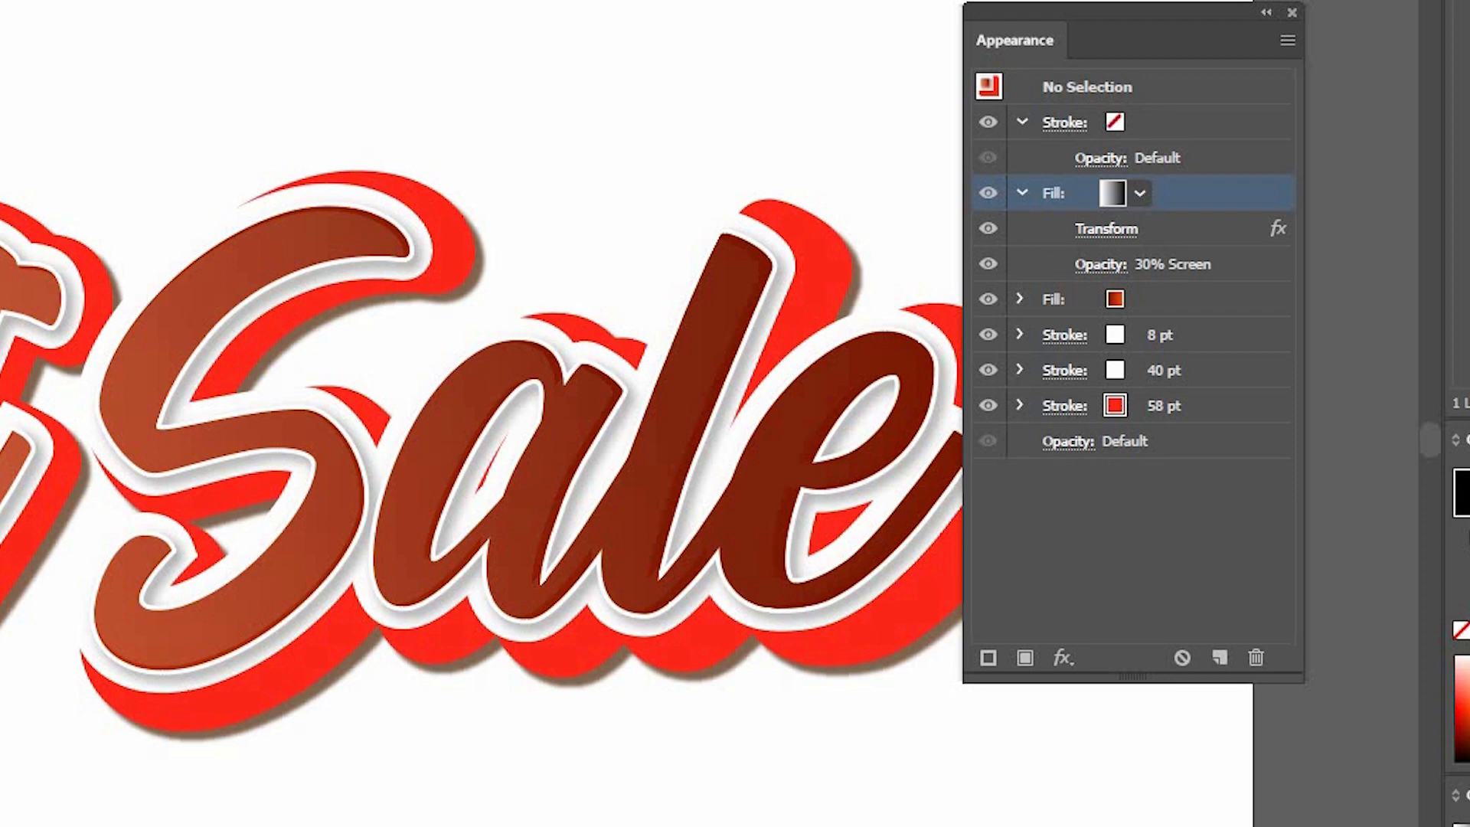
mouse_move(101, 102)
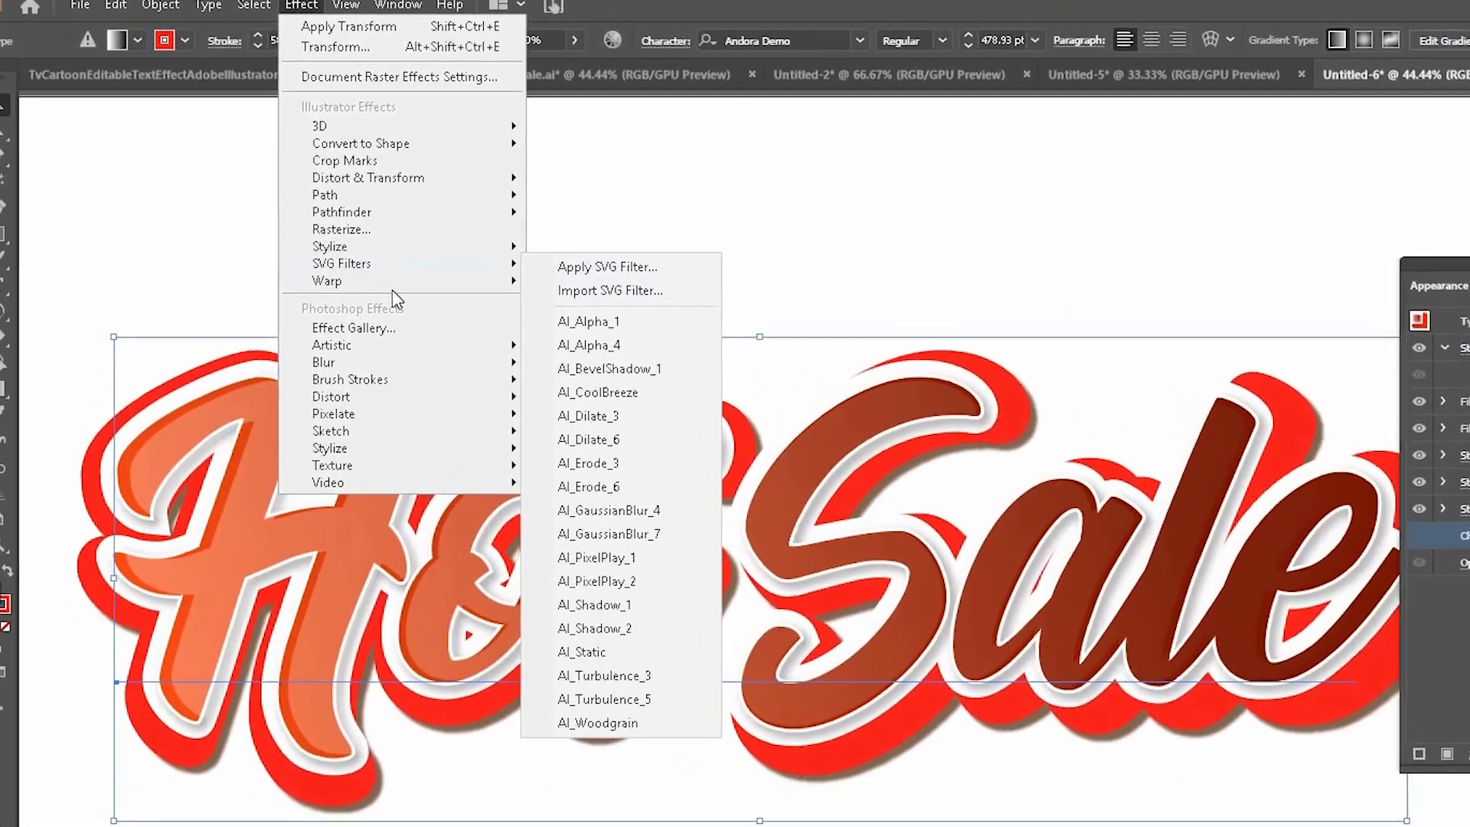
Step: Warp the Hot Sale lettering with an Arc effect at 10% Horizontal Bend
left_click(328, 282)
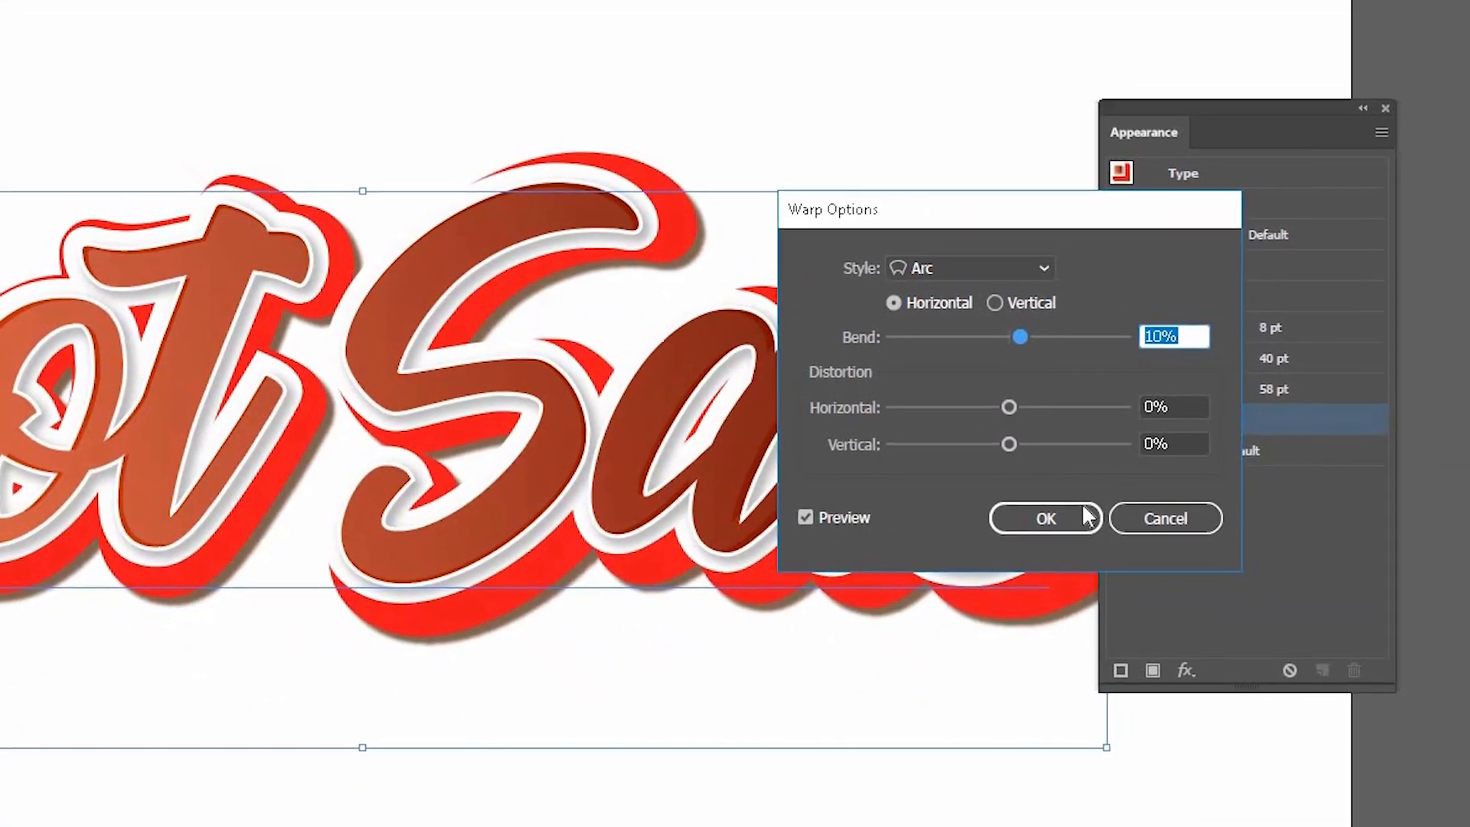
left_click(1046, 518)
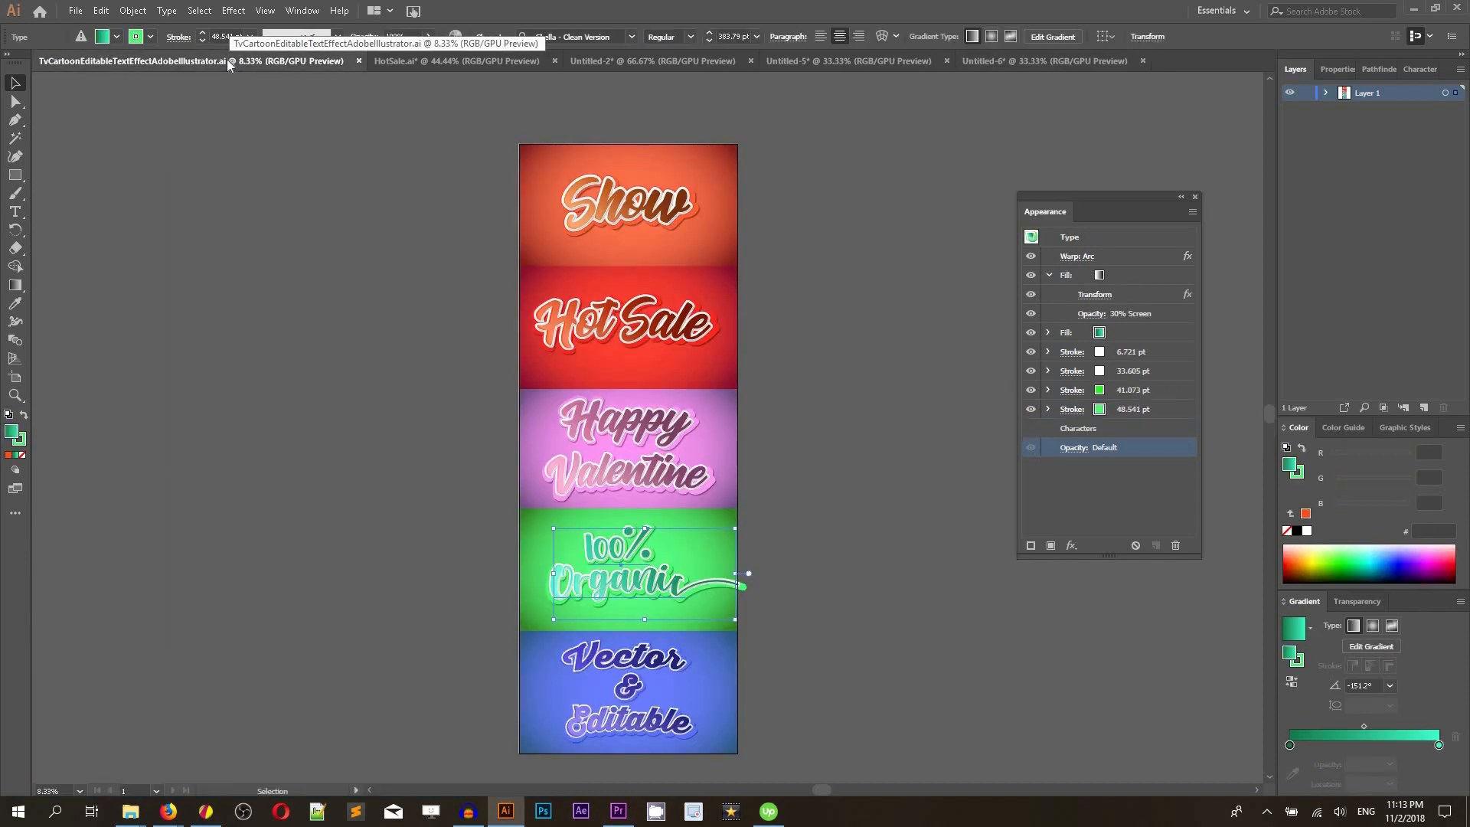
mouse_move(1017, 77)
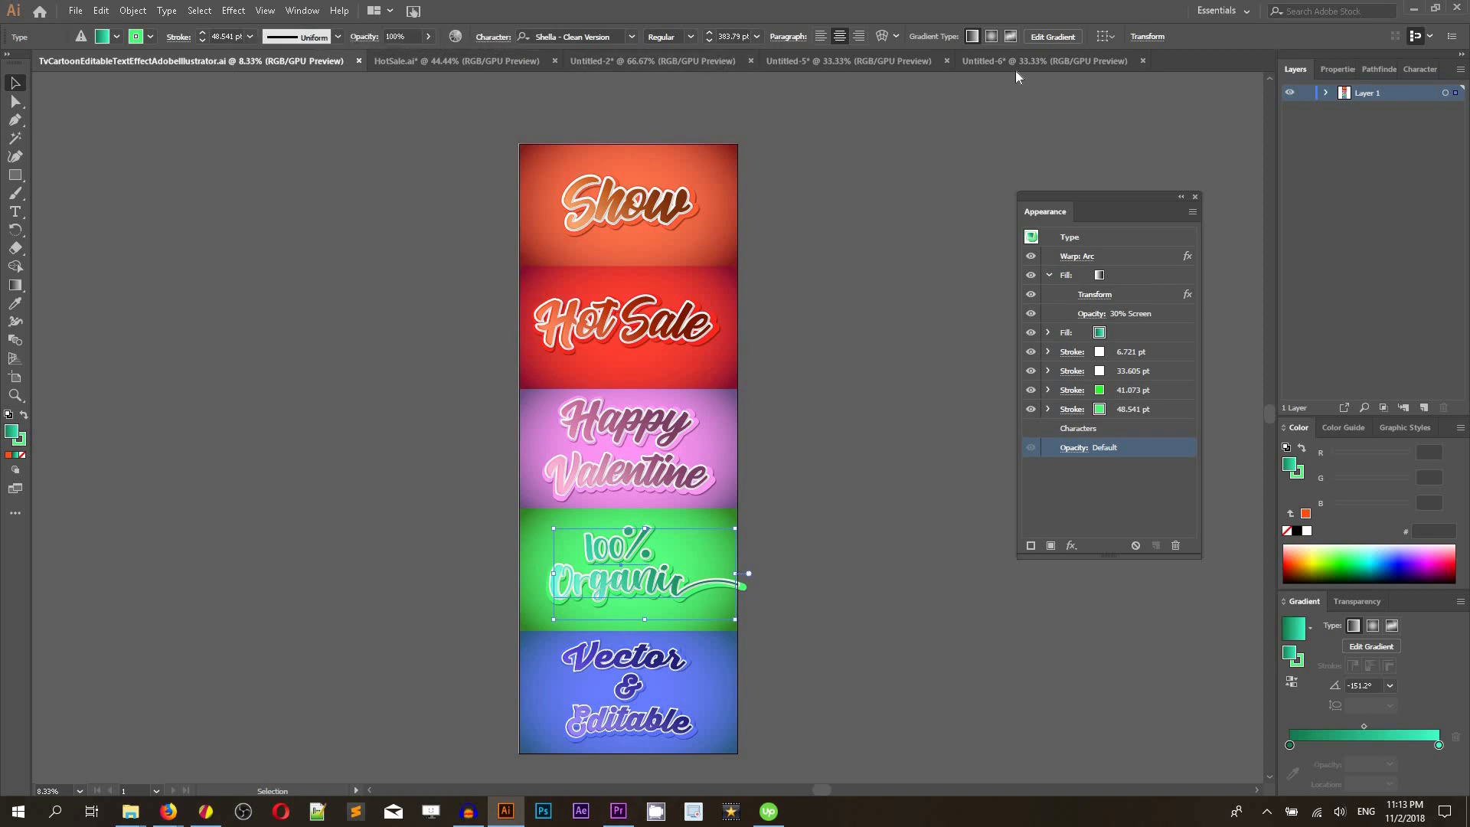